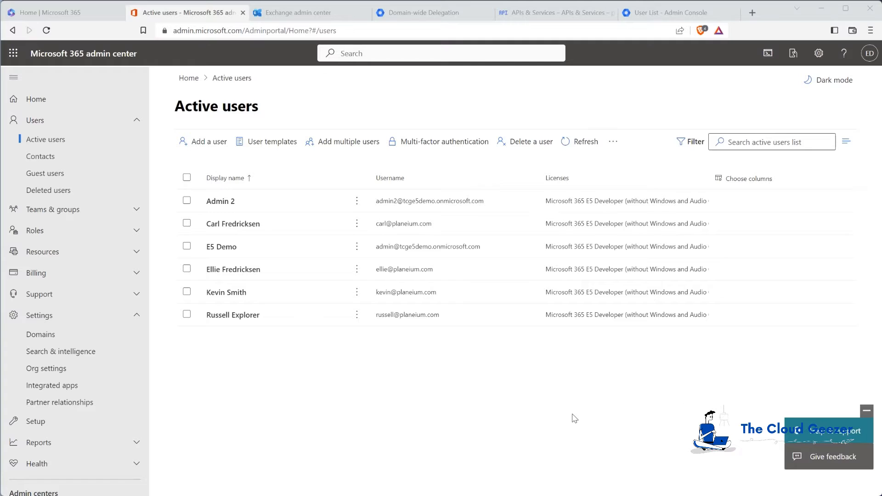
mouse_move(492, 377)
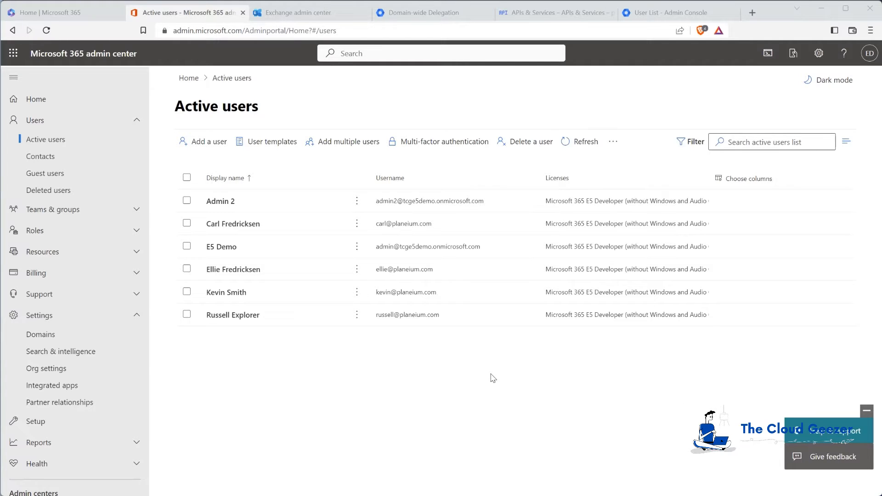
mouse_move(493, 372)
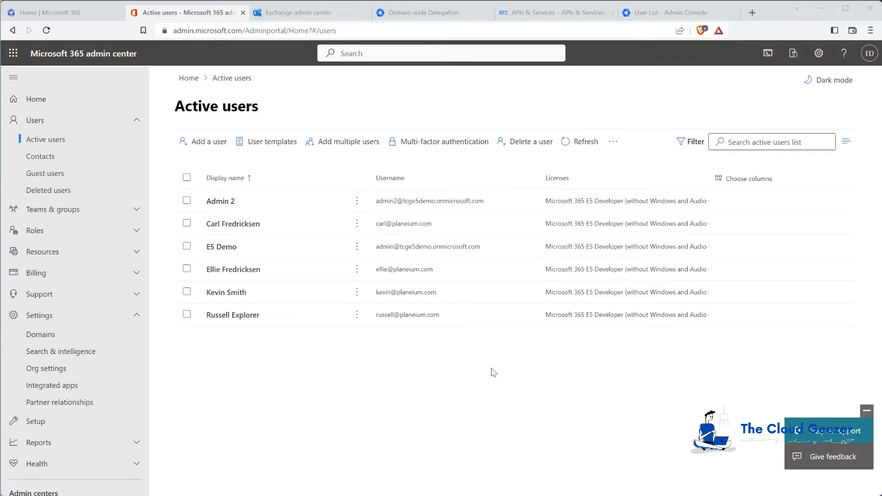
mouse_move(491, 367)
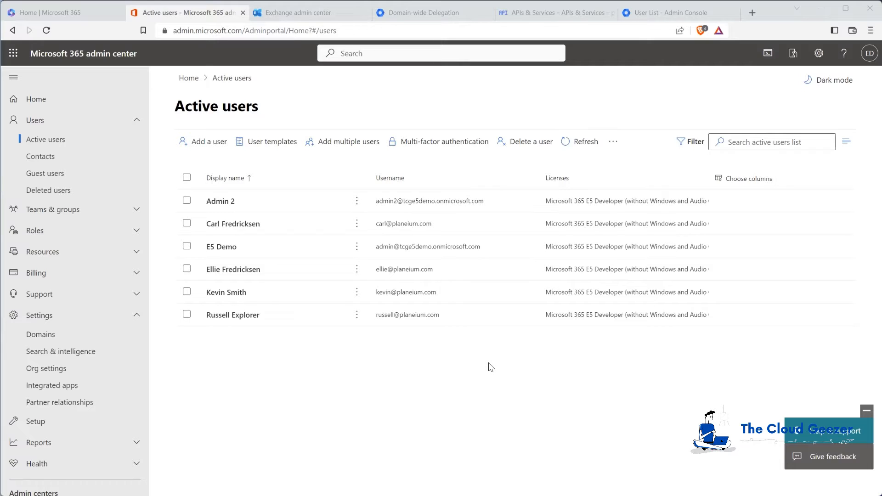
mouse_move(481, 359)
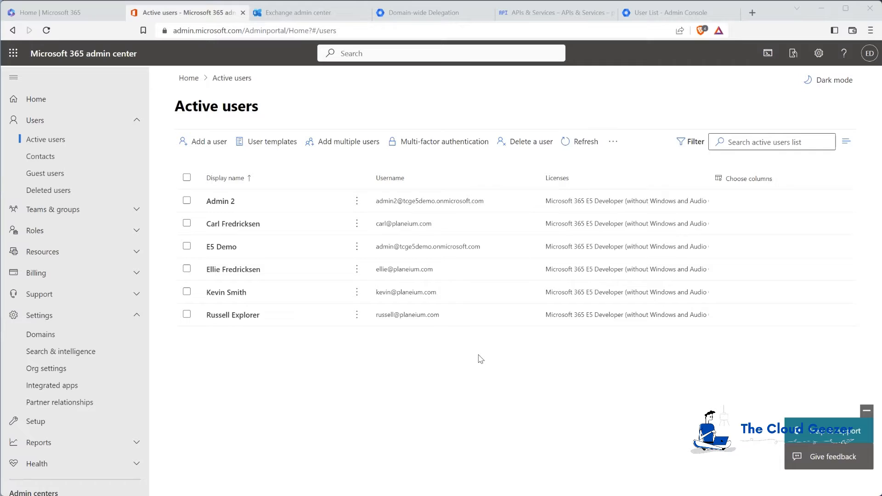
mouse_move(496, 348)
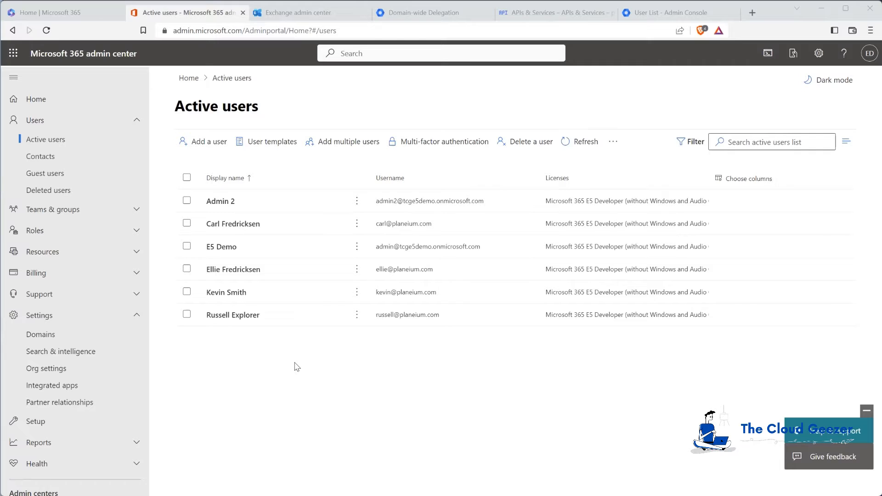
mouse_move(308, 351)
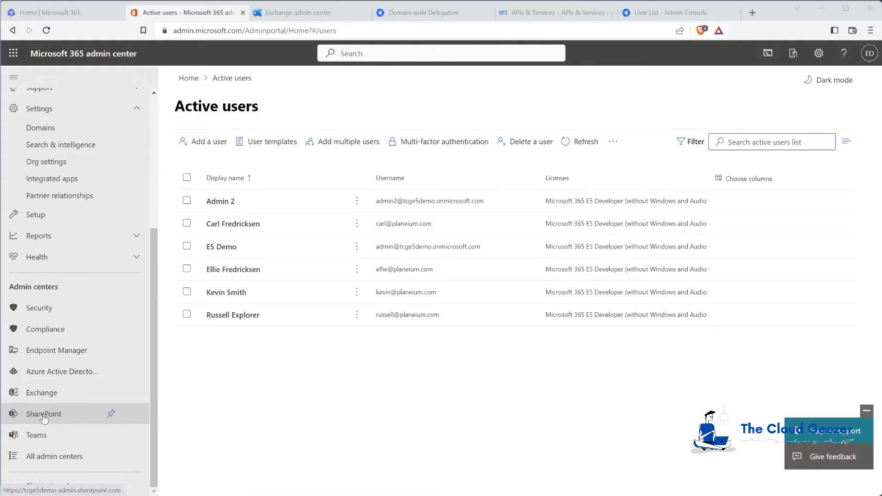
Step: Go to SharePoint admin center's Migration page and start the Google Workspace migration
click(43, 414)
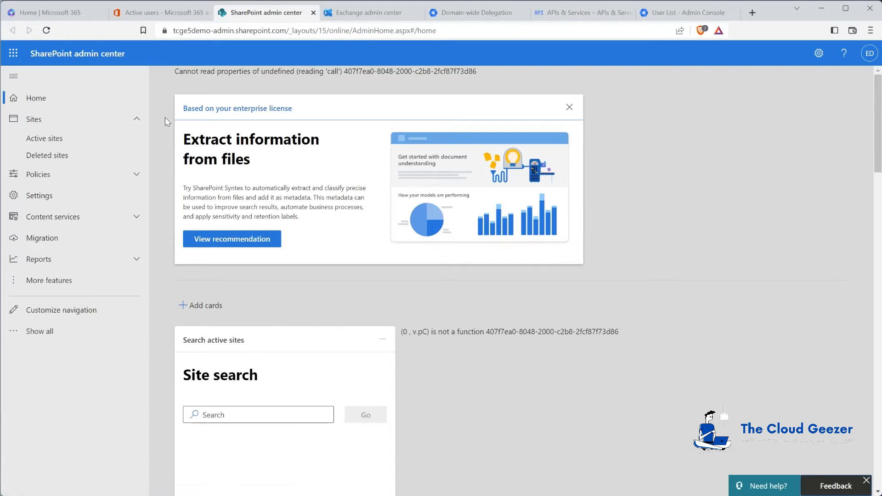
mouse_move(176, 168)
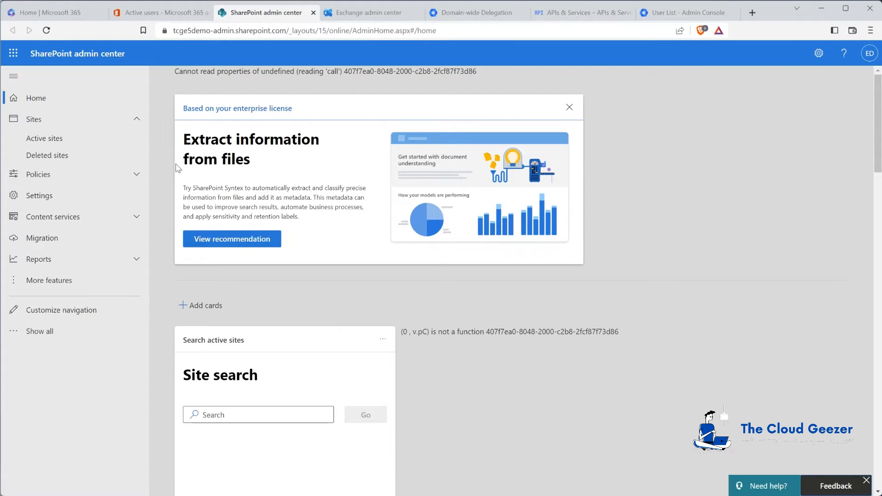
click(42, 237)
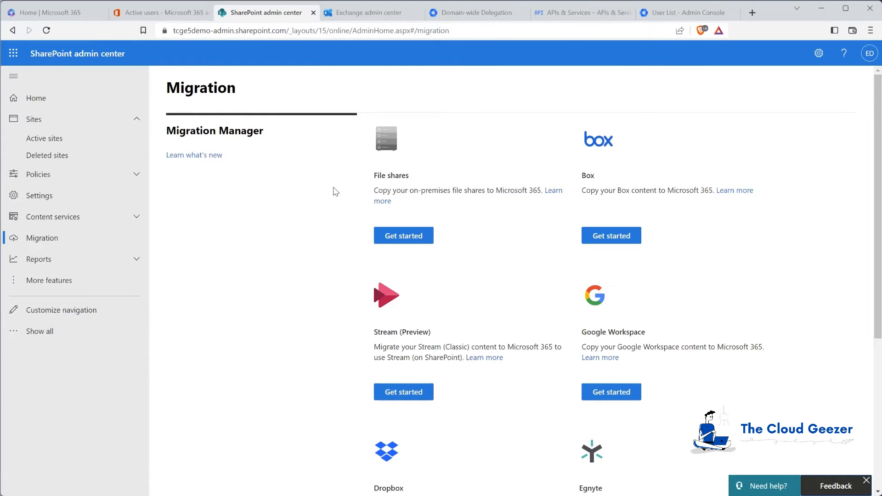
scroll(down, 3)
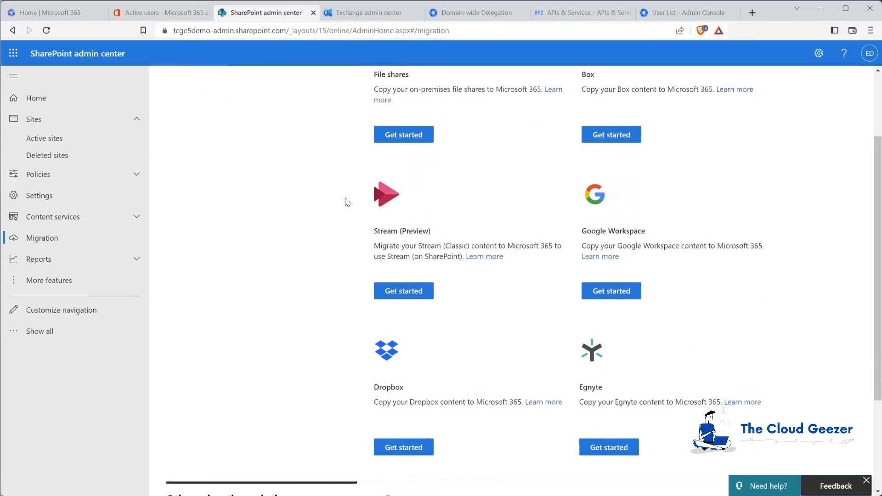
scroll(down, 3)
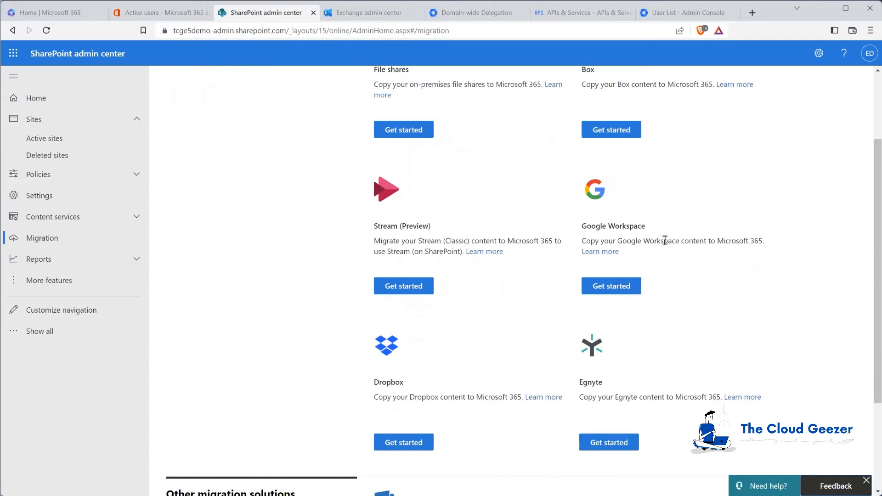
click(611, 286)
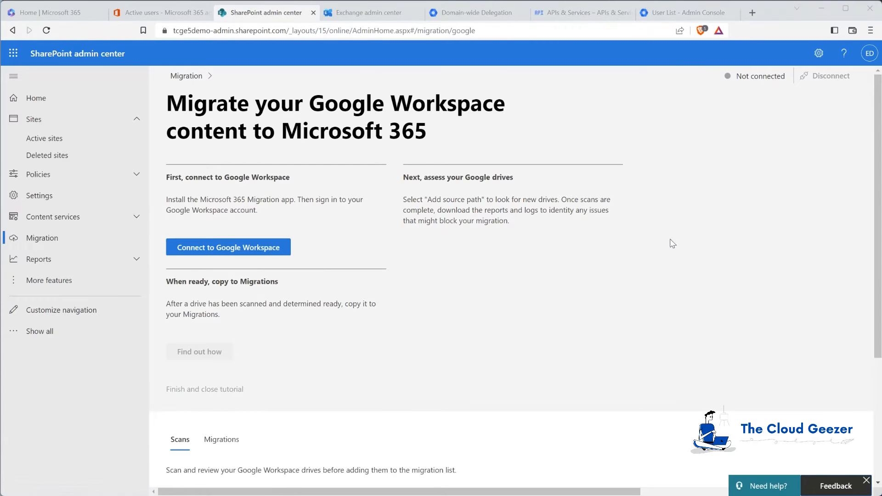
mouse_move(409, 223)
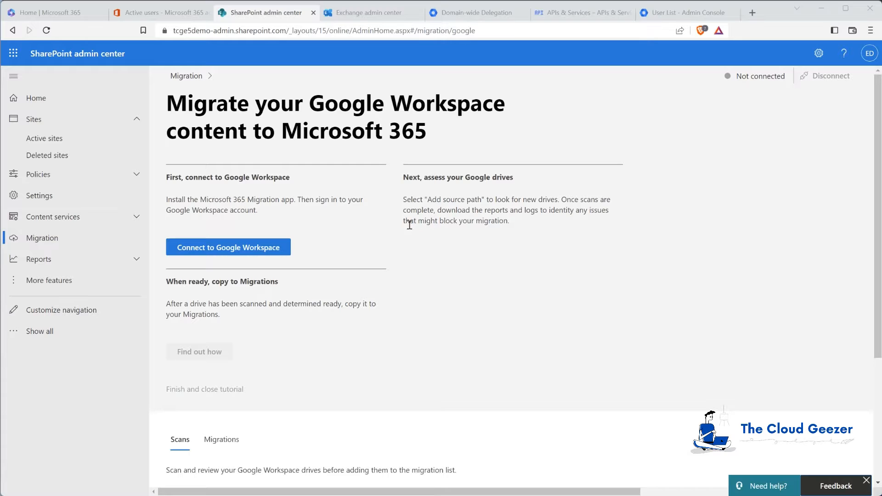
mouse_move(338, 248)
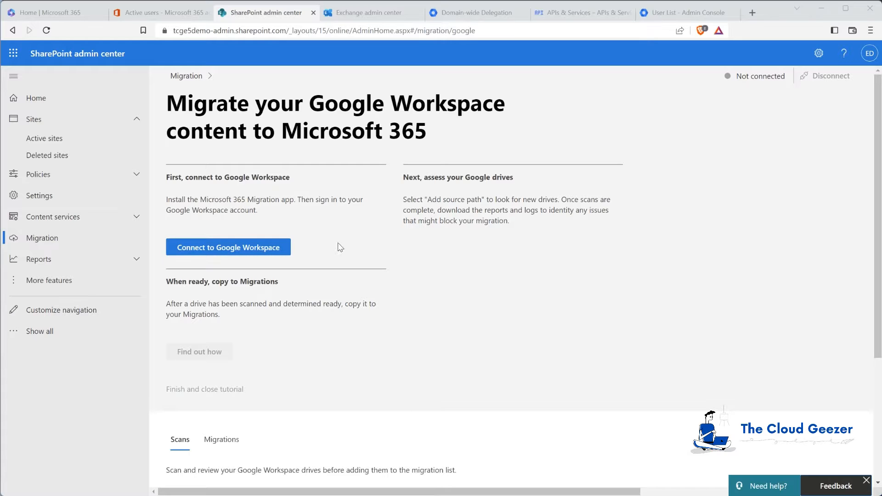
Step: Launch the Connect to Google Workspace wizard at its Install the migration app step
click(228, 247)
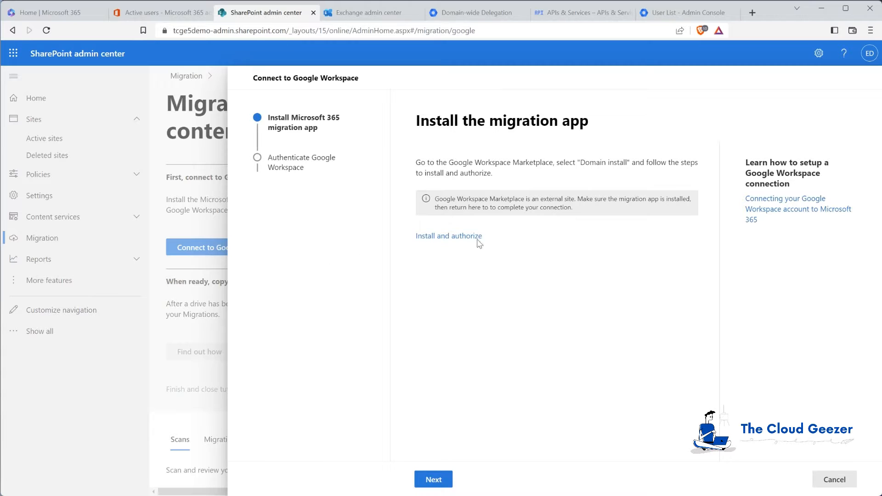
mouse_move(522, 211)
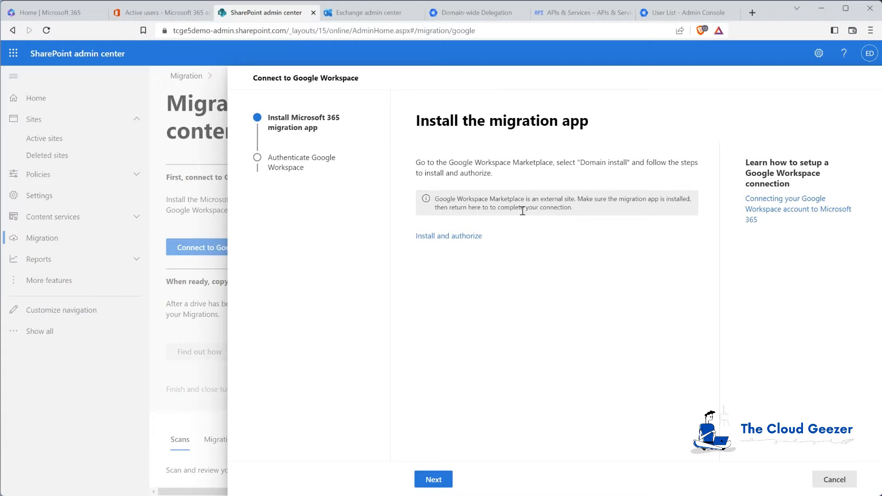
mouse_move(449, 236)
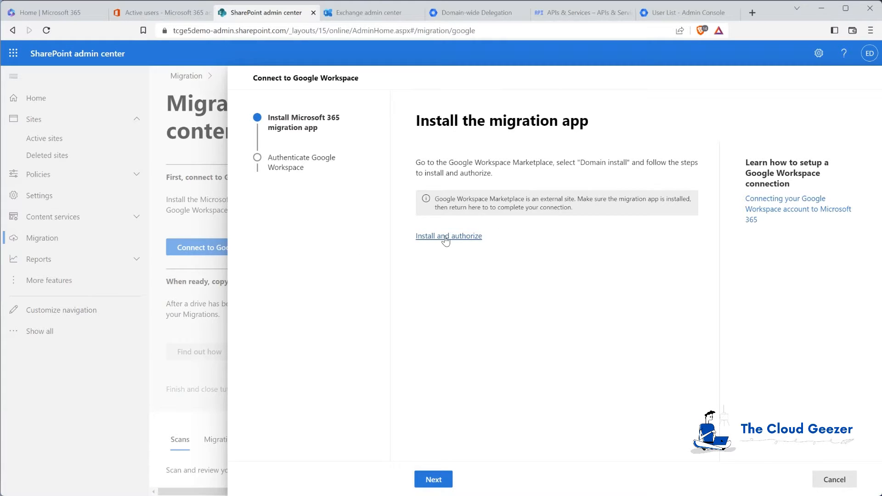
Step: Admin-install Microsoft 365 migration for the whole domain, accepting the terms and dismissing the confirmation
click(448, 235)
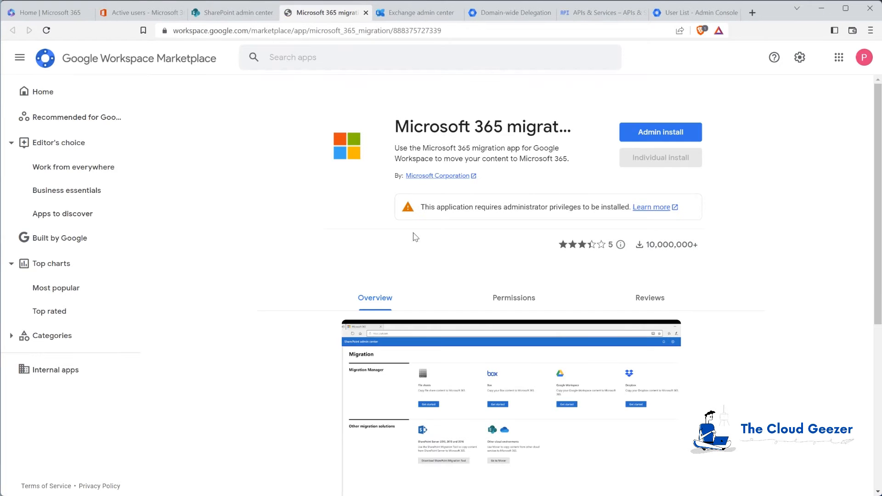
mouse_move(322, 116)
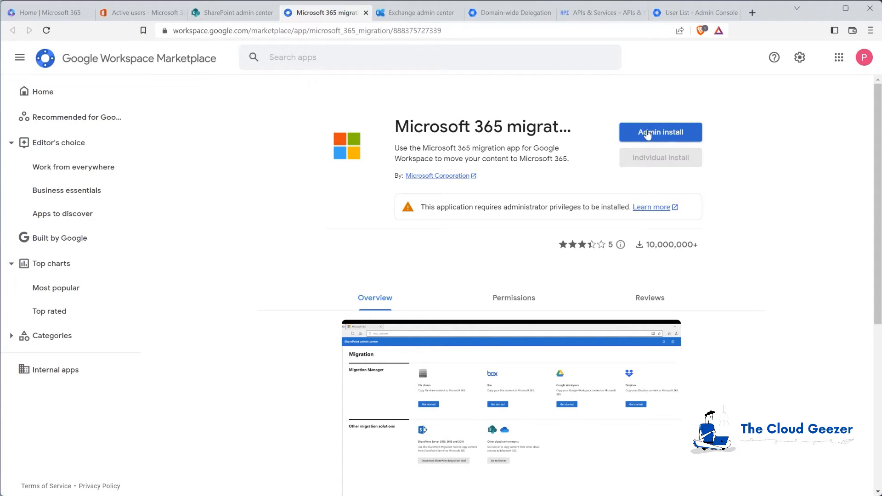
click(659, 132)
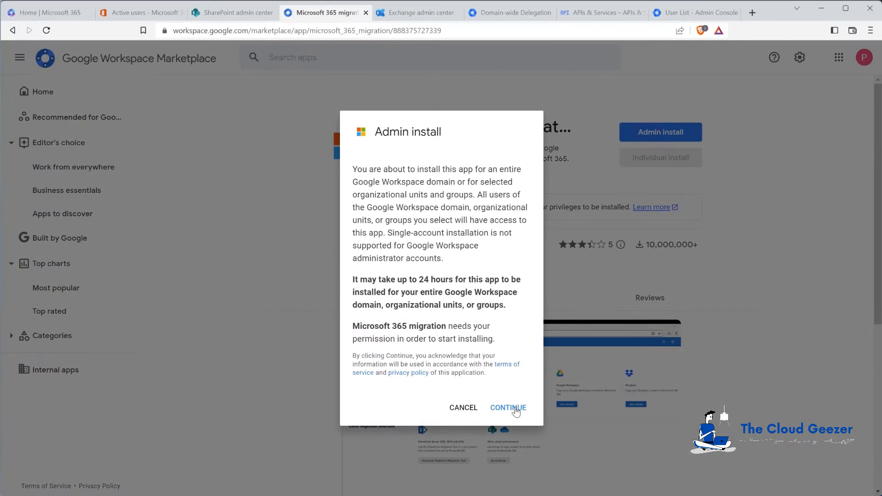
click(507, 408)
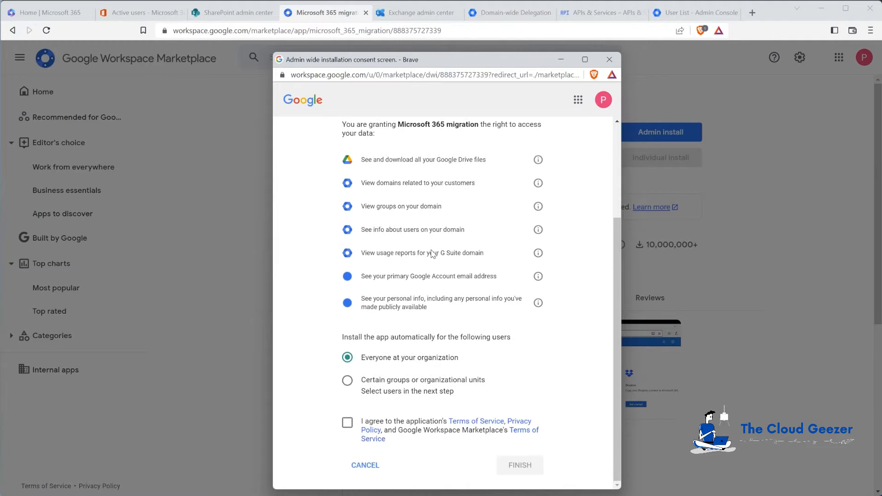
mouse_move(462, 227)
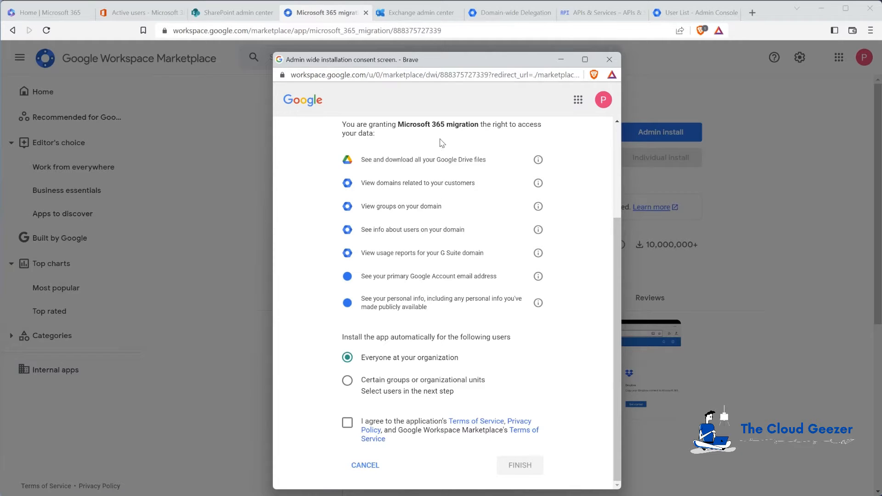
click(347, 423)
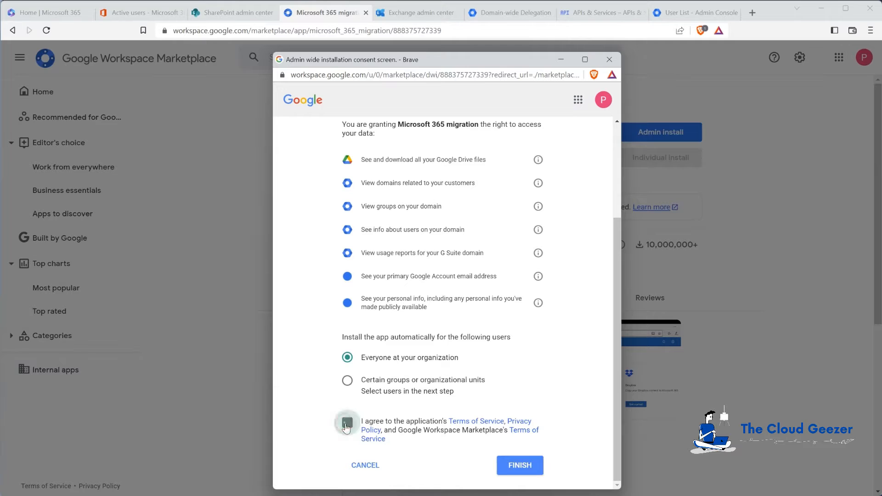
click(348, 422)
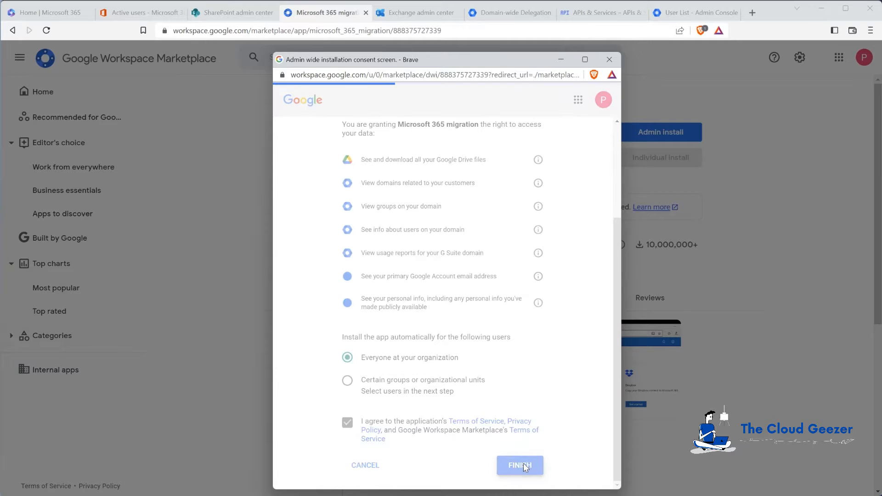
click(518, 466)
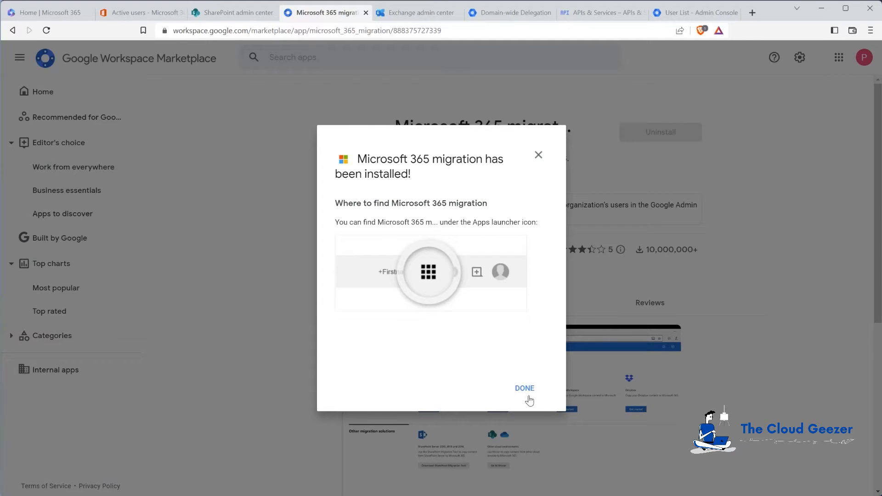
click(523, 388)
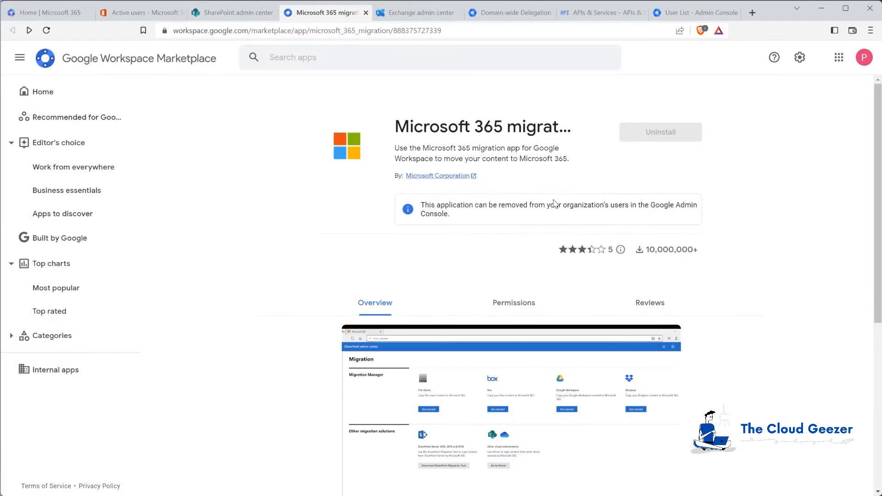
Step: Sign in to Google Workspace with the admin account and close the connection wizard
click(231, 12)
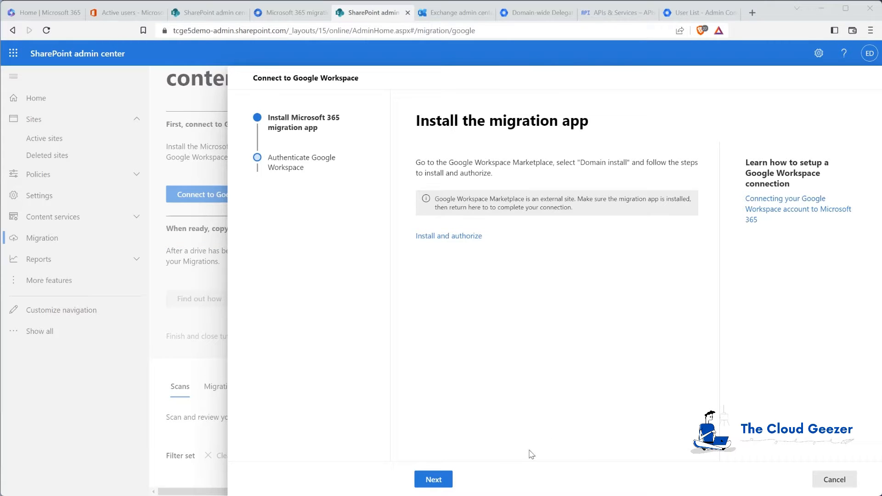
click(433, 479)
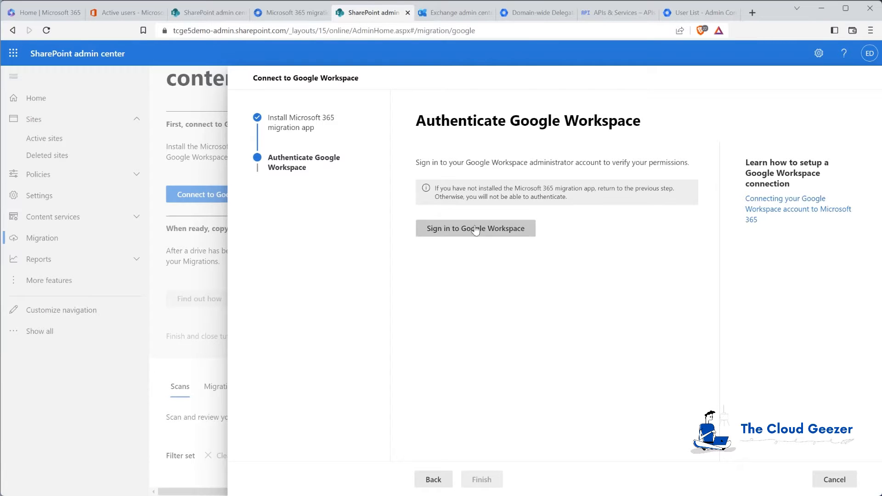
click(475, 228)
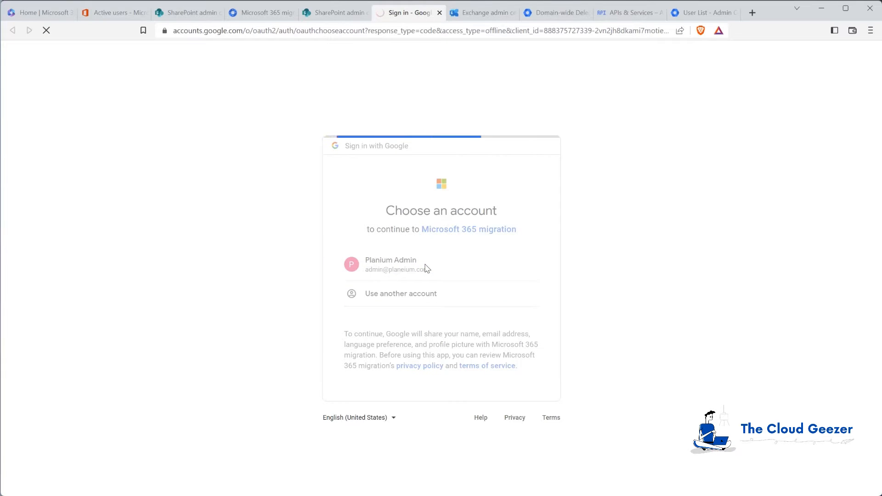
click(390, 265)
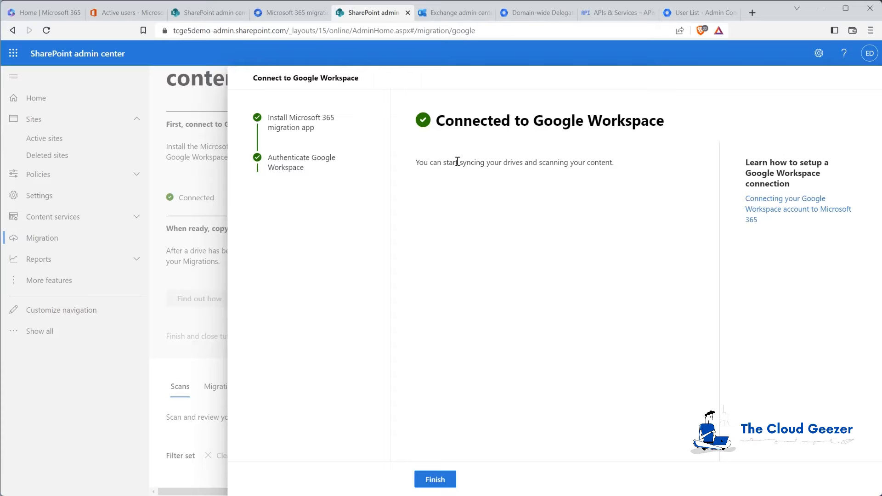
mouse_move(496, 209)
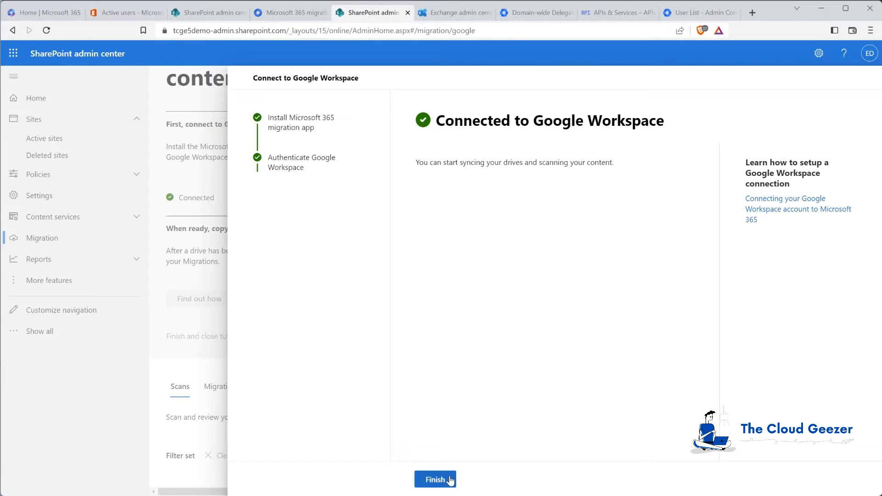
click(435, 479)
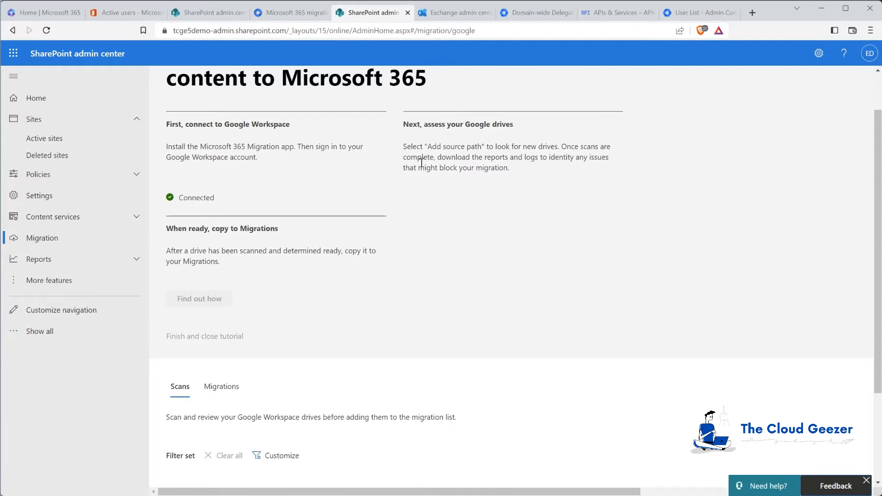
mouse_move(722, 251)
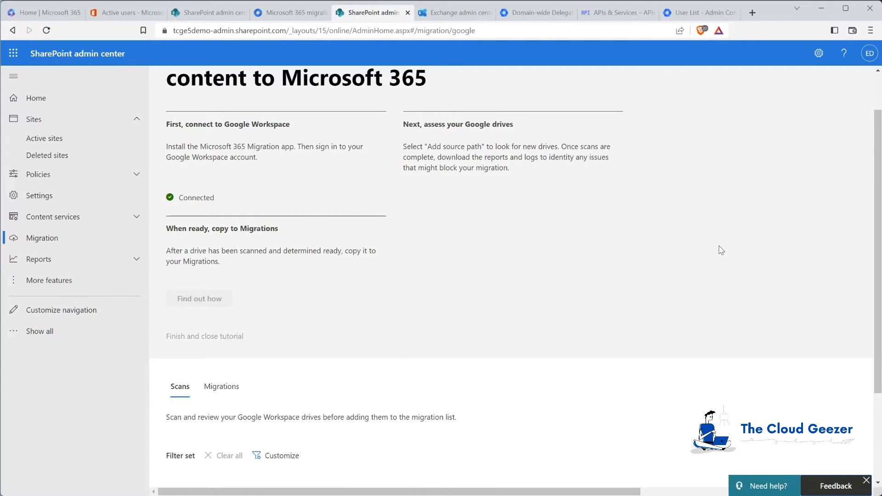
Step: Start adding source paths and choose Upload a CSV file instead of searching for users
scroll(up, 3)
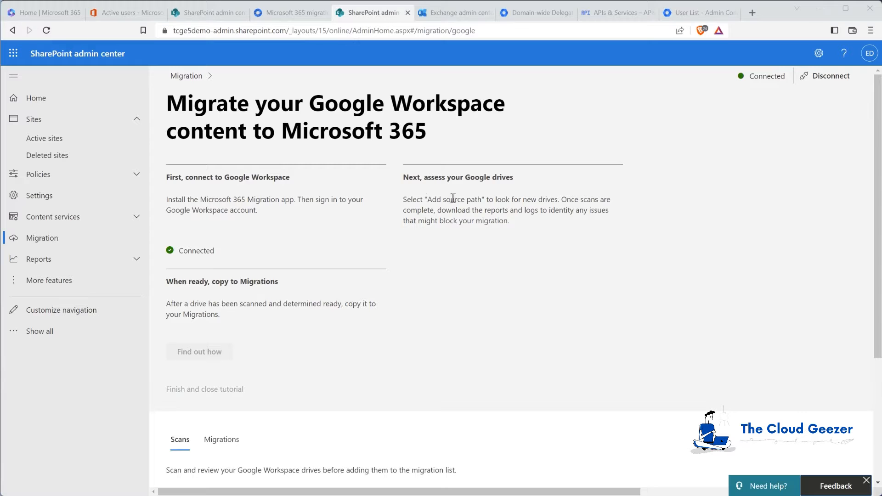
scroll(down, 3)
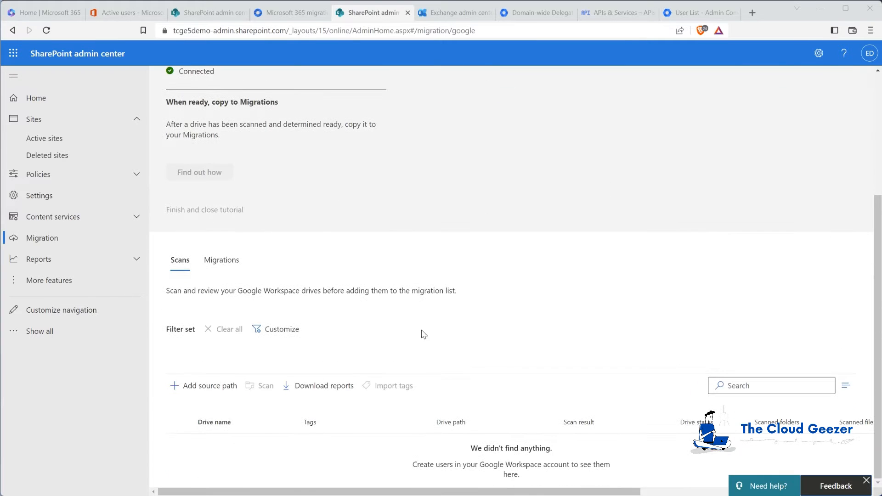
click(209, 386)
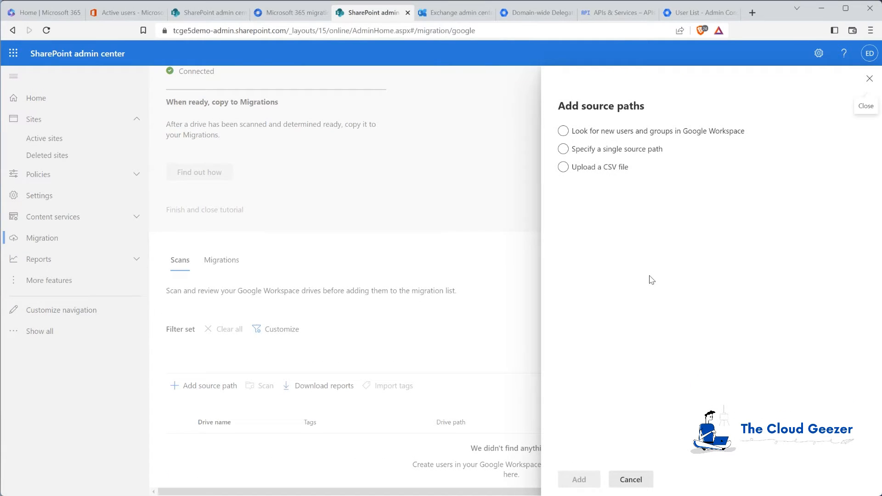
mouse_move(614, 198)
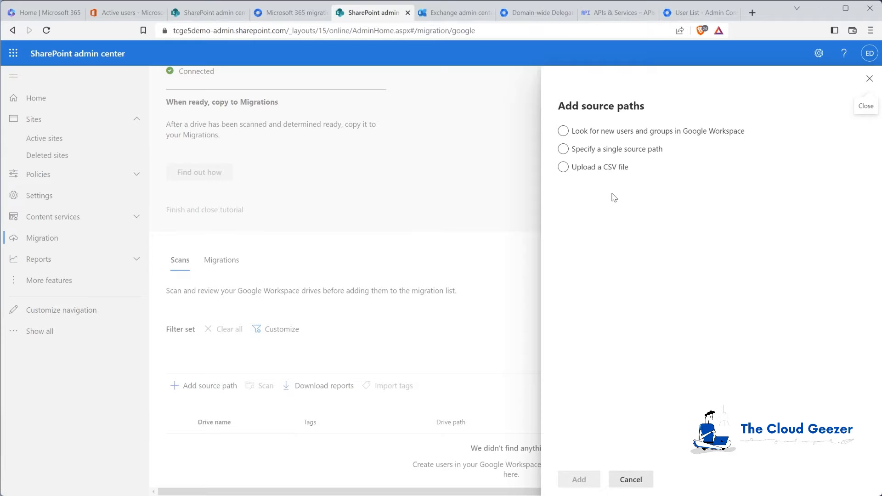
mouse_move(601, 148)
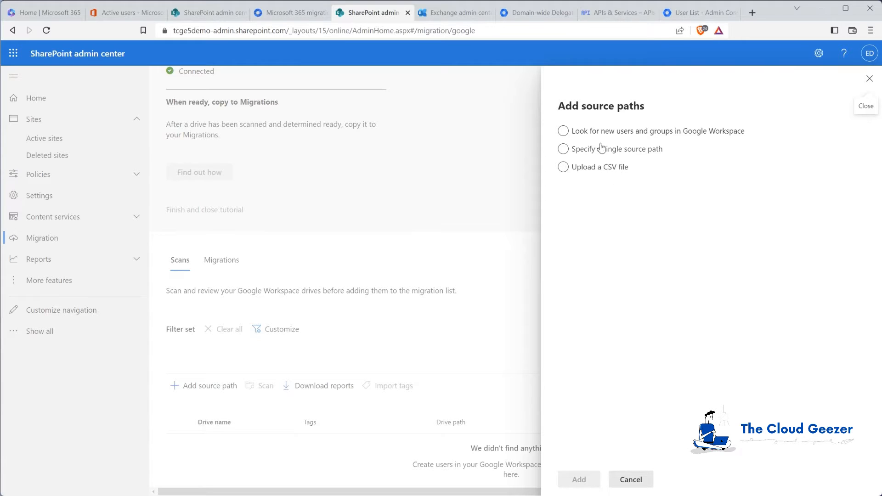
click(562, 130)
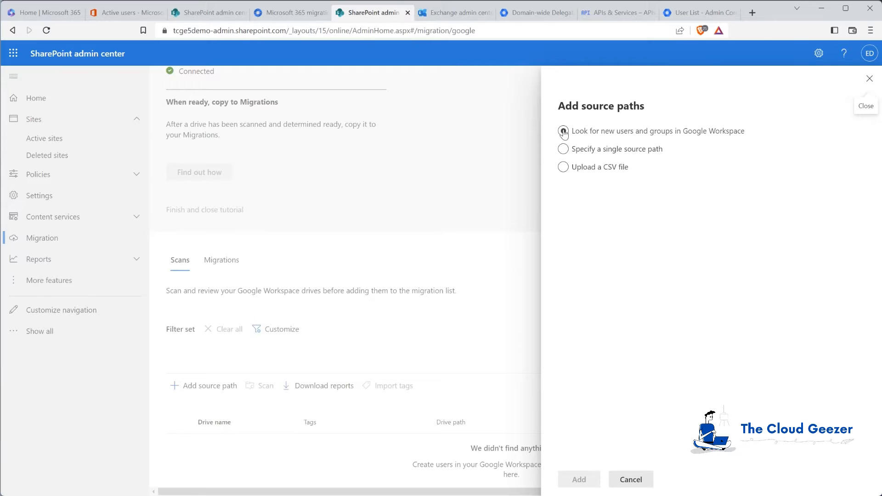
click(563, 130)
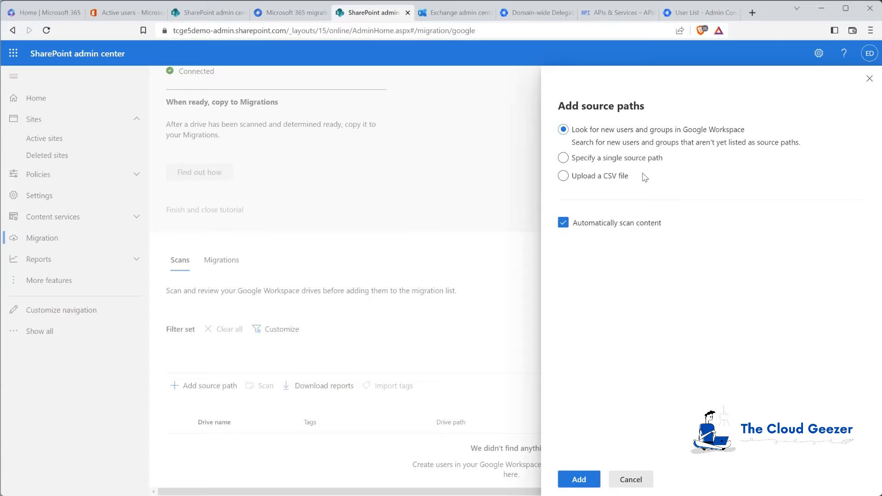
click(563, 176)
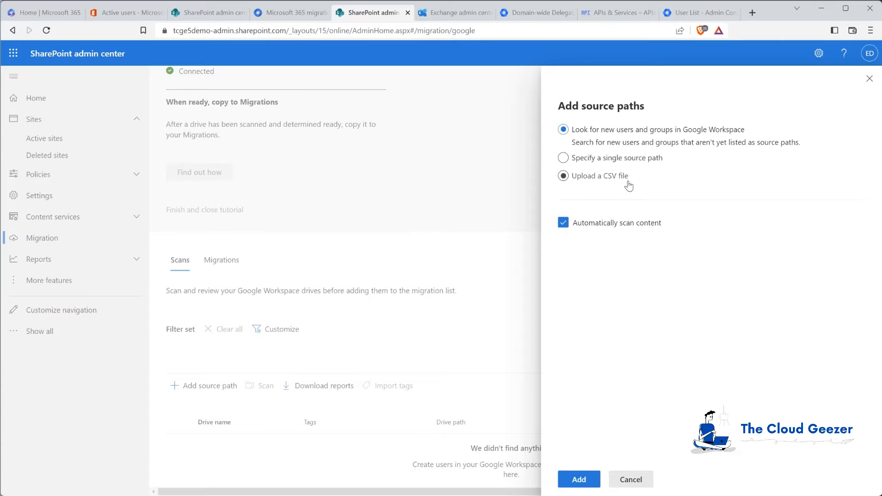
click(564, 176)
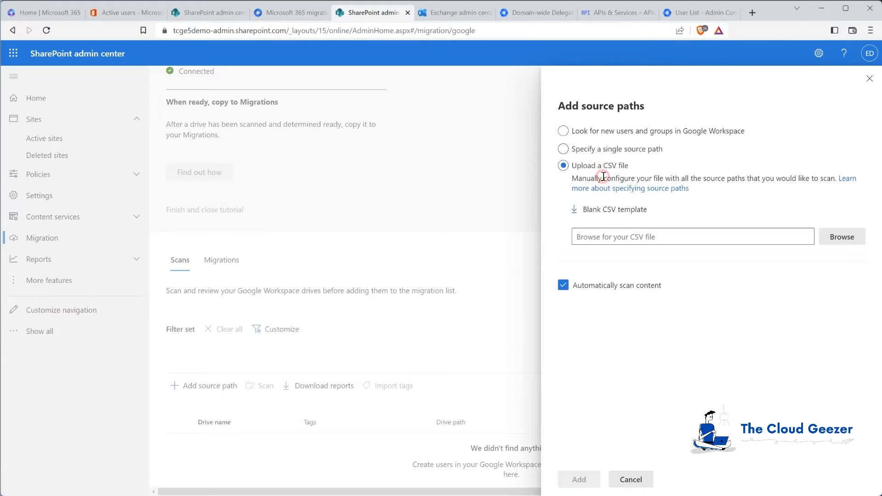
mouse_move(602, 221)
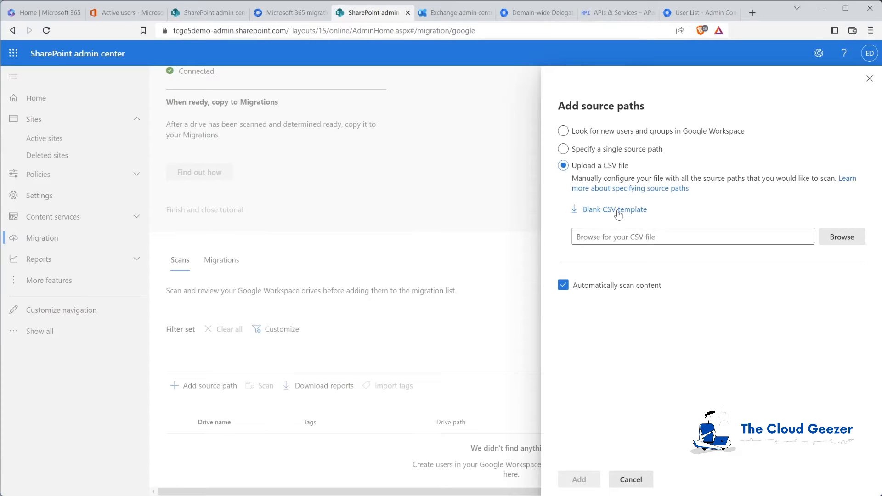
Step: Save the blank source paths CSV template to Downloads
click(621, 209)
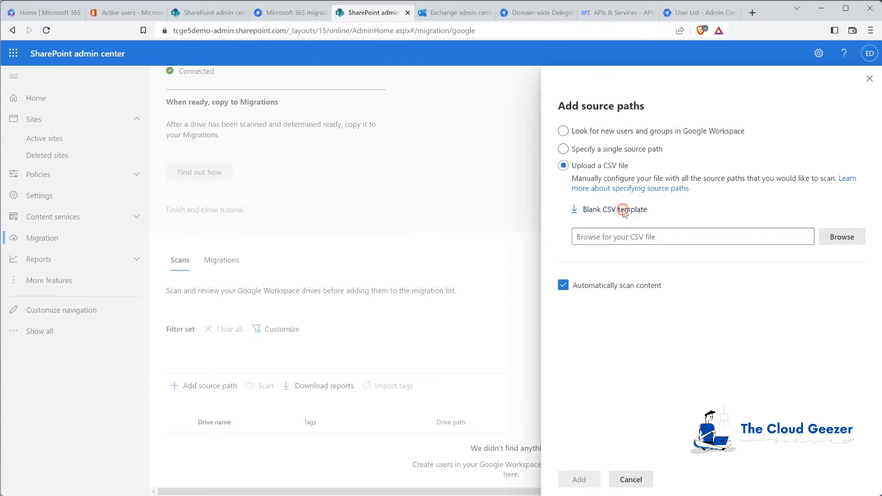
click(615, 209)
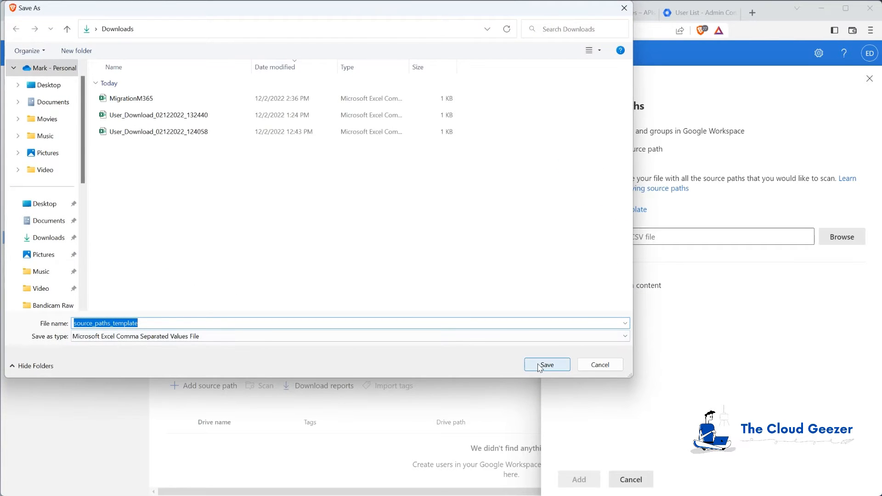
click(546, 365)
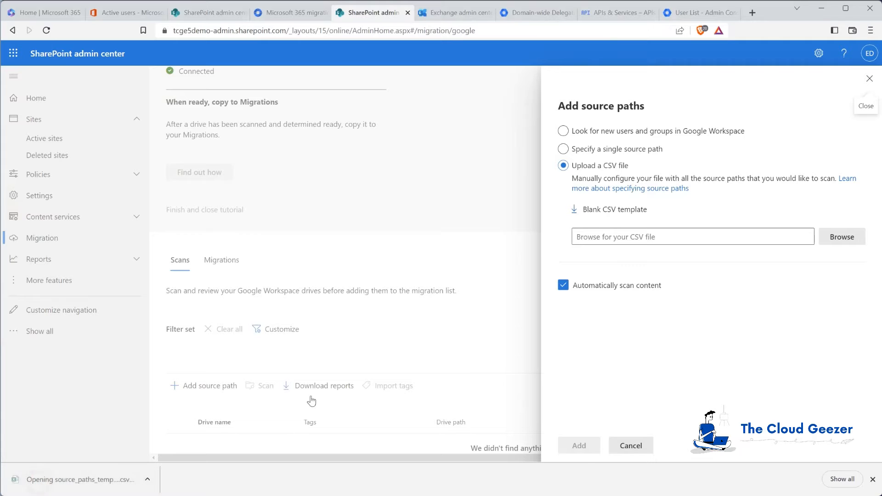
mouse_move(387, 213)
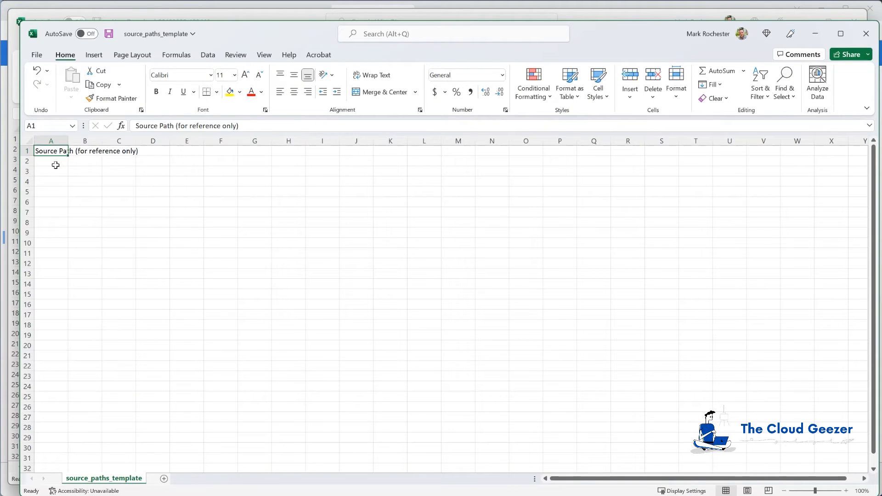
click(51, 161)
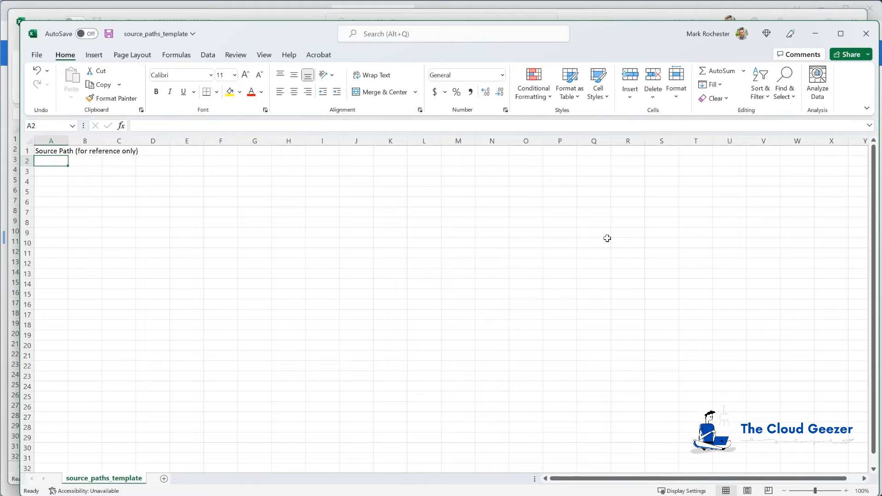
mouse_move(483, 231)
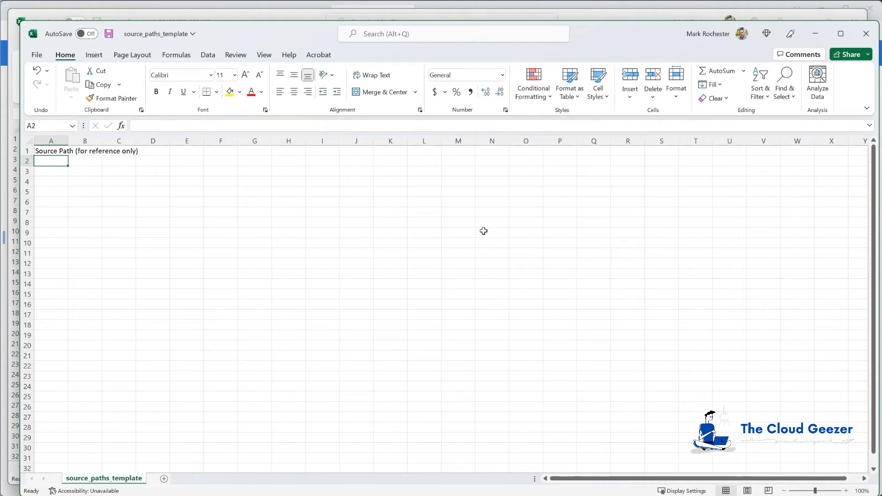
mouse_move(56, 150)
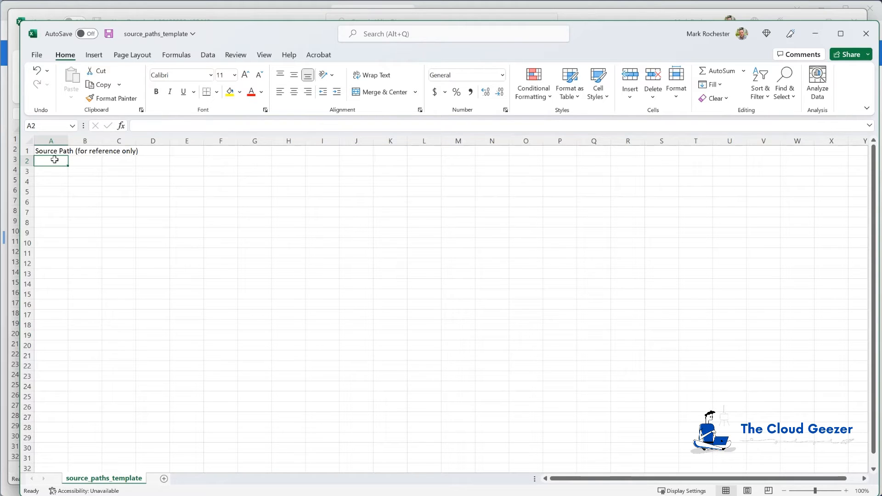
mouse_move(793, 147)
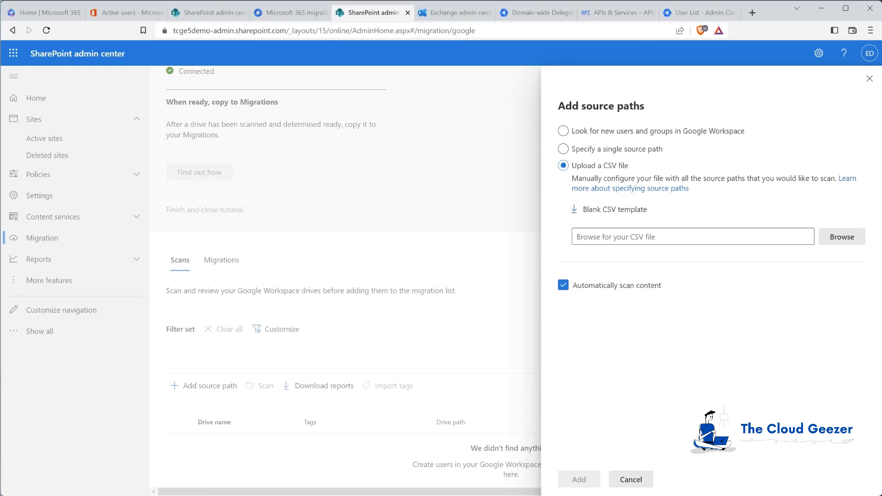
mouse_move(690, 107)
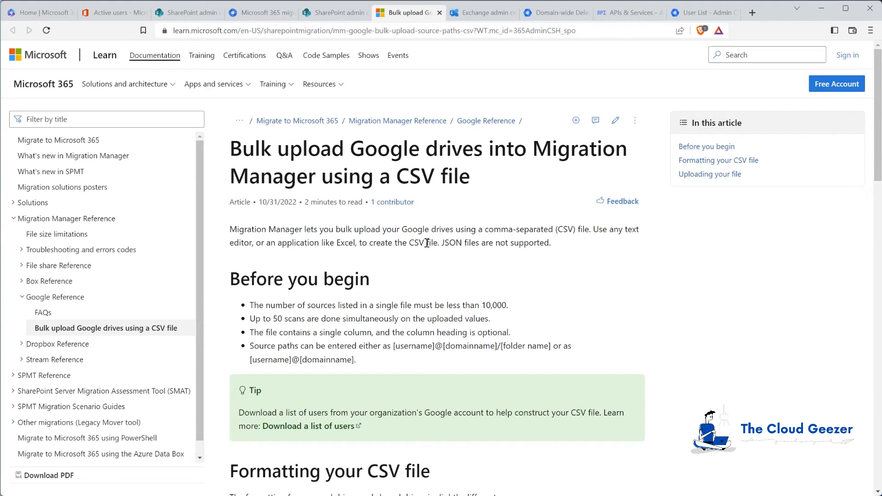
Step: Scroll the Microsoft Learn CSV bulk-upload guide down to the Formatting your CSV file examples
scroll(down, 3)
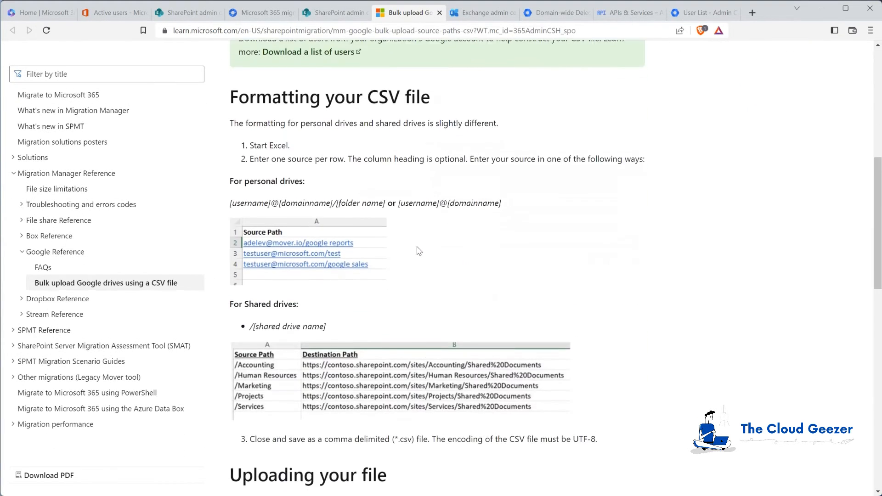
scroll(down, 3)
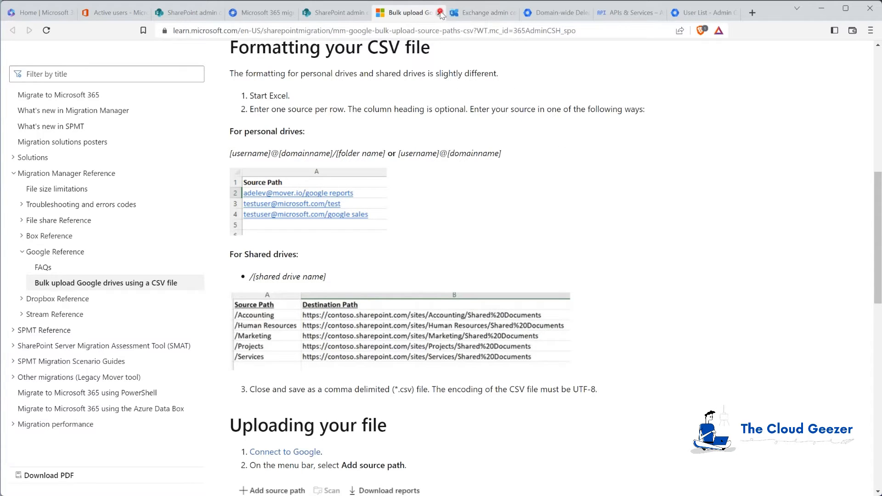
Step: Return to SharePoint and submit the search adding all new Google Workspace users as source paths
click(371, 12)
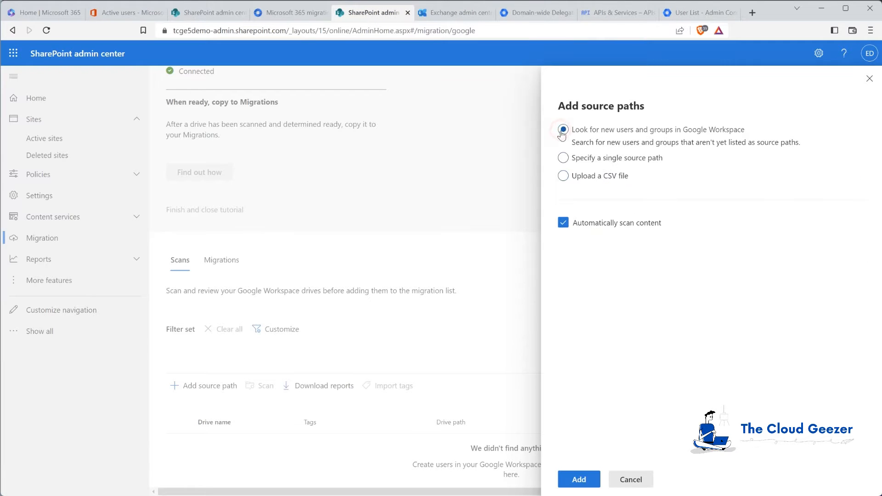
click(579, 480)
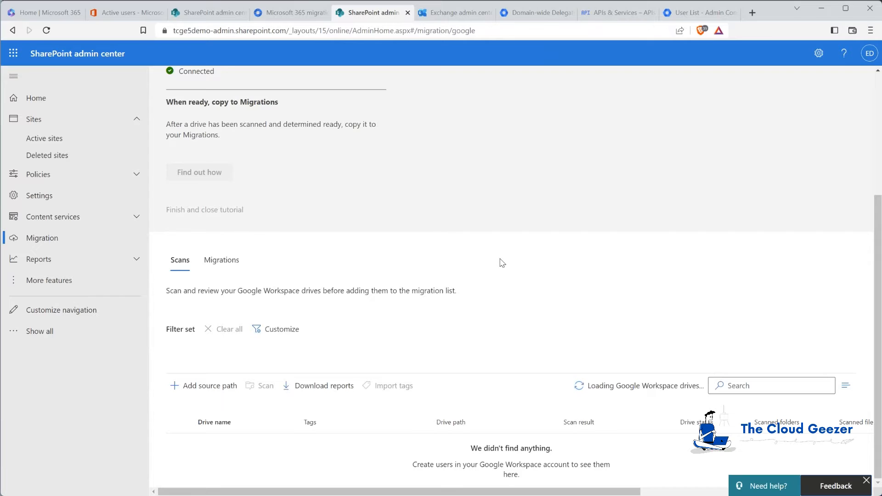
mouse_move(516, 268)
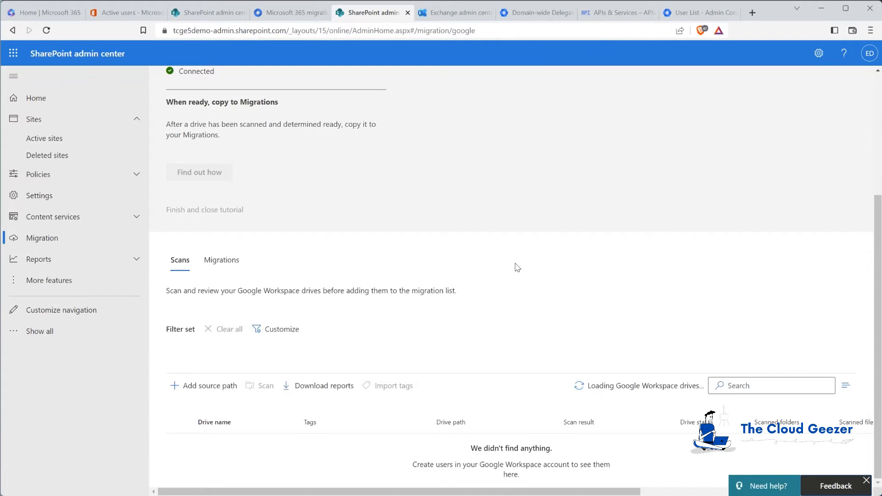
mouse_move(521, 265)
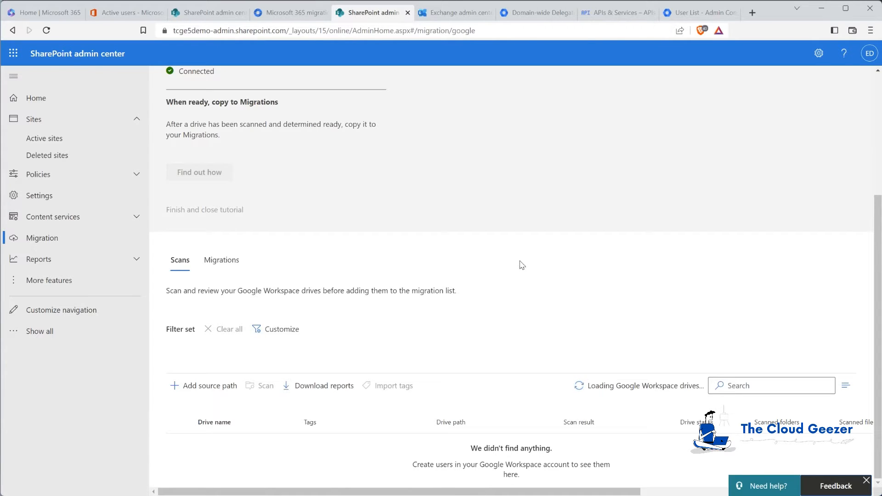
mouse_move(506, 301)
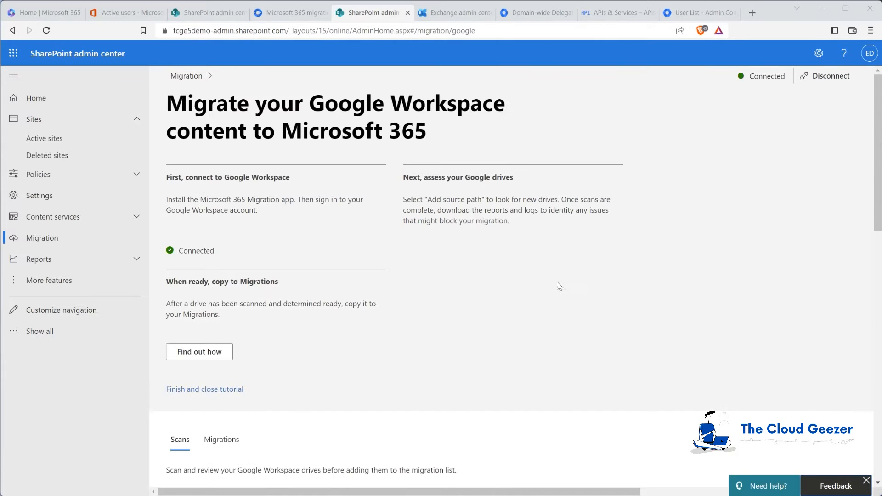
mouse_move(544, 326)
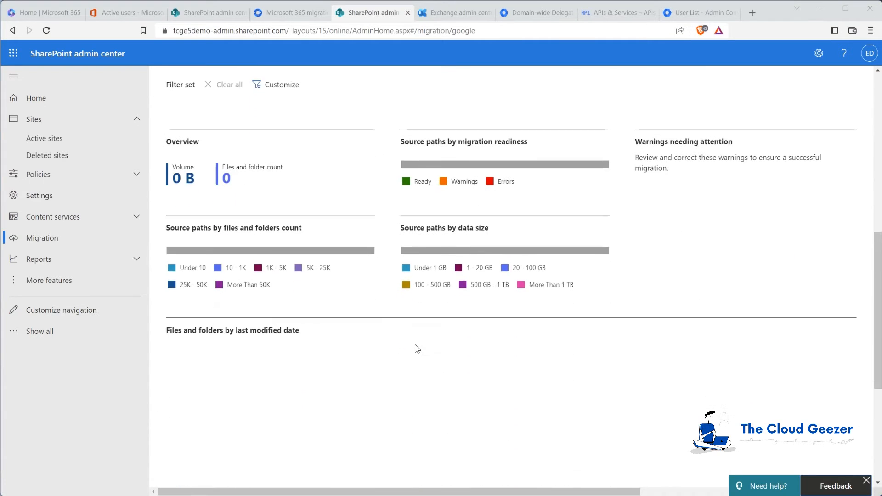
scroll(down, 3)
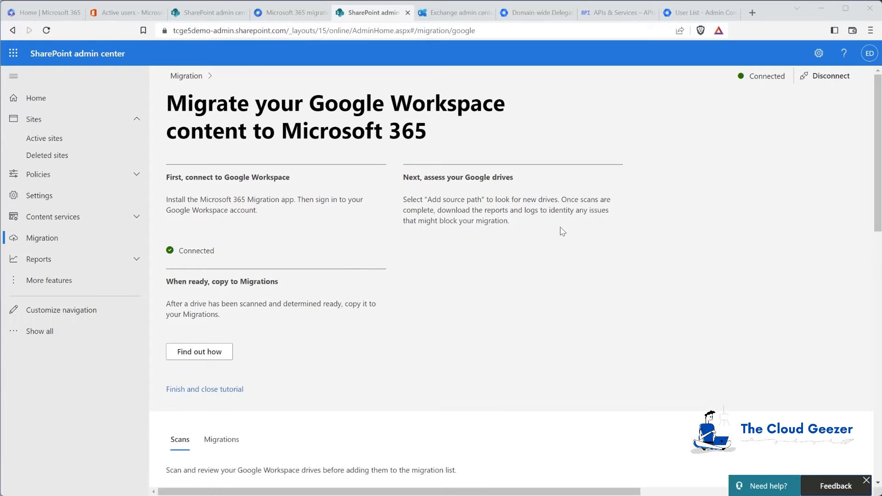
mouse_move(459, 238)
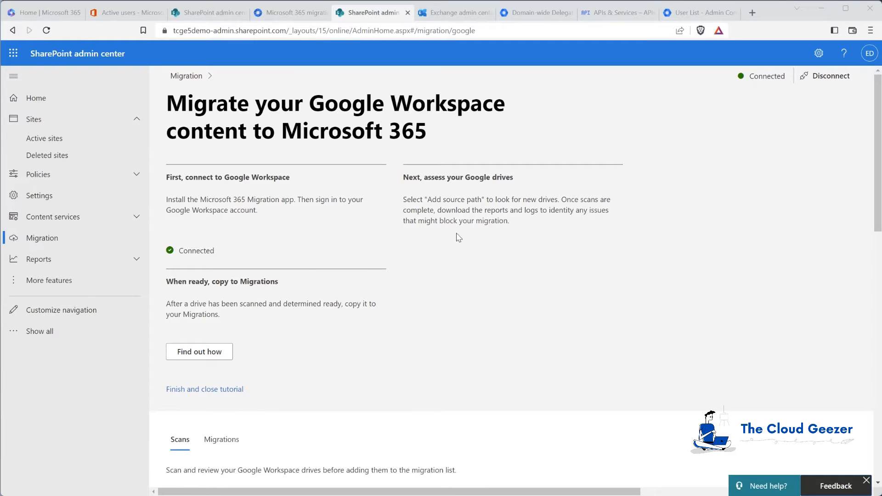
mouse_move(314, 408)
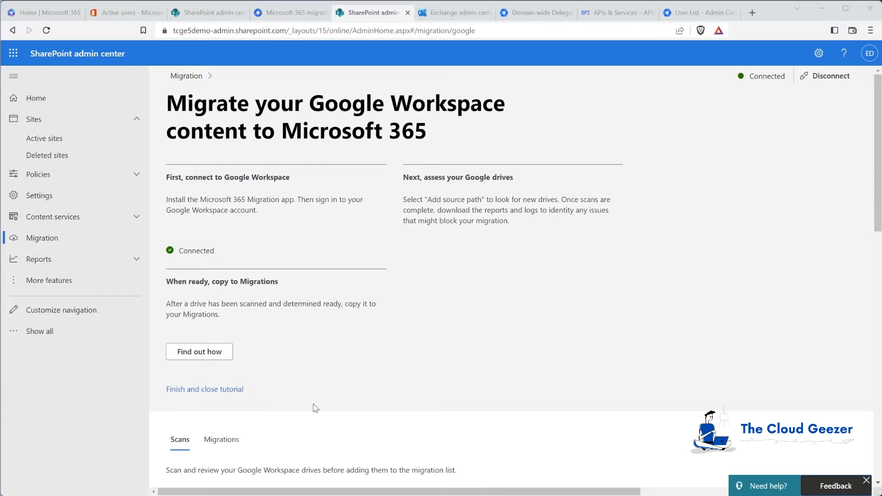
Step: Close the tutorial and review the scans: 15.1 GB, 2,335 items, all drives ready
click(204, 389)
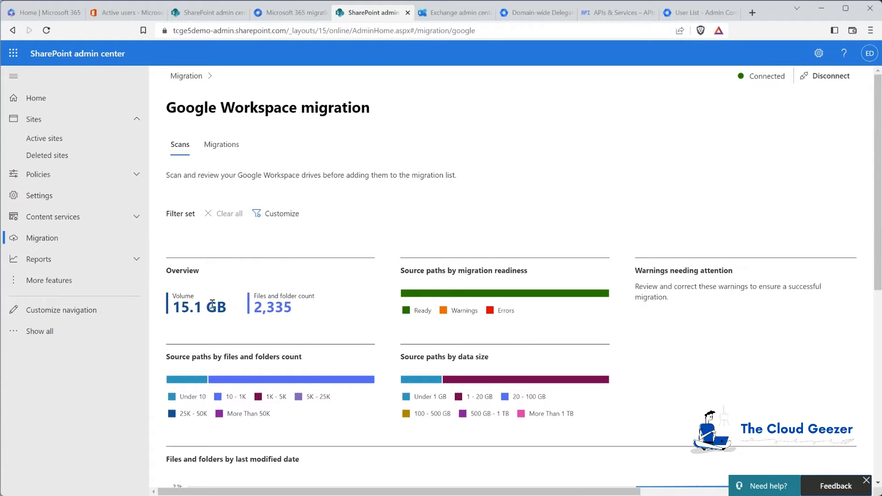
mouse_move(363, 281)
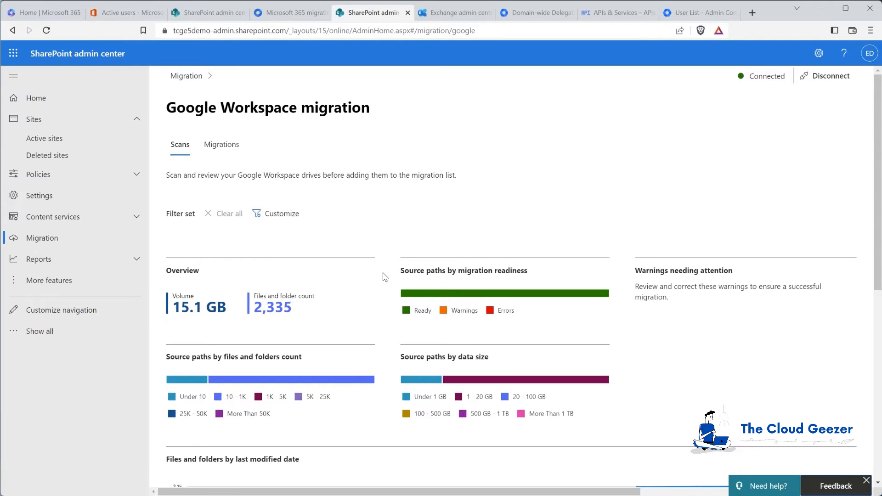
scroll(down, 3)
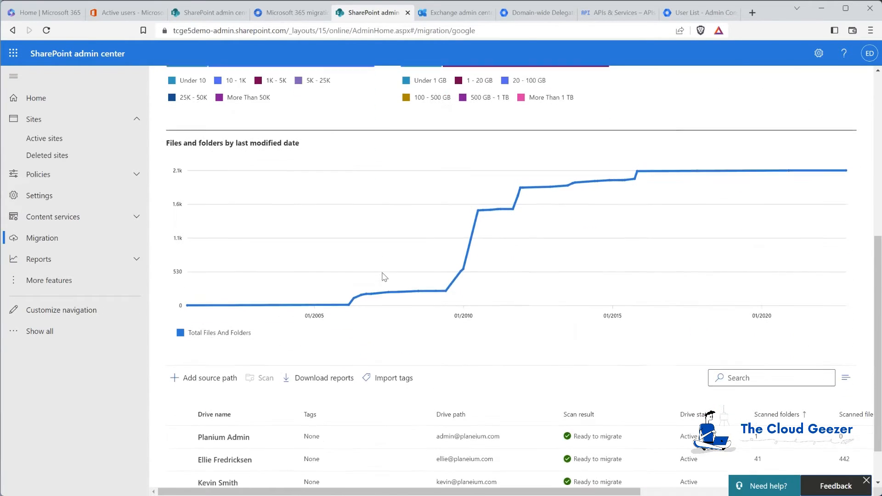
mouse_move(188, 304)
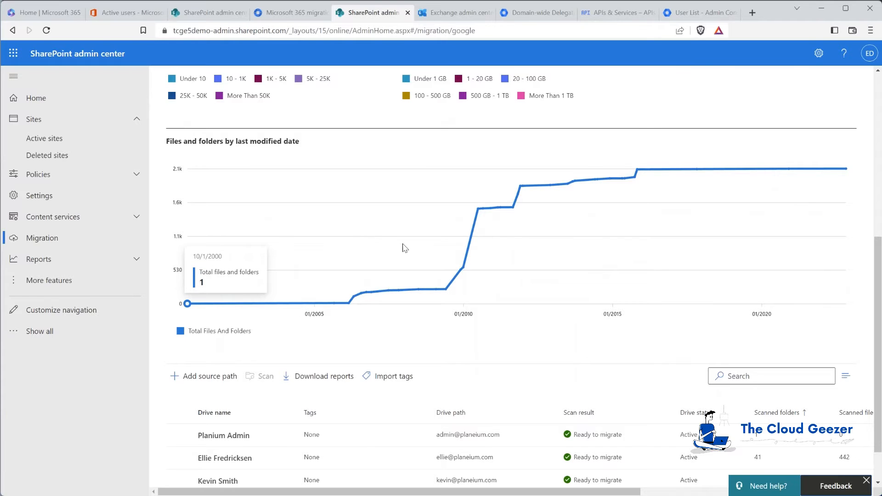
mouse_move(445, 224)
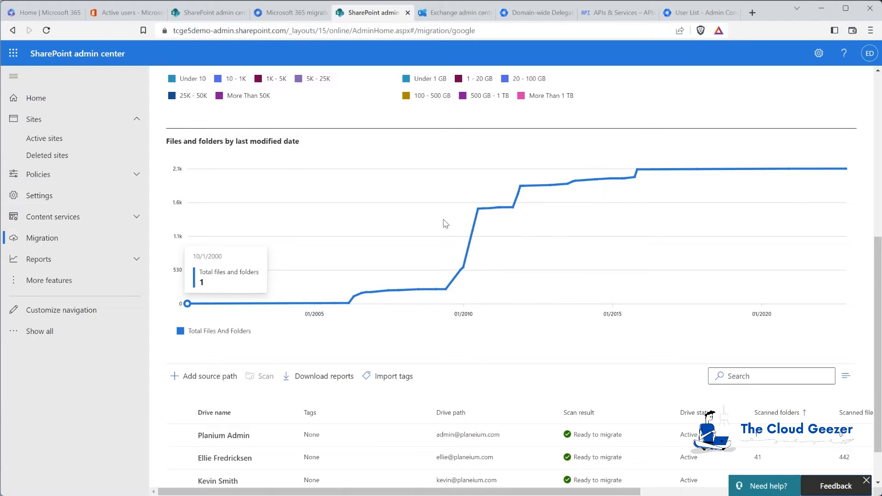
scroll(down, 3)
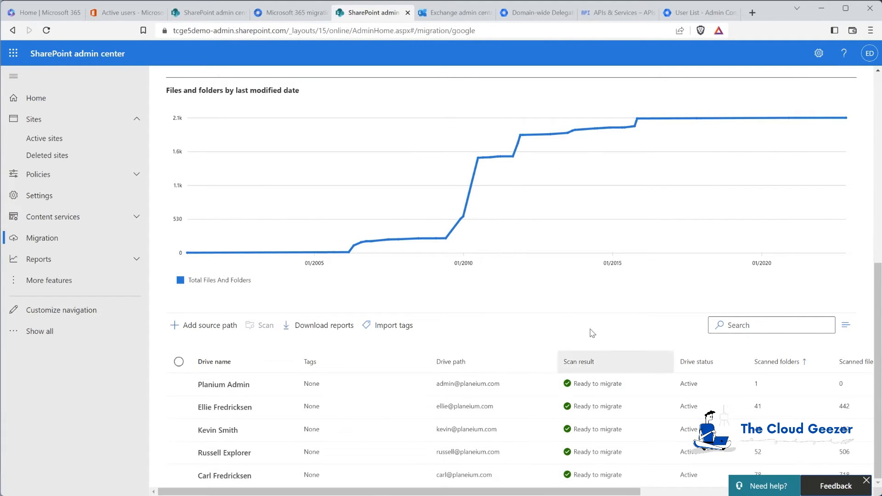
mouse_move(178, 361)
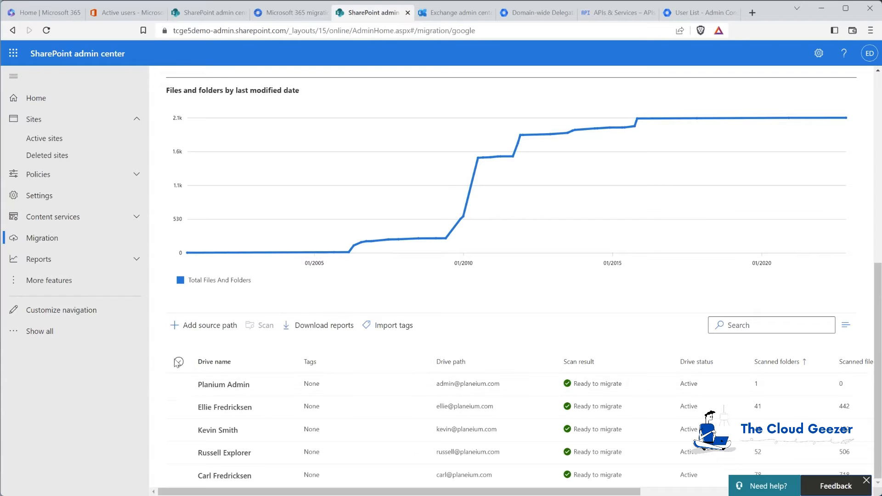
Step: Select all scanned drives except Planium Admin and copy the four to Migrations
click(178, 362)
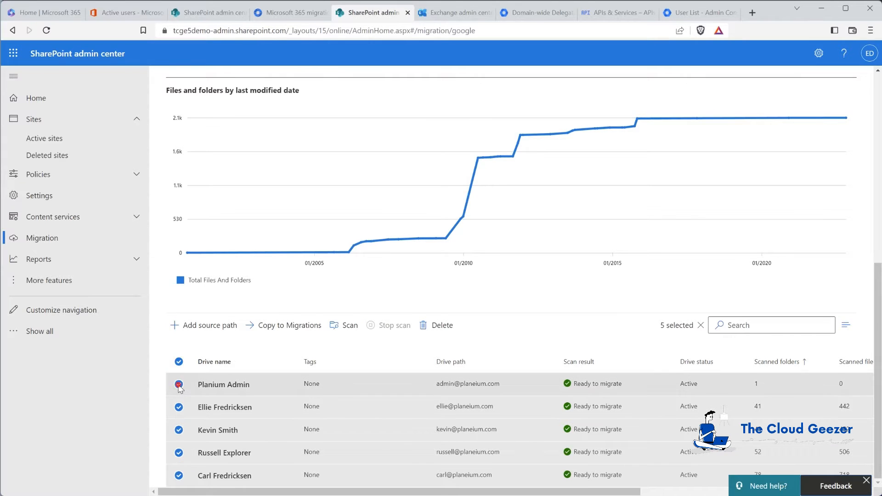
click(178, 384)
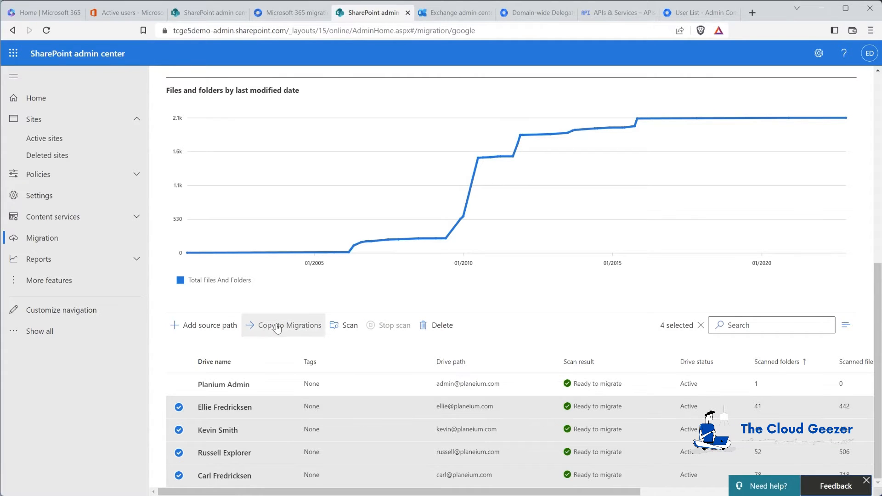
click(288, 325)
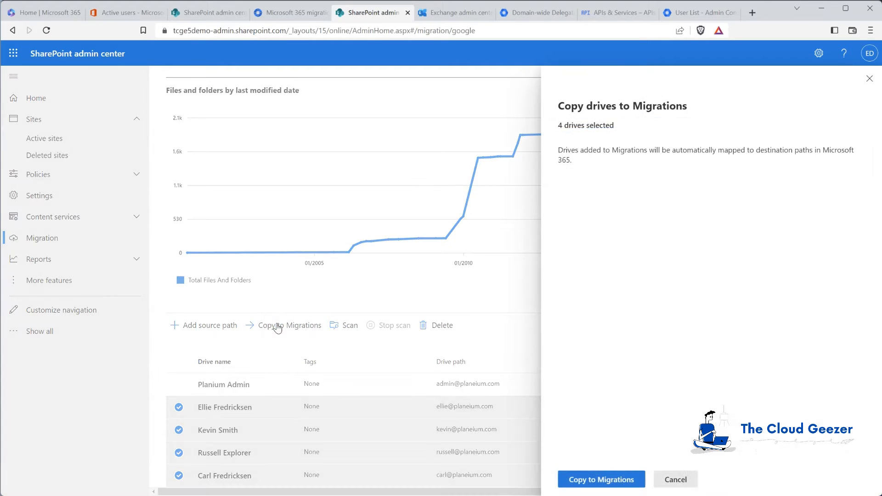
click(601, 479)
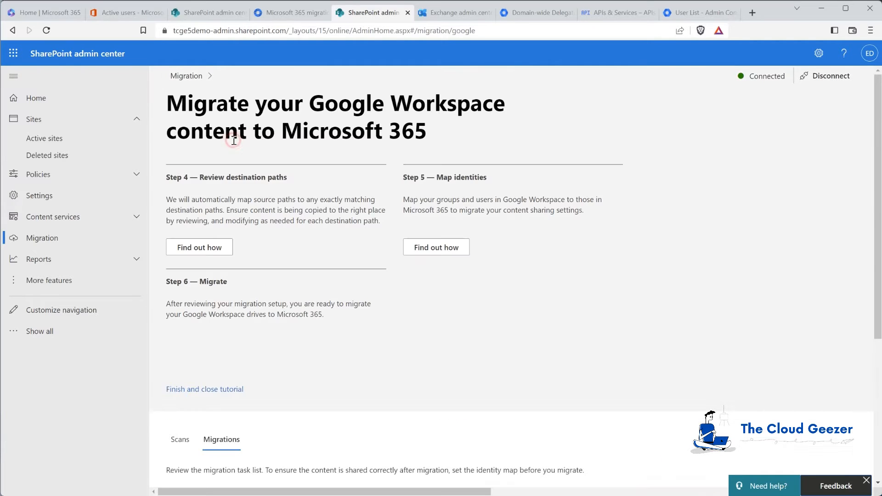
mouse_move(332, 360)
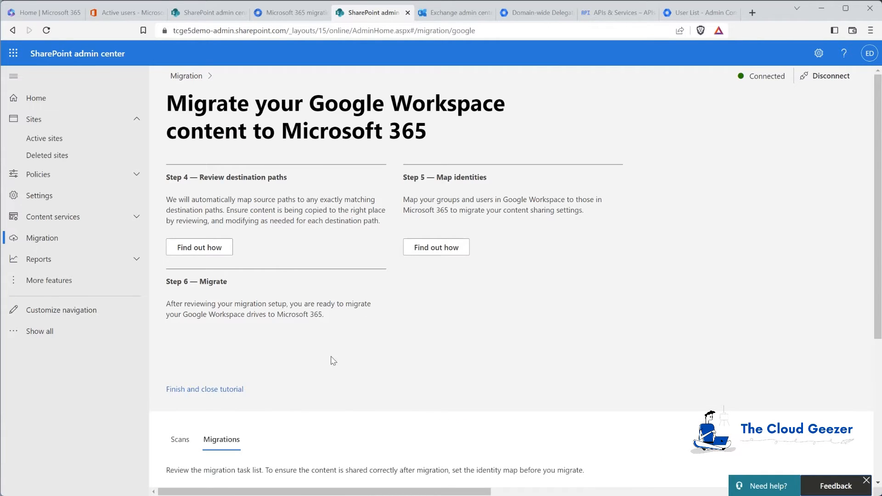
scroll(down, 3)
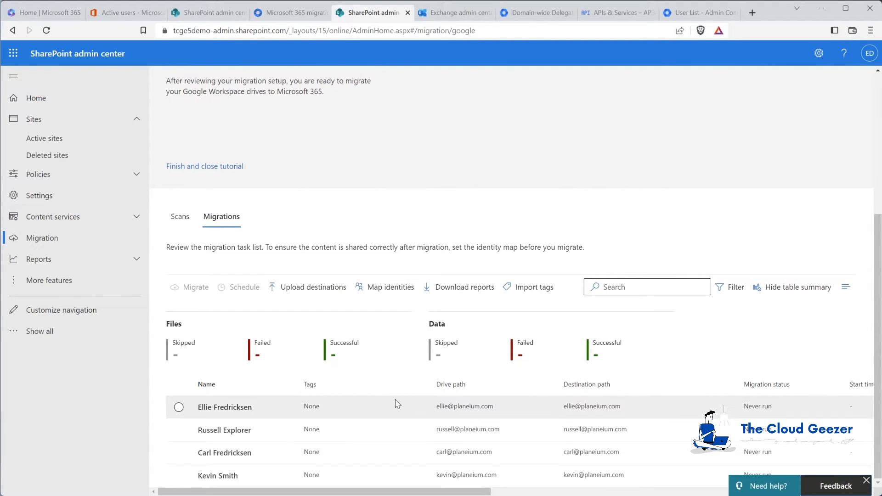
mouse_move(478, 409)
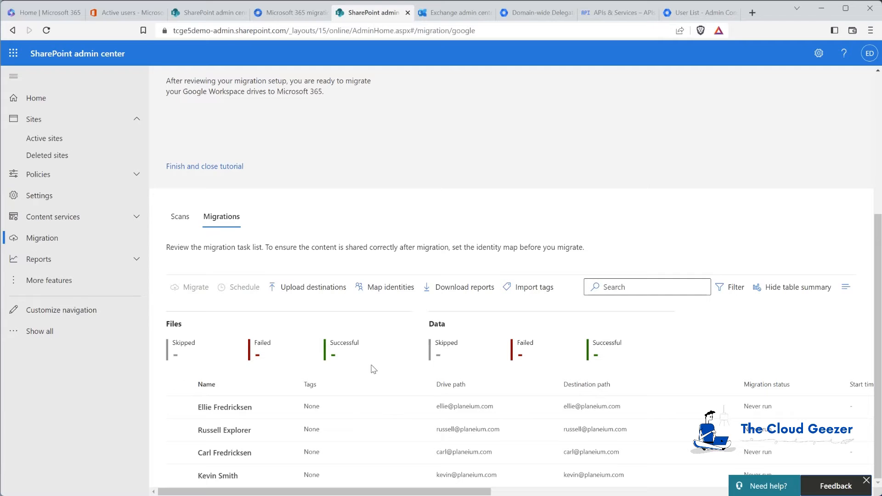
mouse_move(450, 346)
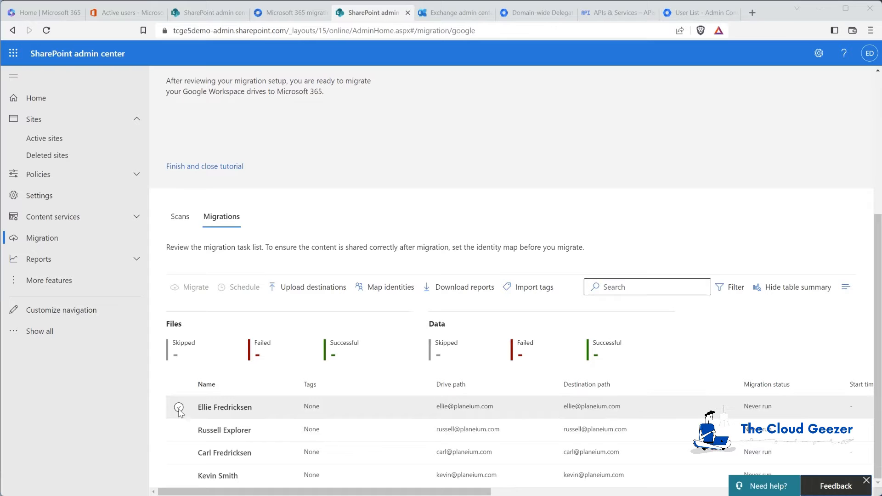
mouse_move(178, 386)
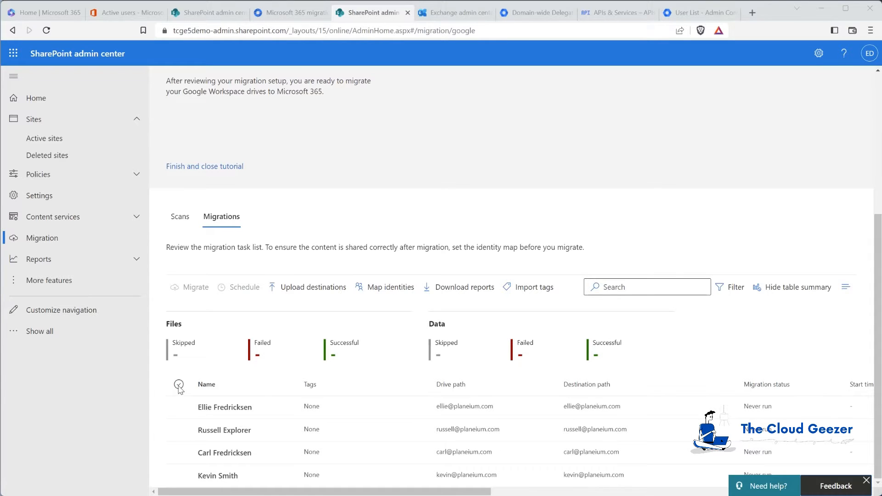
click(178, 385)
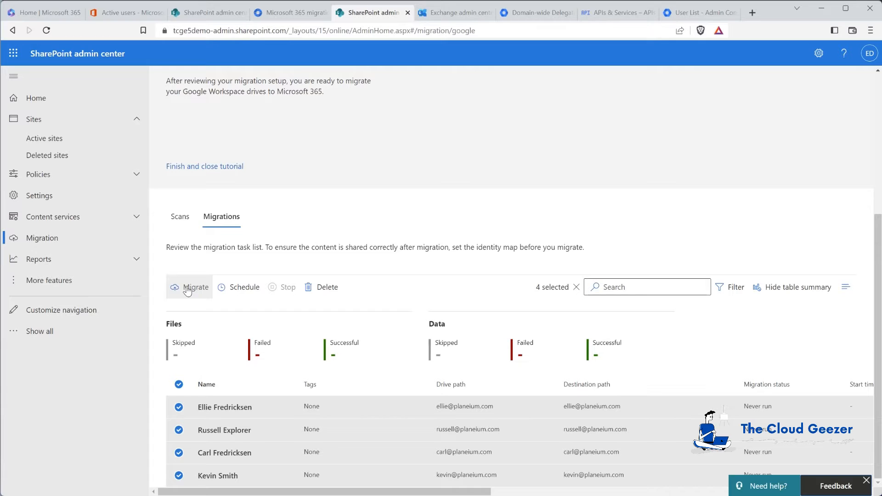
mouse_move(512, 416)
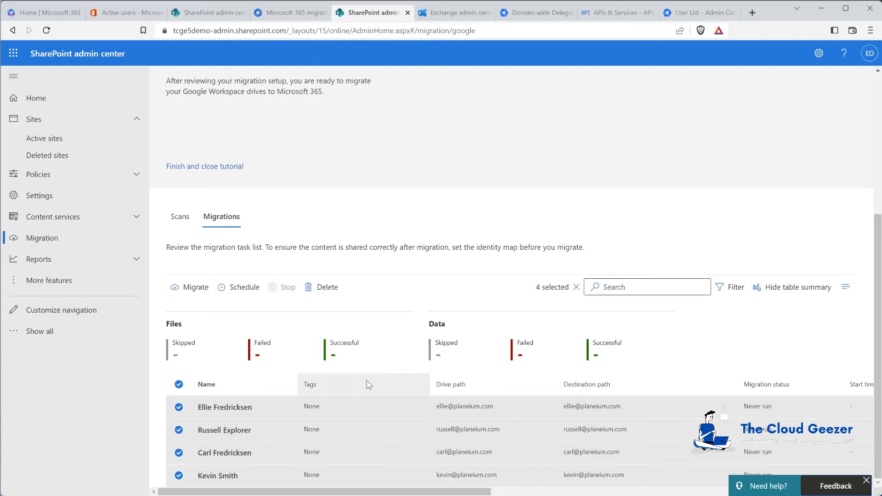
mouse_move(187, 398)
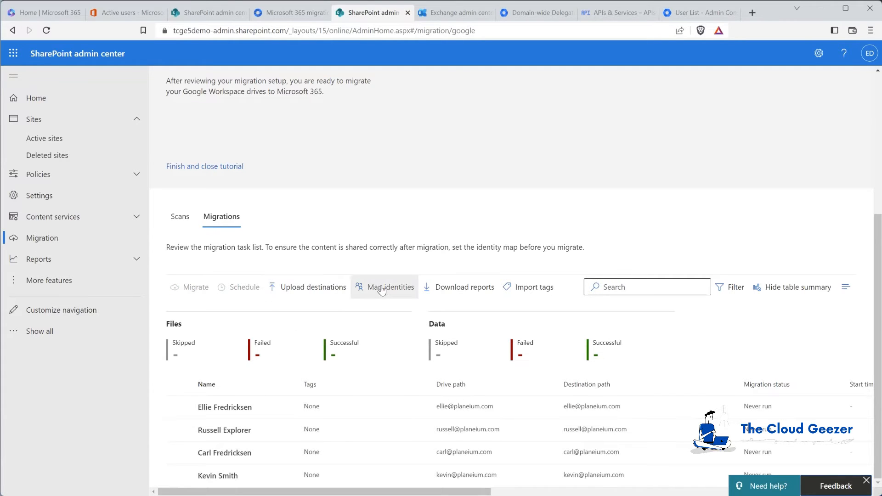
Step: Open Map identities from the Migrations toolbar to review domain, group and user mappings
click(391, 287)
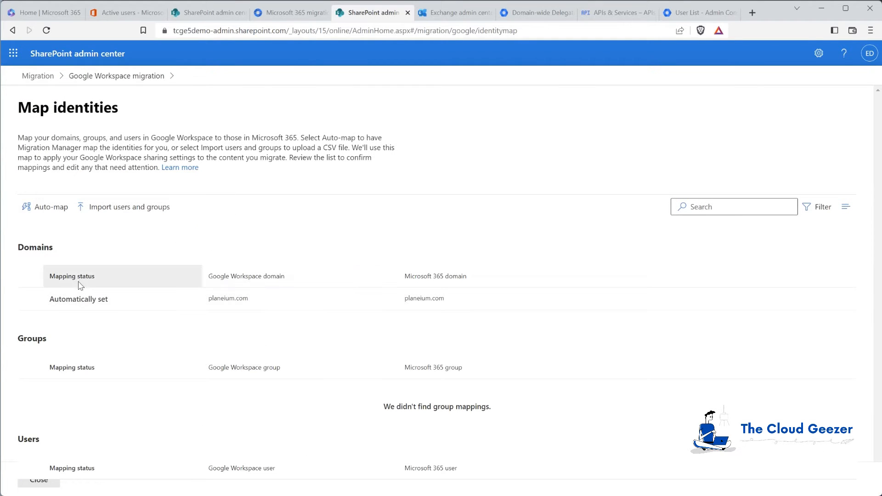
mouse_move(346, 341)
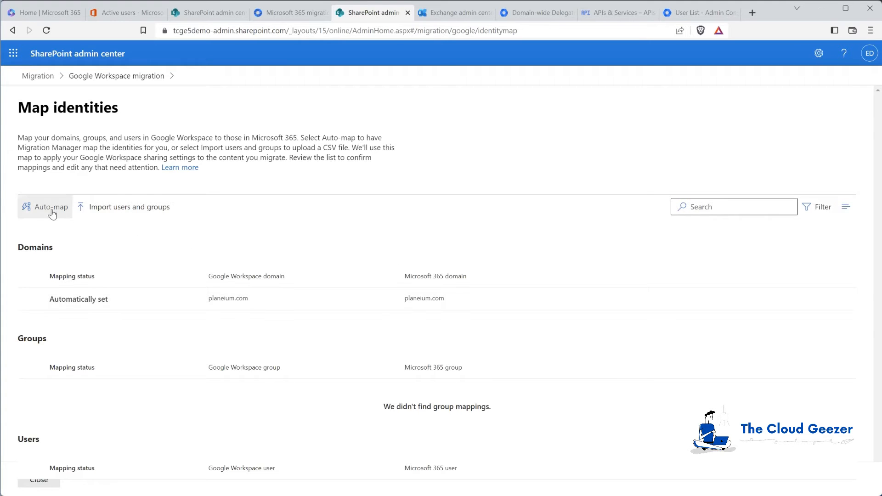
mouse_move(139, 207)
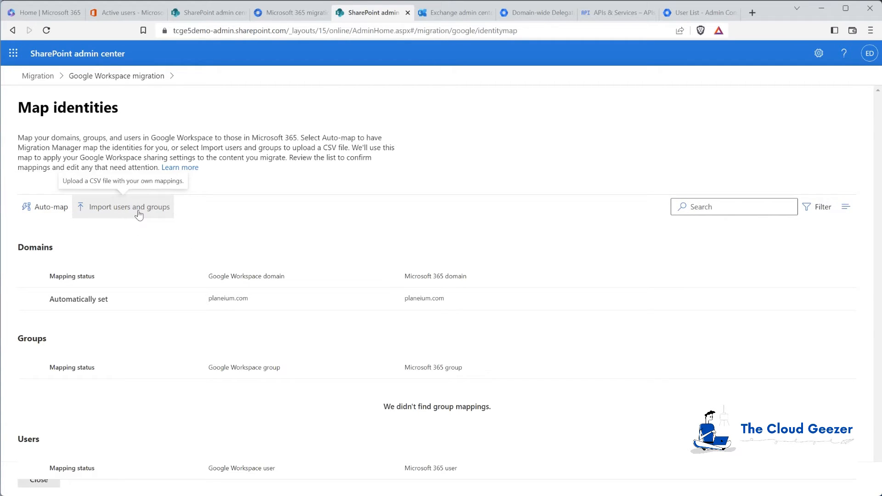
mouse_move(228, 244)
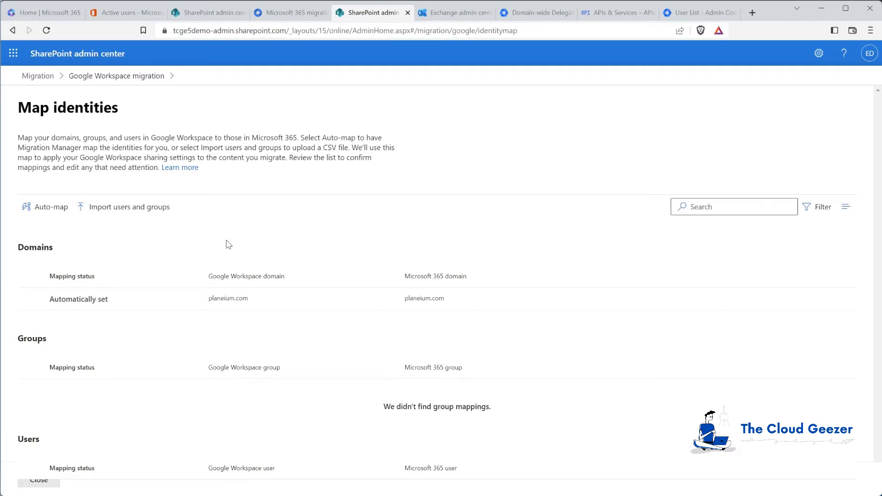
mouse_move(158, 259)
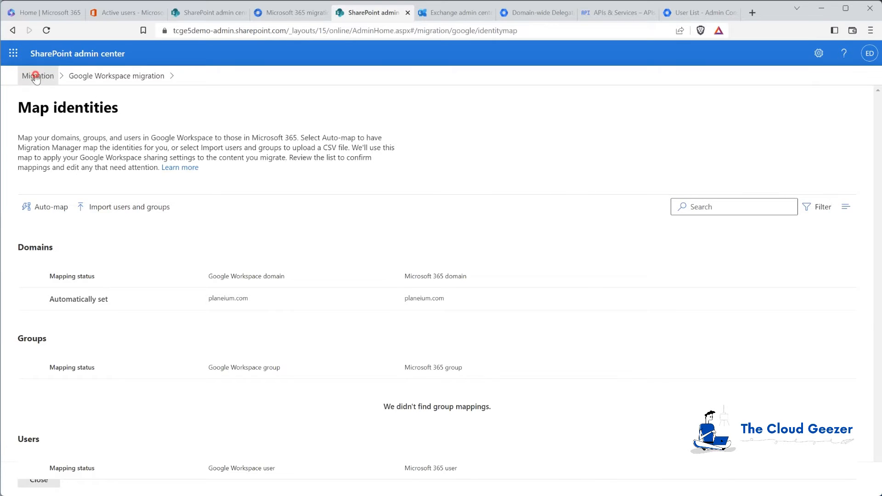
Step: Go back through the Migration hub and reopen the Google Workspace migration project
click(37, 75)
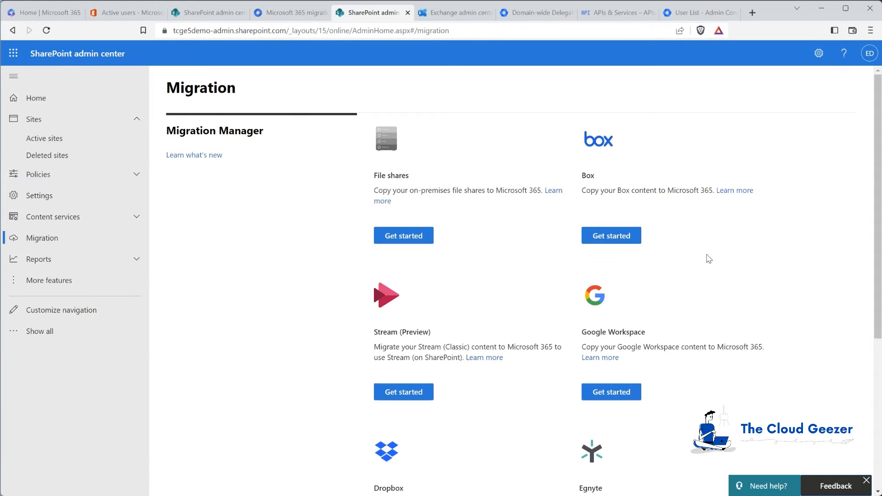
click(611, 392)
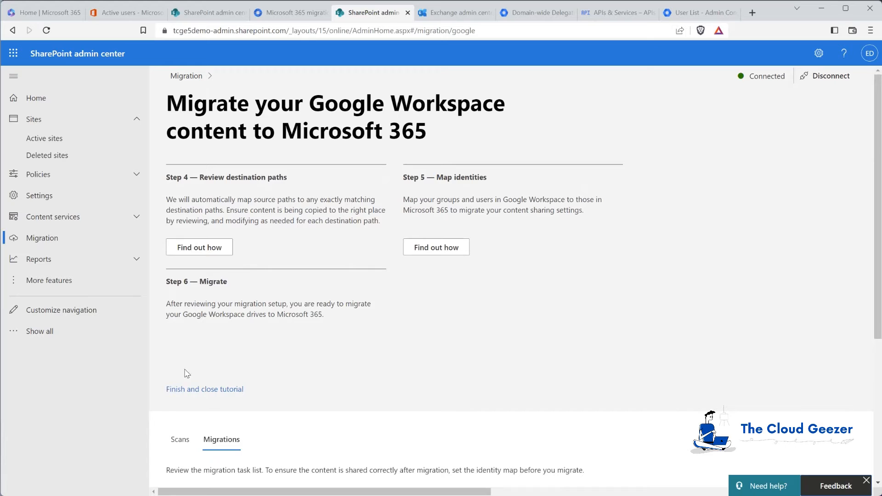
mouse_move(376, 259)
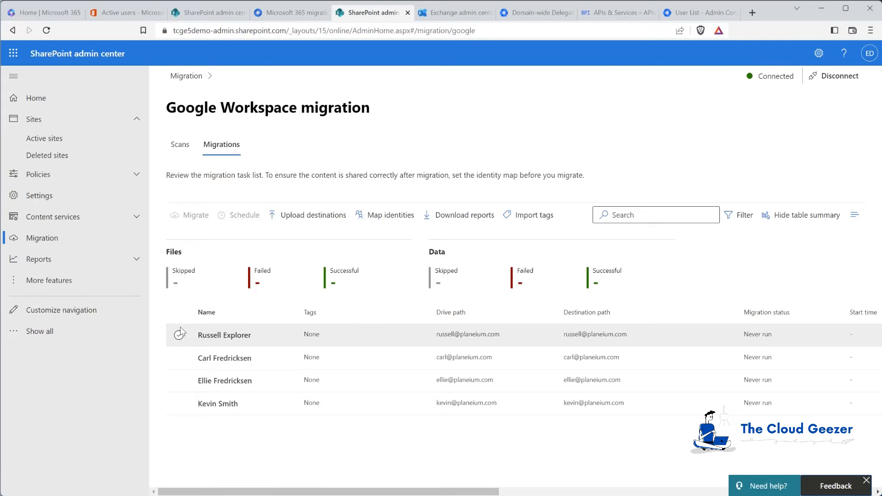
Step: Select all four users' drives and confirm copying their content to Microsoft 365
click(179, 313)
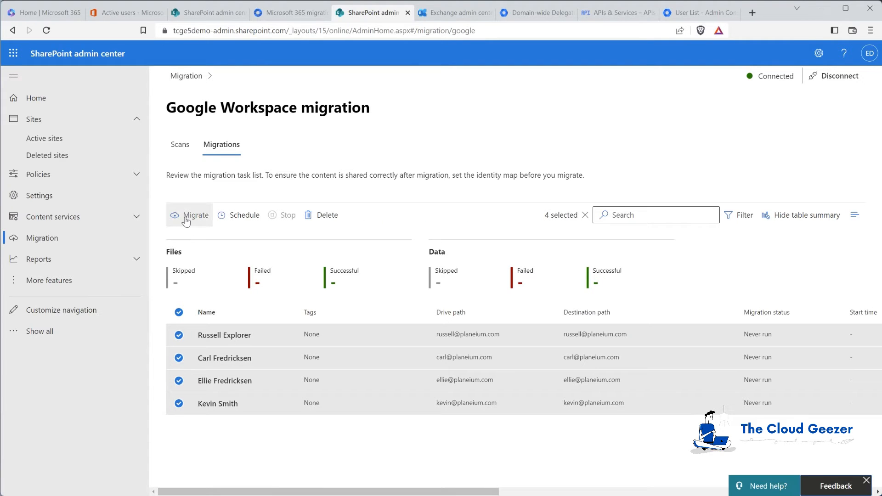
click(195, 215)
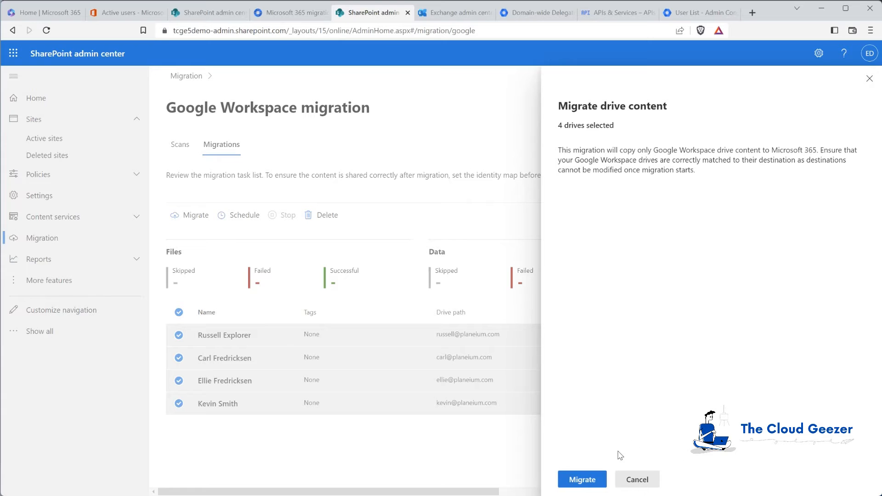
click(581, 479)
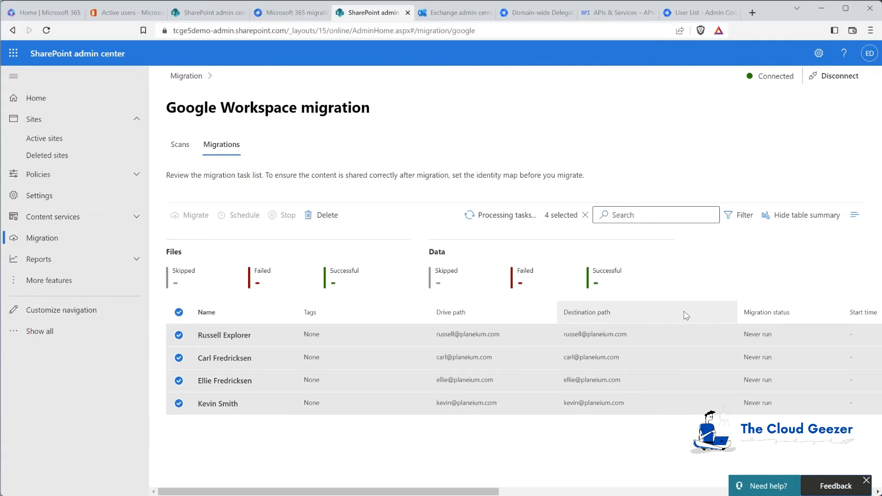
mouse_move(196, 469)
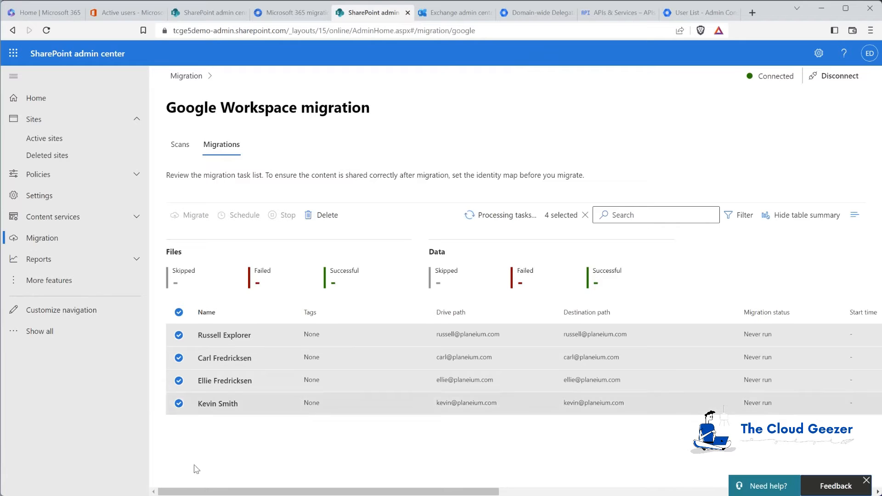
click(554, 10)
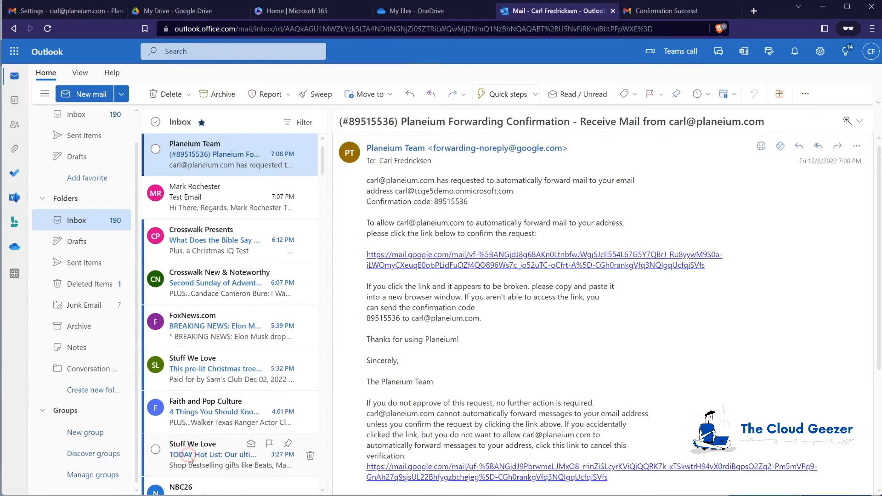
Step: Check that Carl's OneDrive My files is still empty, then return to the admin window
click(420, 11)
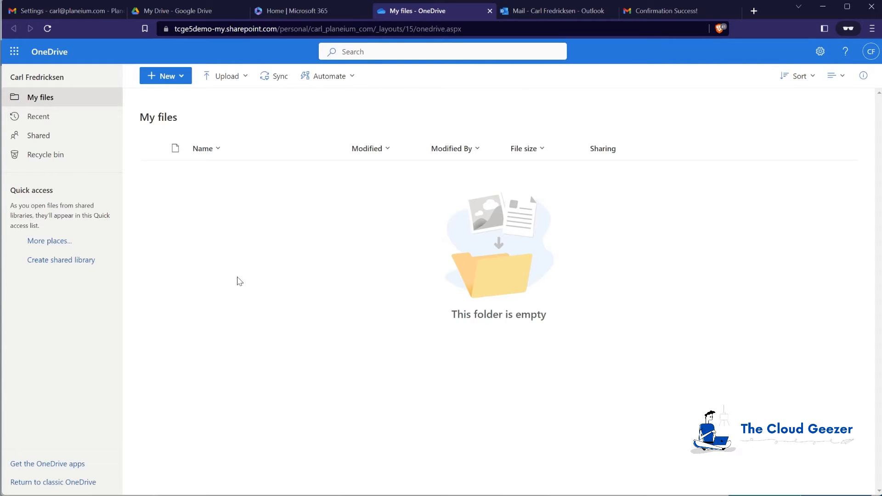
mouse_move(252, 266)
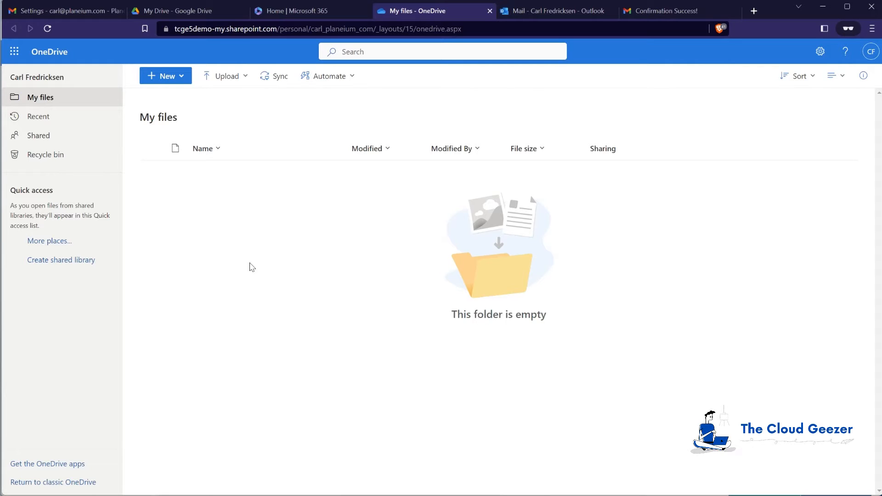
mouse_move(327, 288)
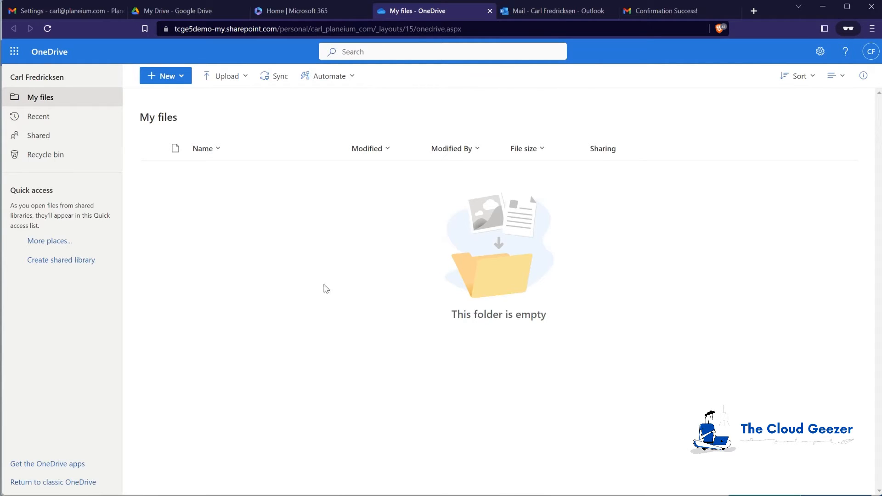
mouse_move(360, 237)
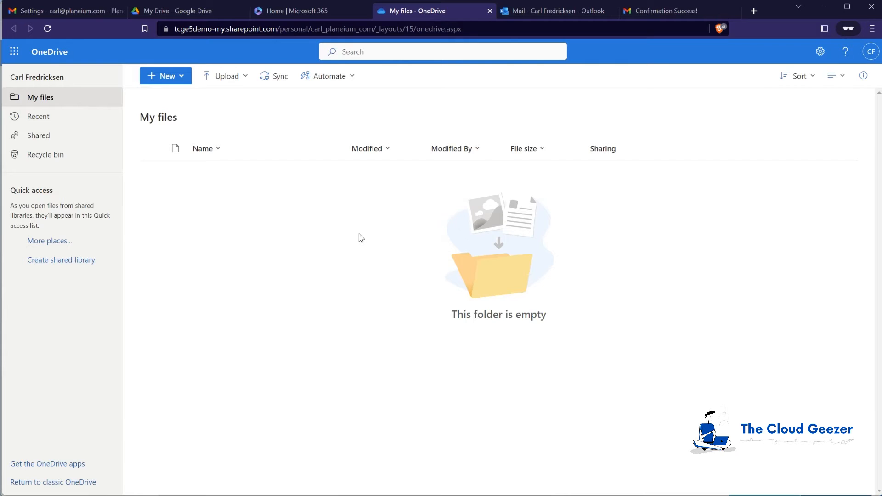
mouse_move(108, 397)
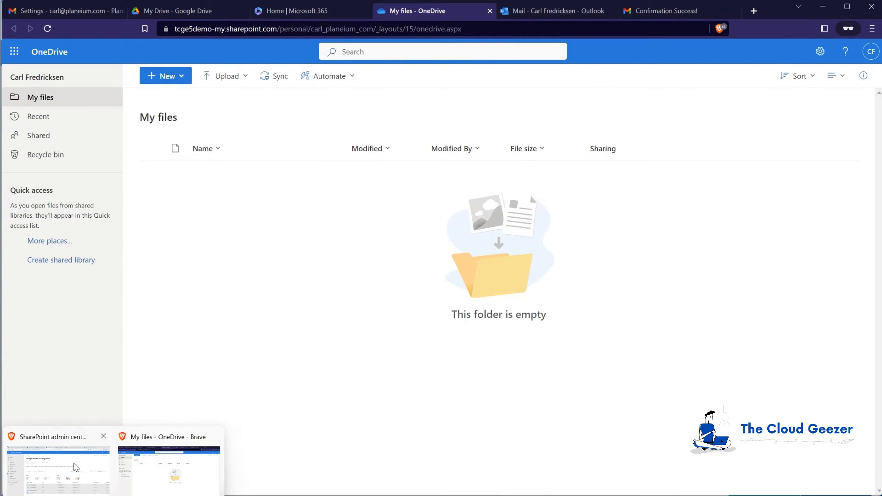
click(57, 469)
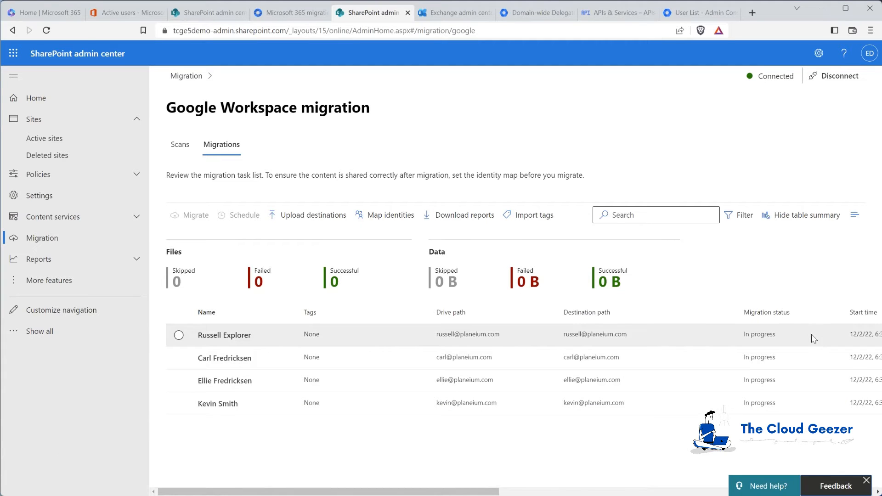
Step: Scroll the migration task table right to see task state and file counts
scroll(right, 3)
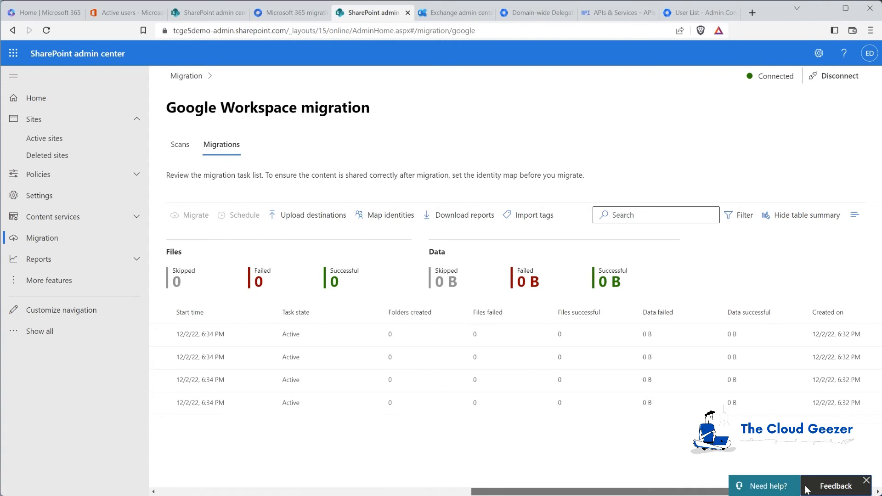
mouse_move(497, 470)
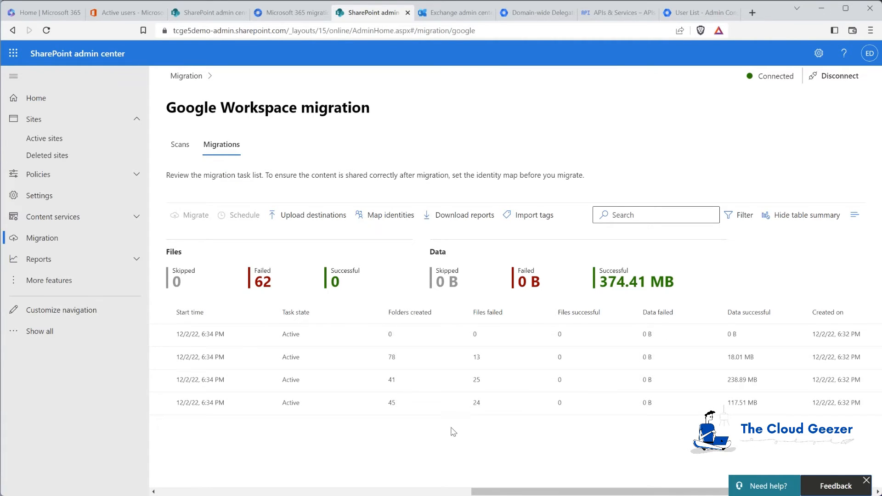
mouse_move(471, 413)
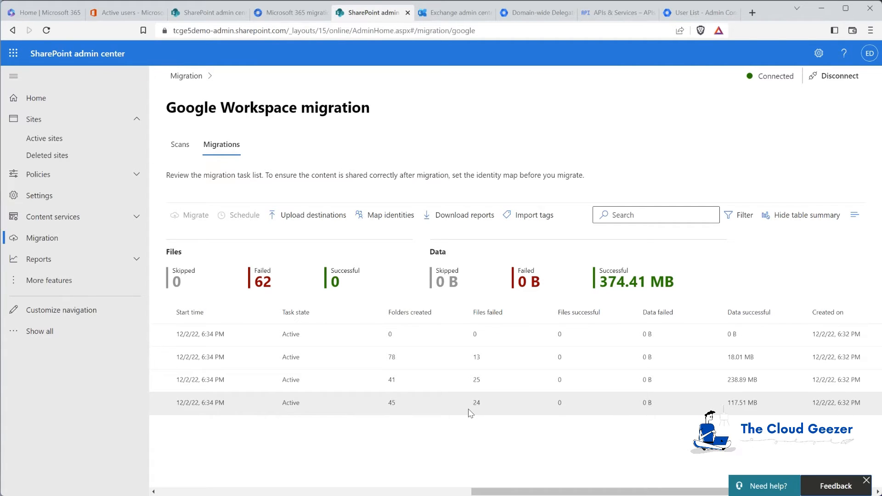
mouse_move(494, 414)
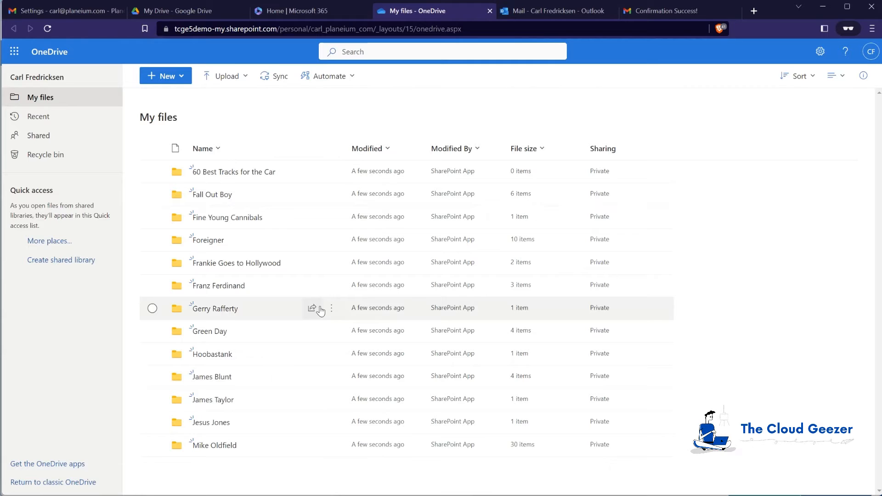
mouse_move(249, 288)
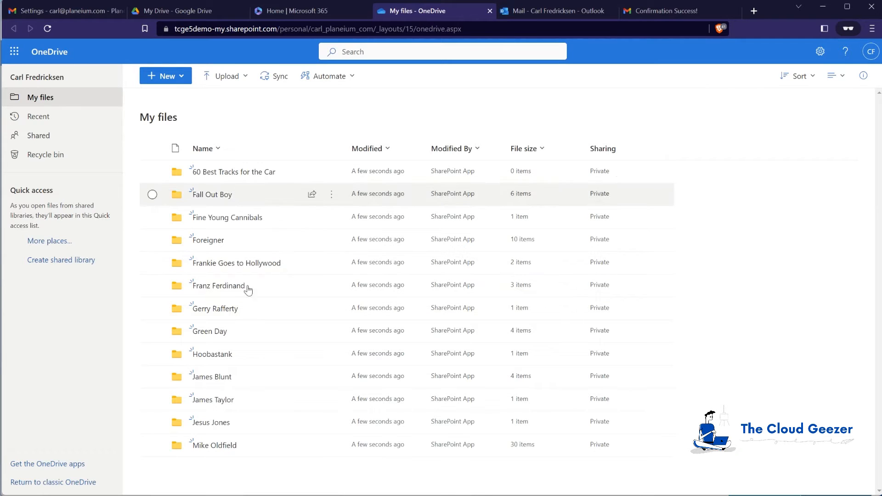
mouse_move(275, 368)
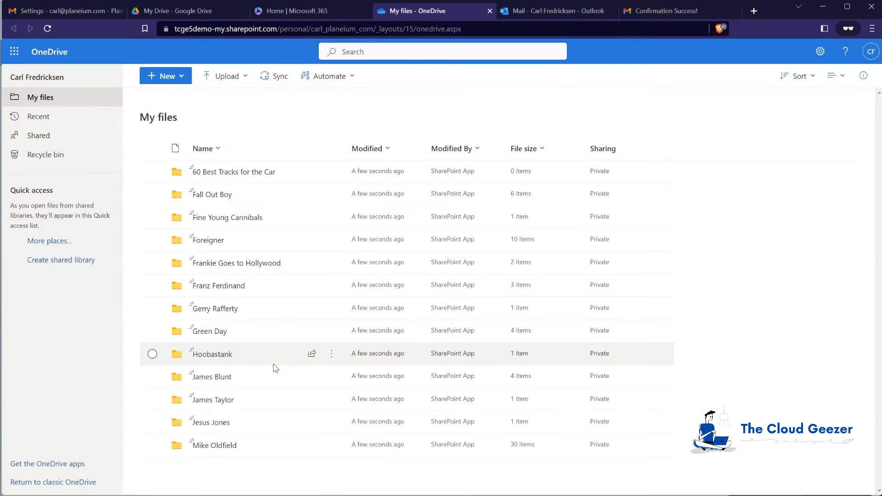
mouse_move(213, 429)
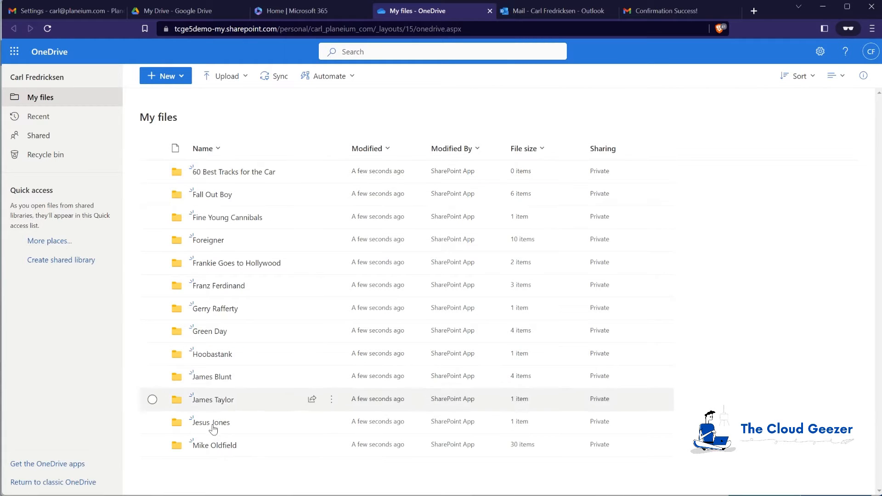
mouse_move(321, 328)
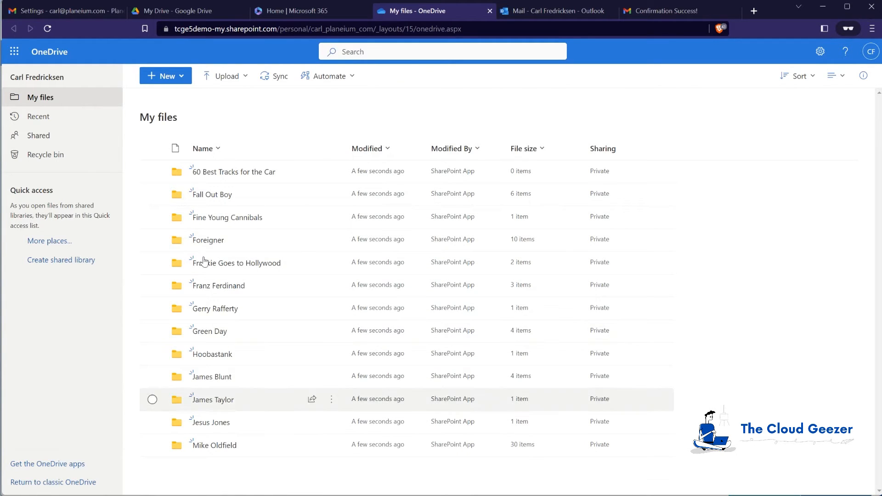
Step: Inspect the album subfolders arriving inside the migrated Foreigner folder, then return to My files
double_click(207, 240)
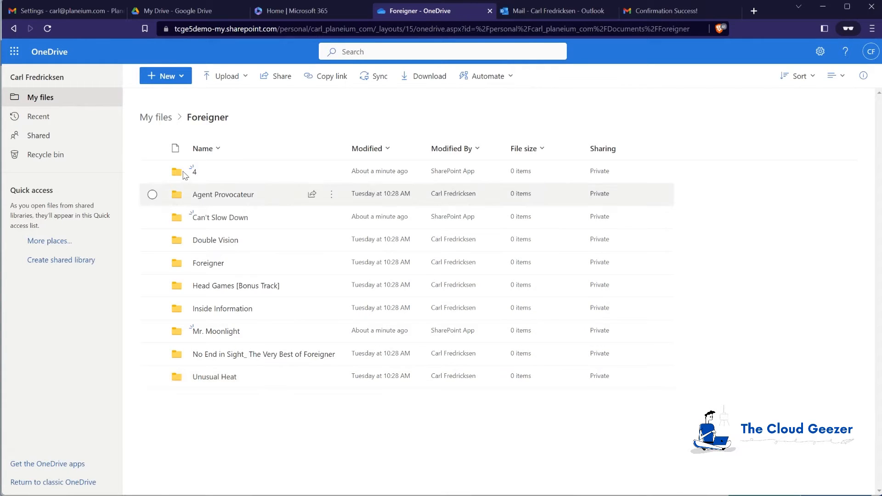
click(156, 117)
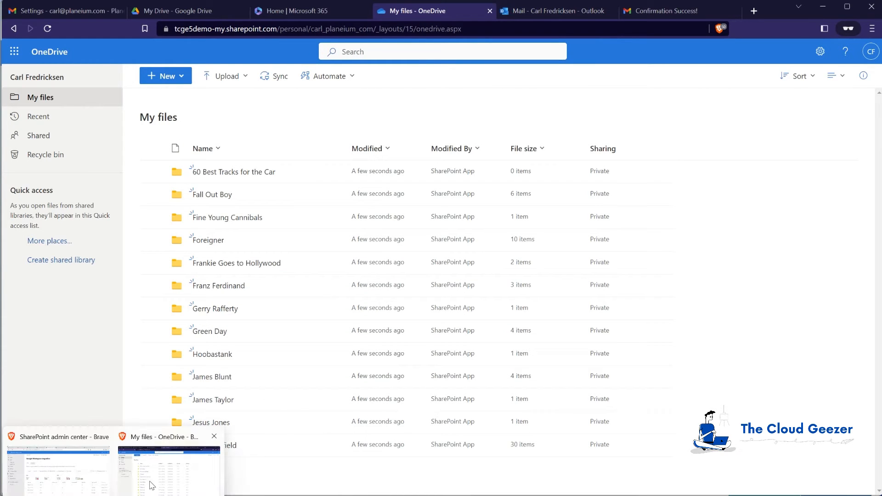
Step: Return to SharePoint admin center to watch the Files and Data counters climb
click(58, 467)
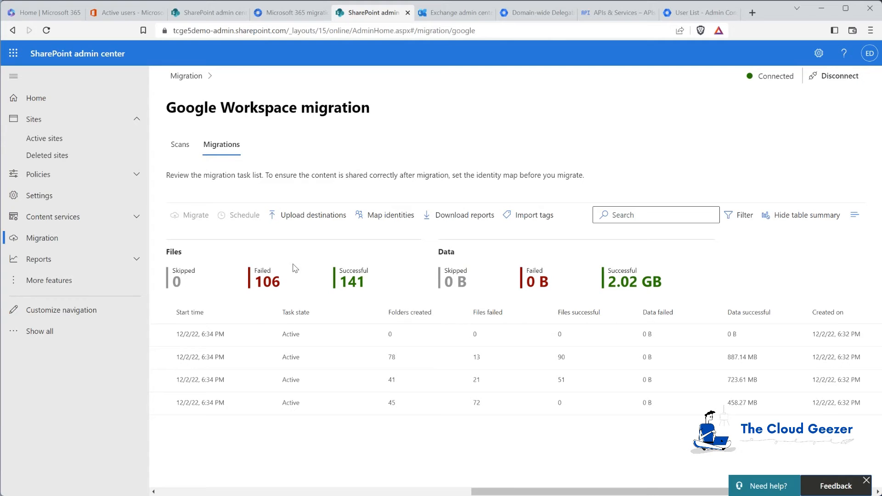
mouse_move(415, 438)
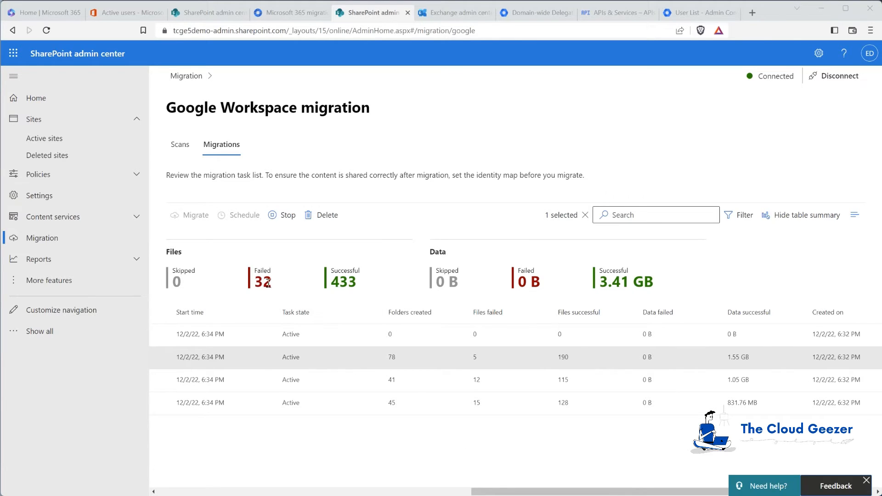
mouse_move(281, 293)
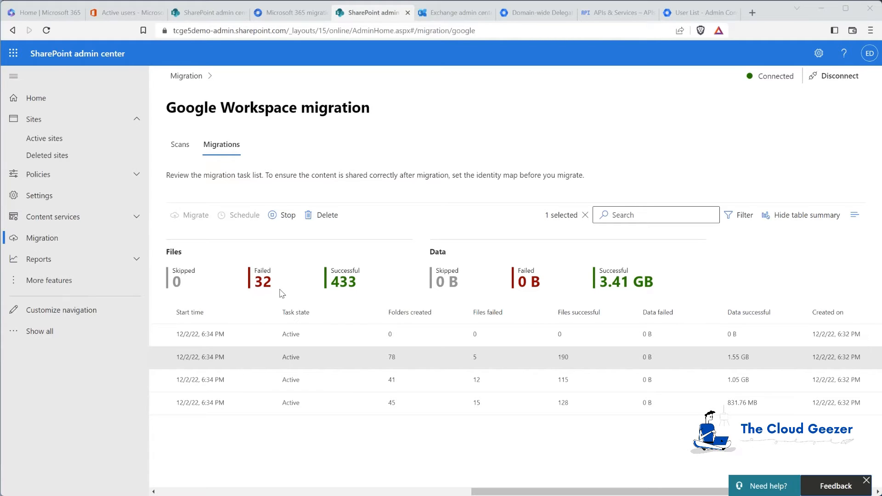
mouse_move(259, 285)
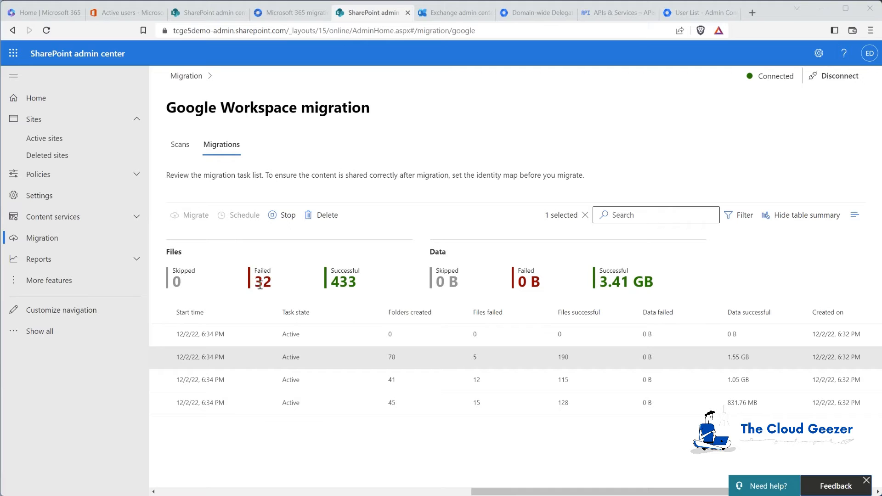
mouse_move(444, 427)
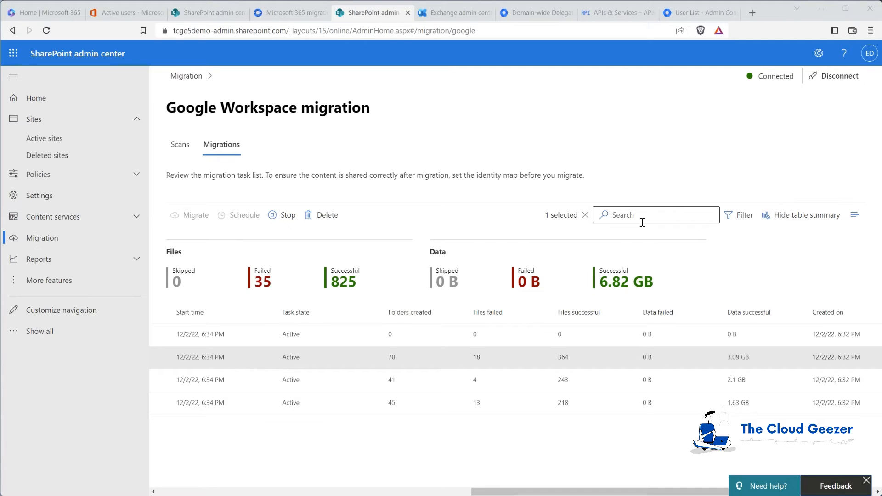
mouse_move(414, 281)
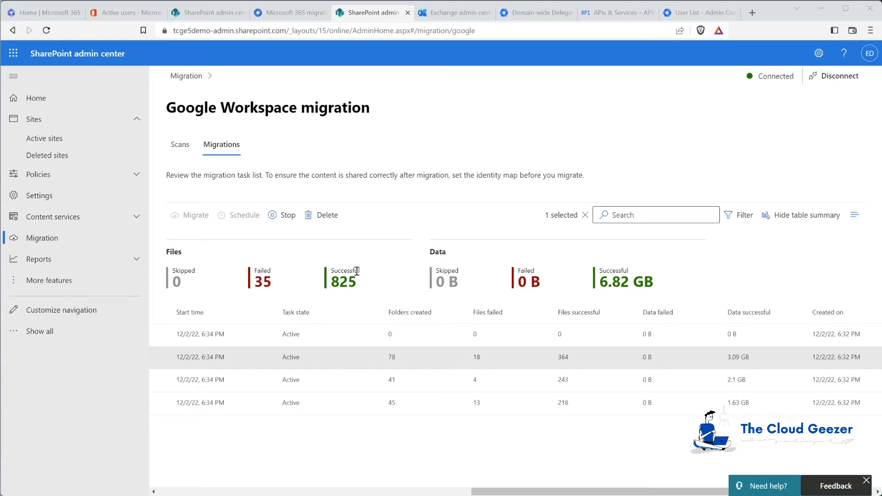
mouse_move(295, 259)
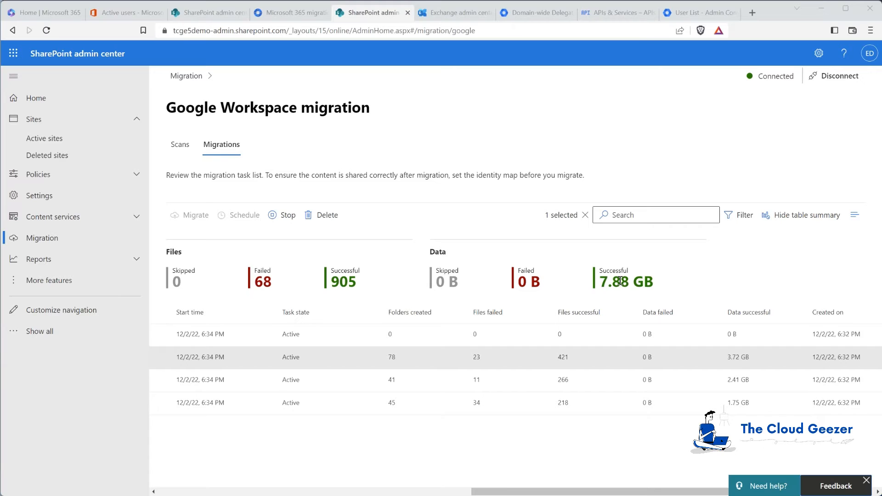
mouse_move(697, 297)
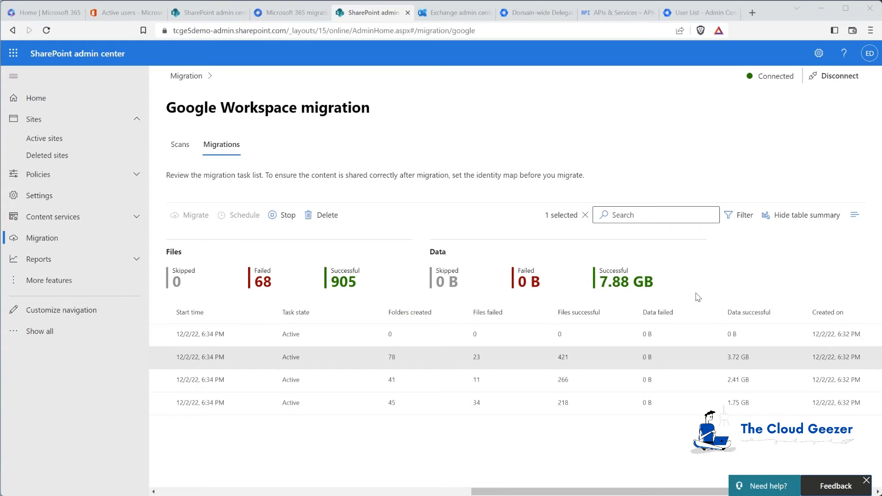
mouse_move(682, 257)
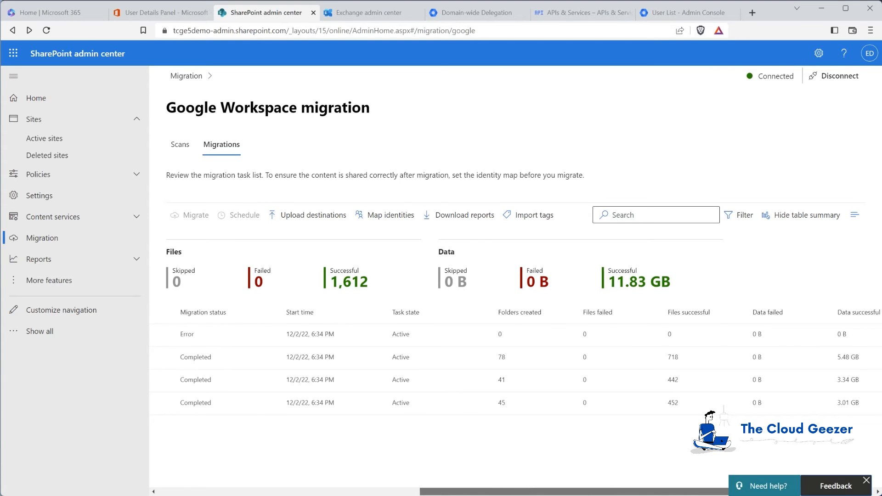
scroll(right, 3)
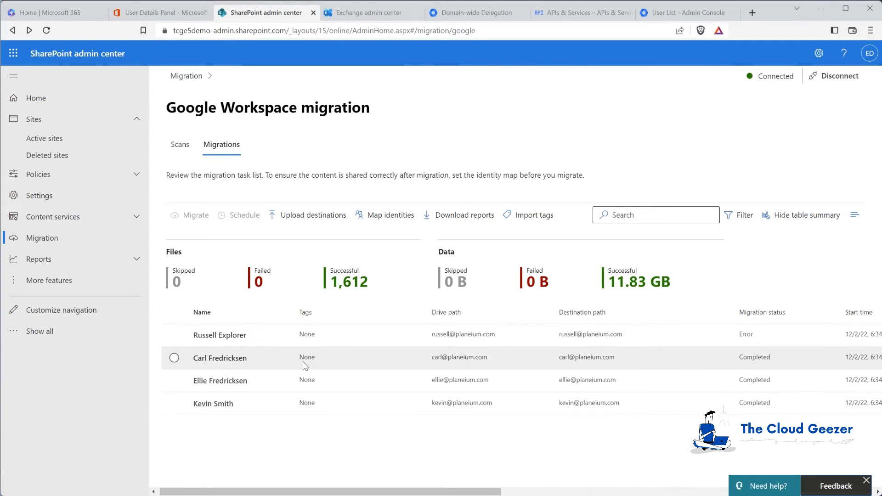
mouse_move(282, 344)
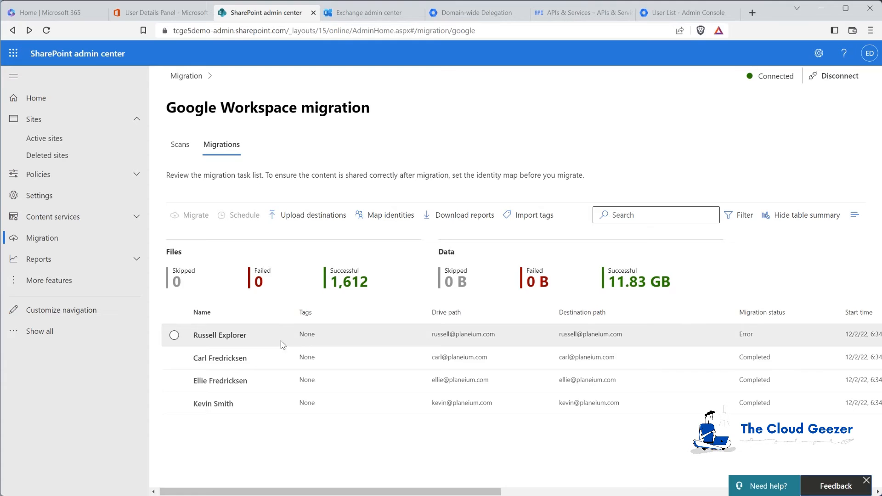
mouse_move(360, 379)
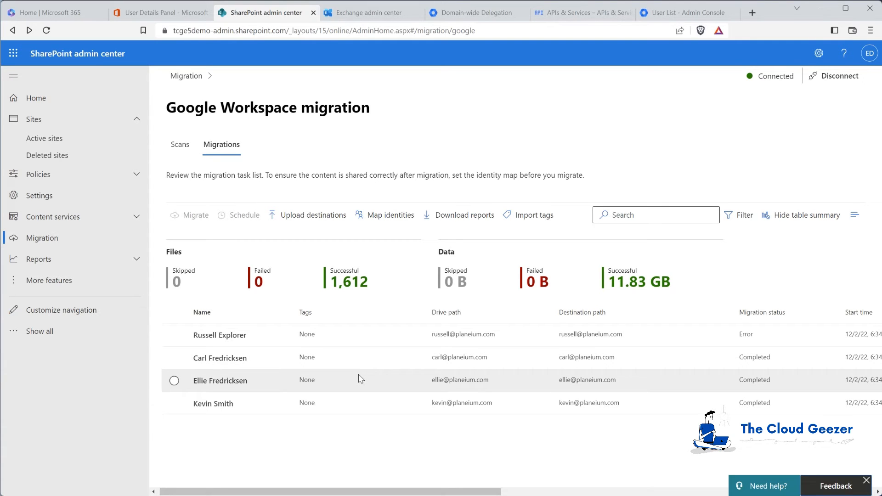
mouse_move(364, 378)
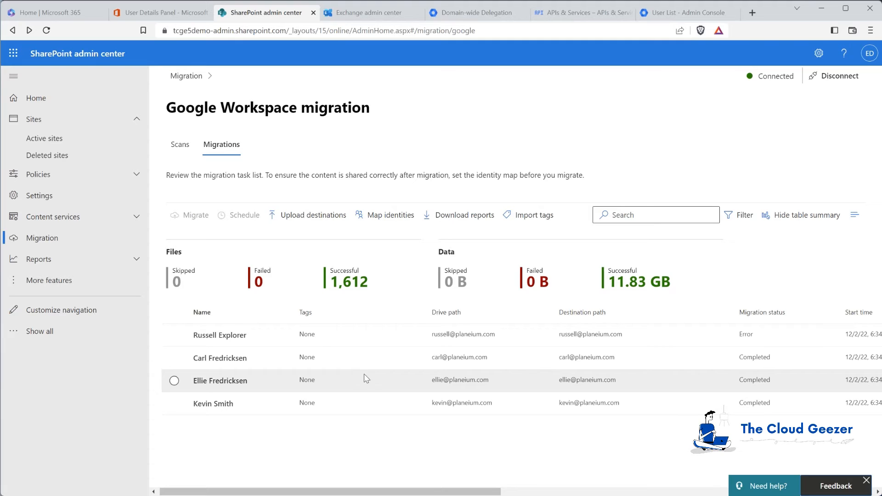
mouse_move(308, 335)
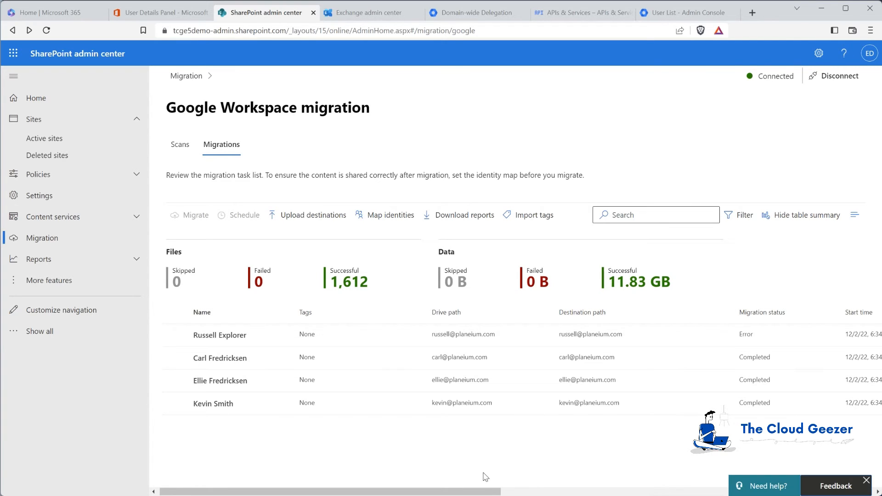
mouse_move(450, 442)
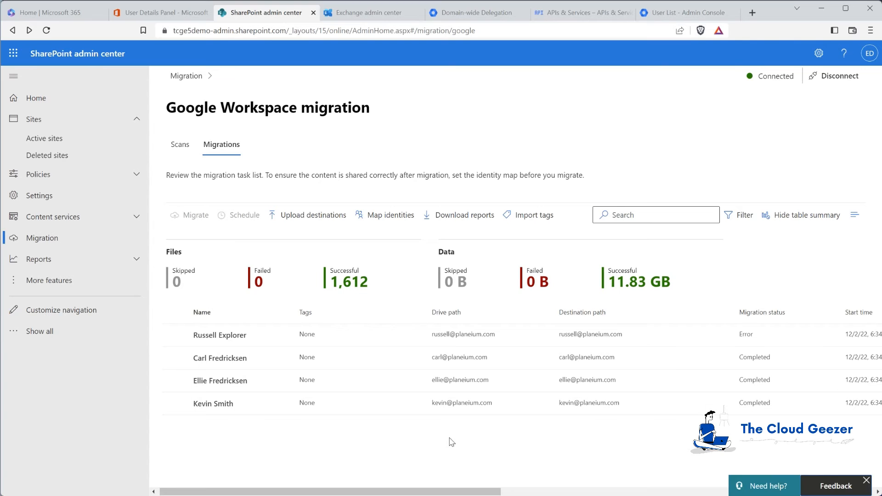
click(161, 12)
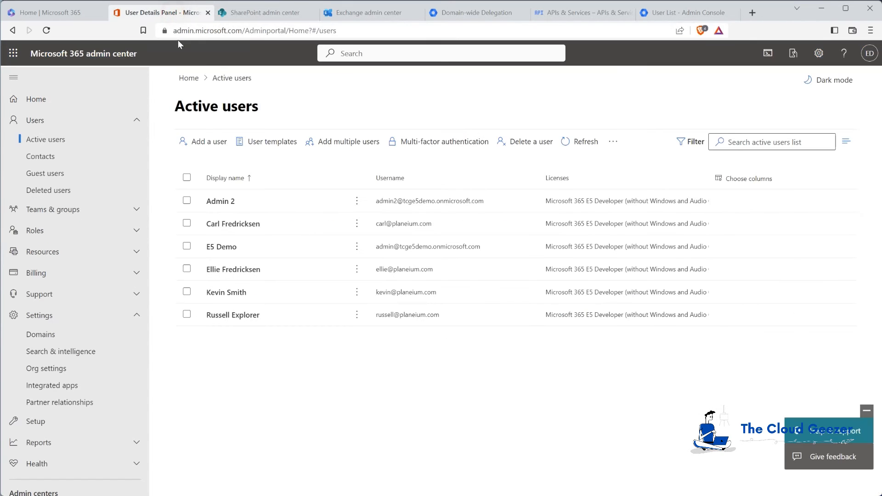
click(232, 315)
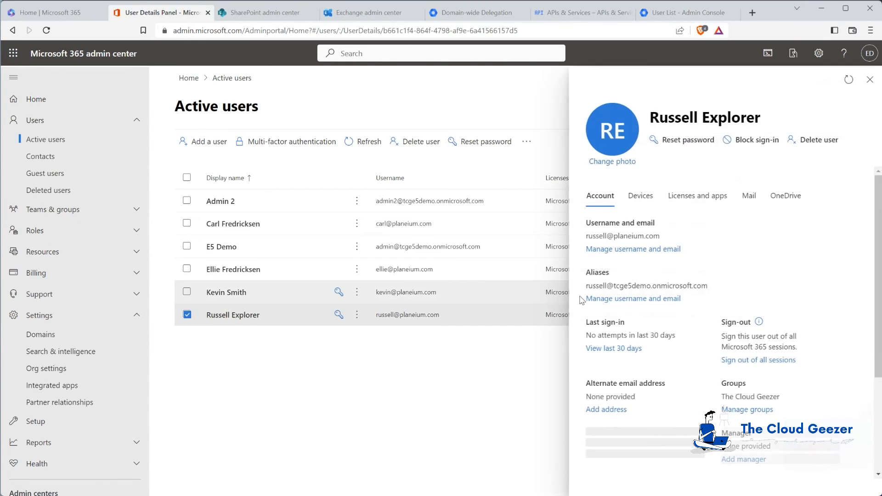
click(785, 195)
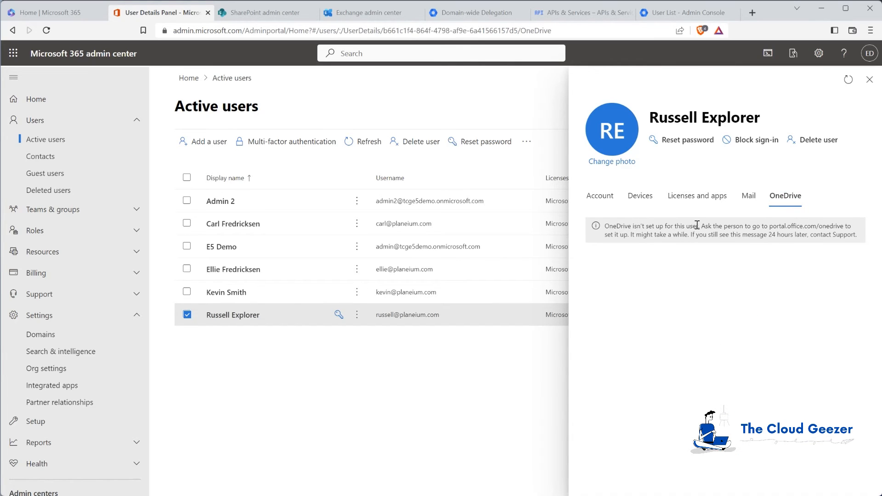
mouse_move(642, 288)
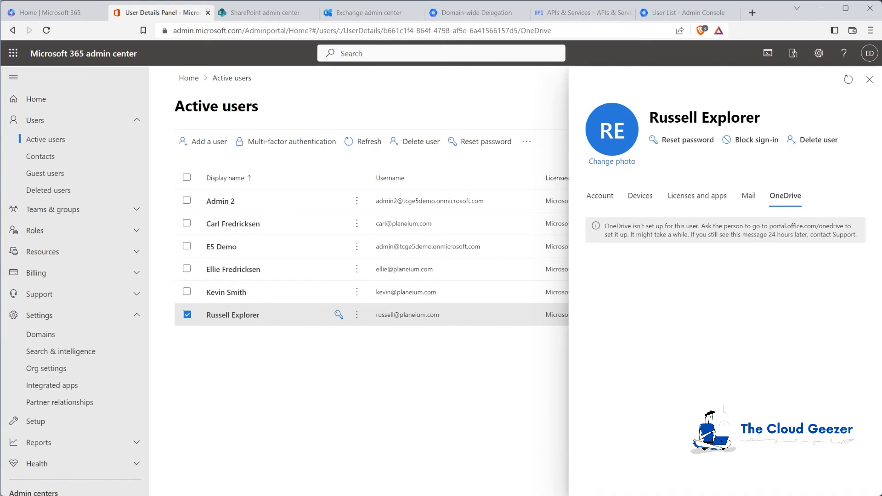
click(870, 79)
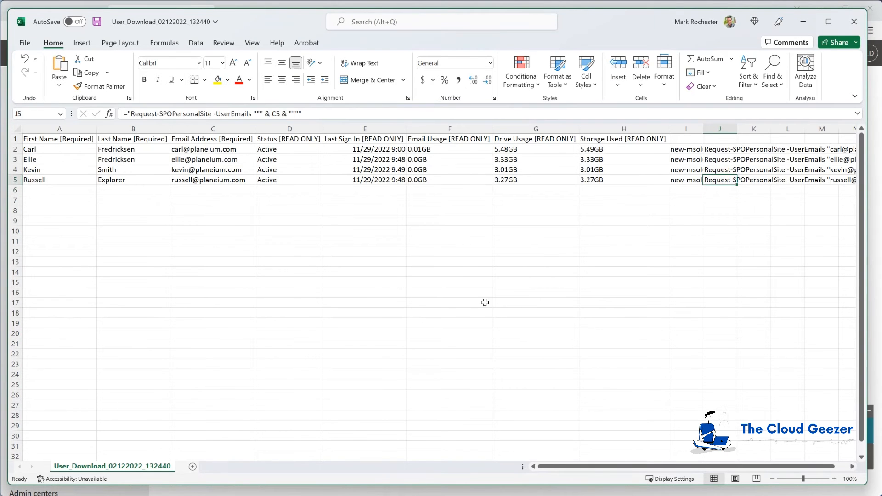
scroll(right, 3)
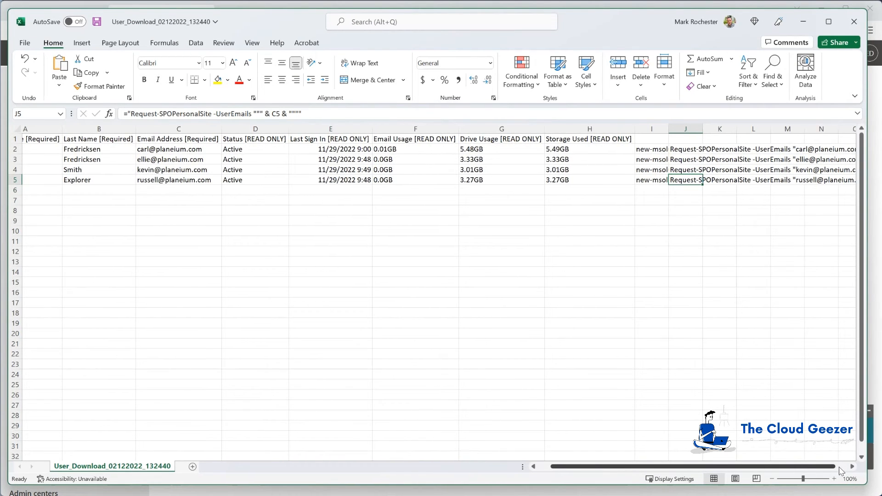
scroll(right, 3)
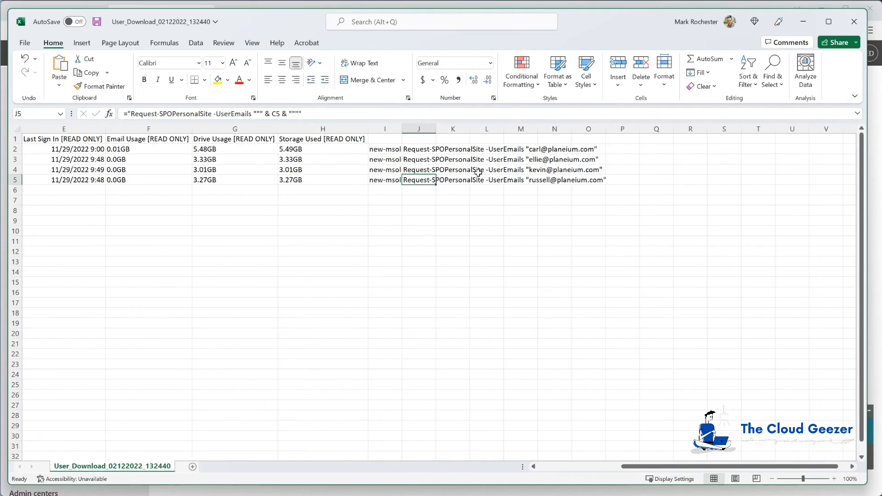
mouse_move(499, 95)
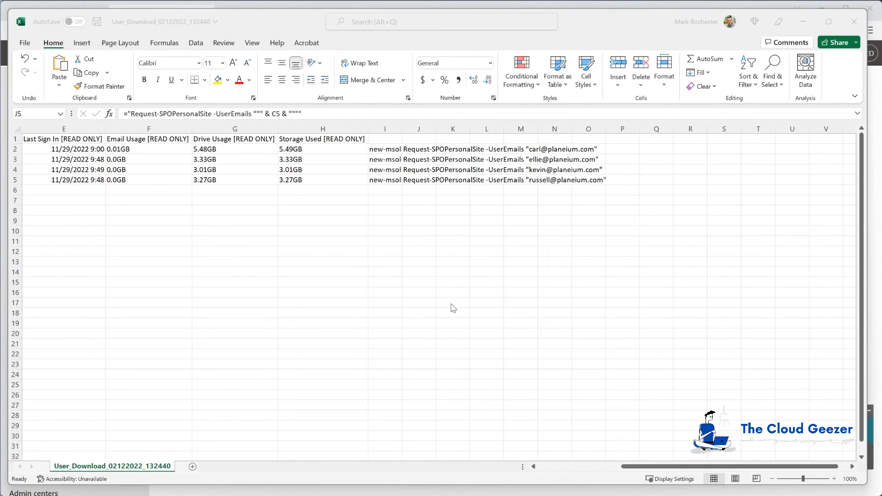
mouse_move(428, 204)
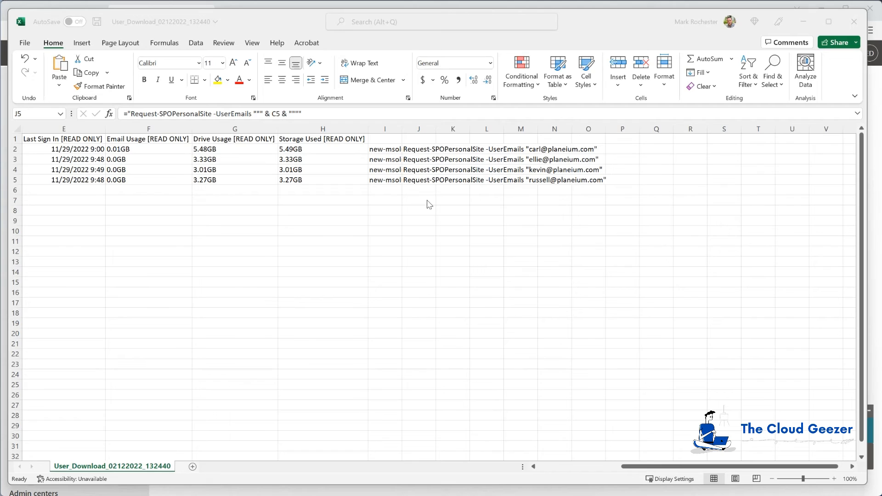
mouse_move(424, 184)
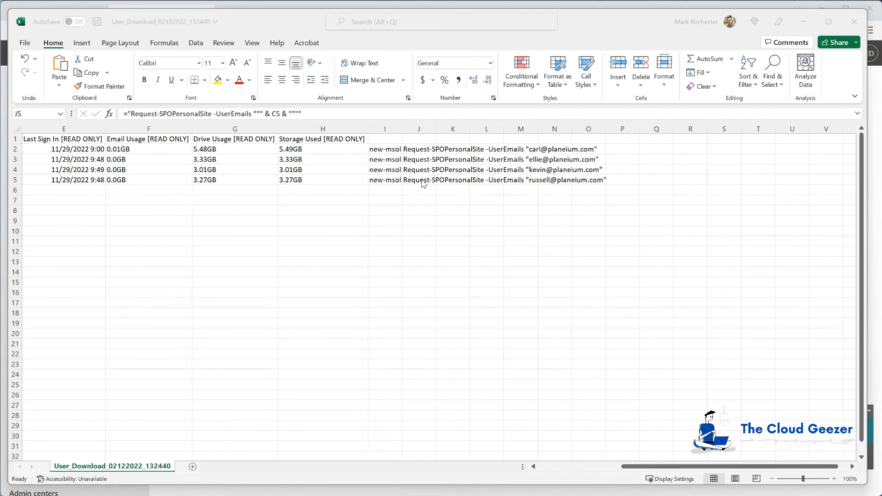
mouse_move(494, 190)
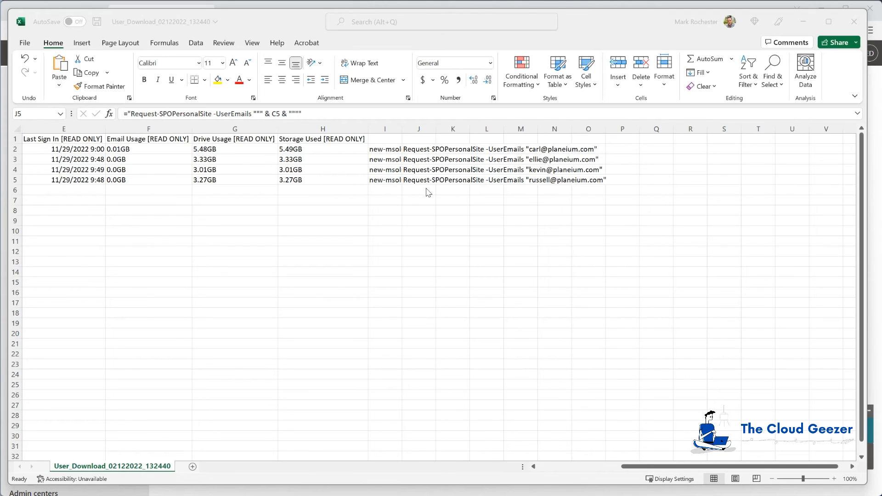
mouse_move(416, 198)
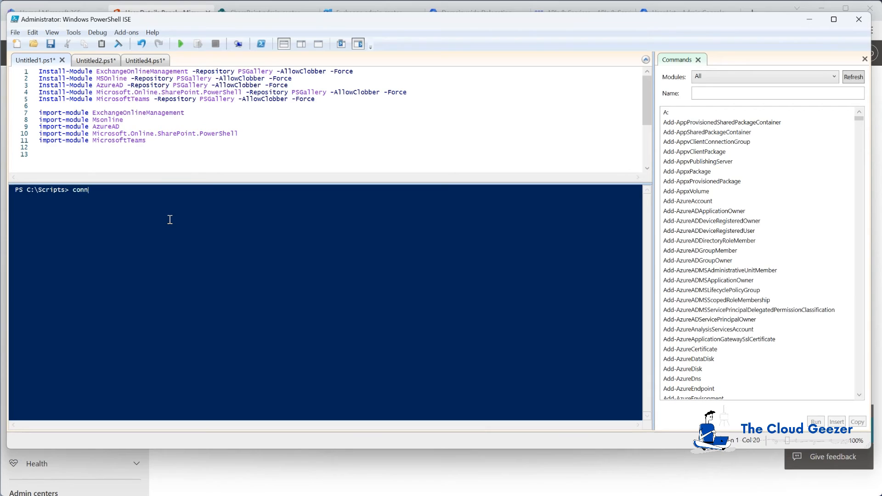
Step: Connect to SharePoint Online with Connect-SPOService using the tenant admin URL
text(Connect-SPOService)
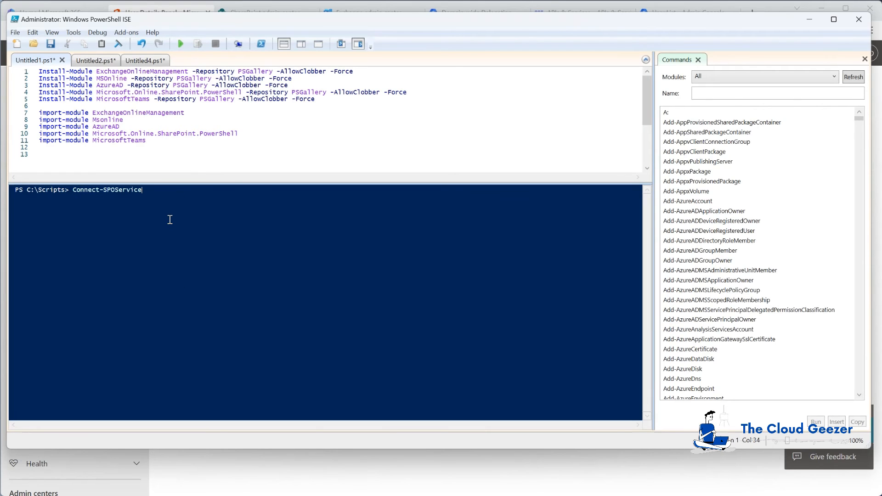
text(-url https://tcge5demo.)
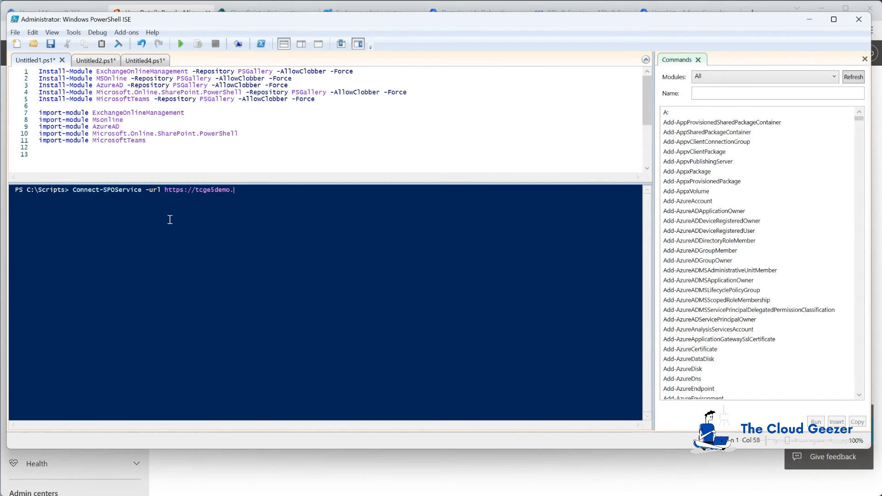
text(-admin.sharepoint.com)
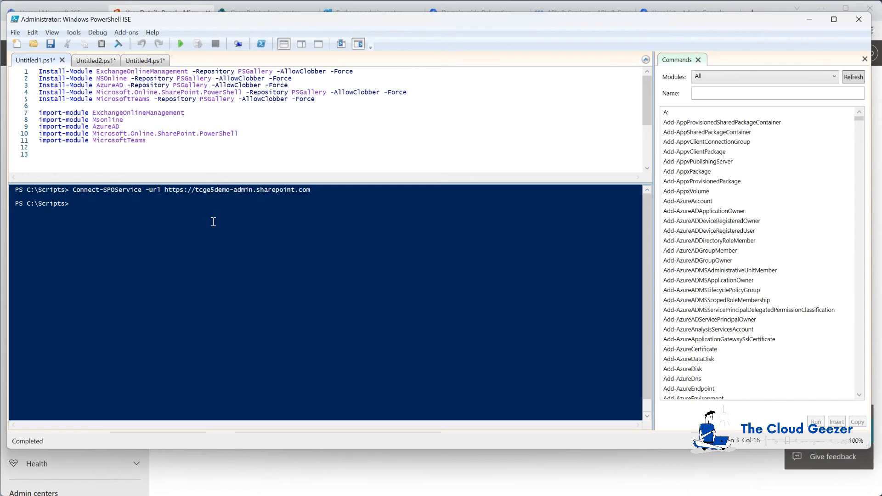
Step: List all sites with Get-SPOSite, including personal OneDrive sites via -IncludePersonalSite
text(get-spo)
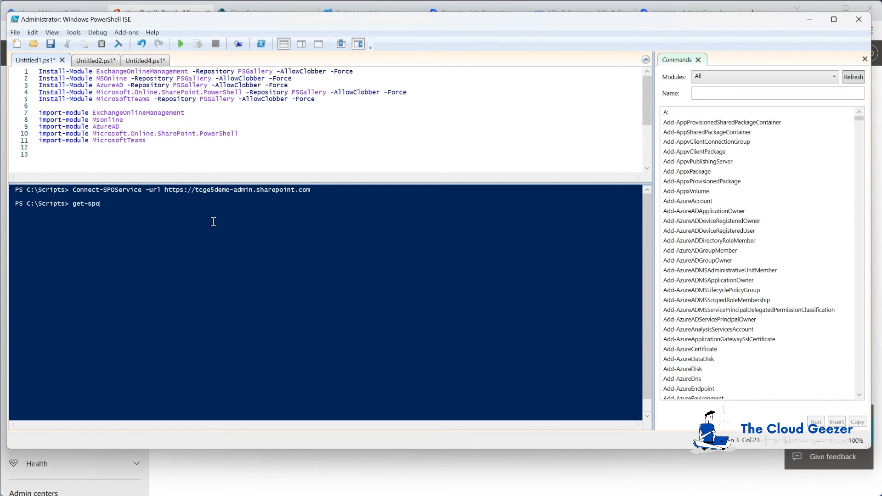
text(site)
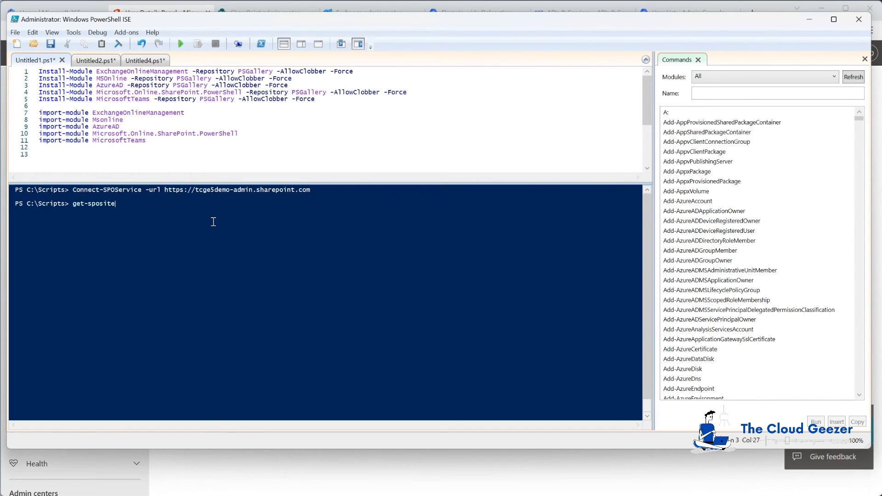
key(Enter)
text(get-sposite)
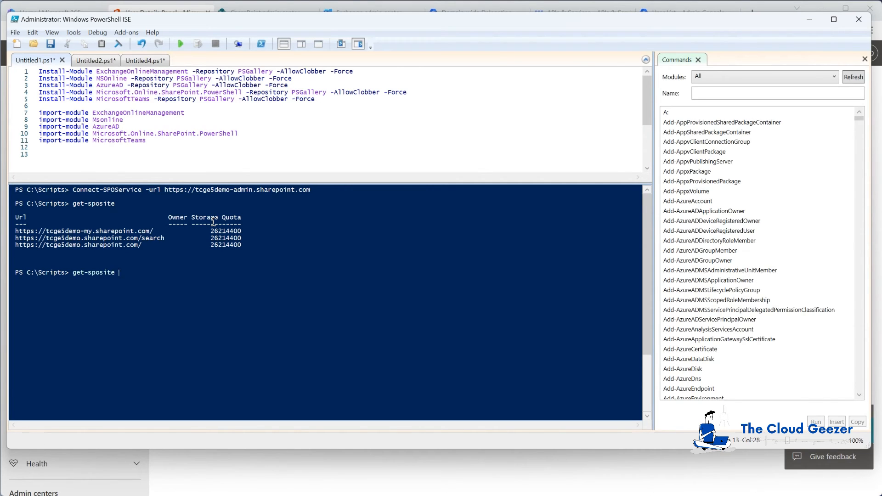
text(-IncludePersonalSite)
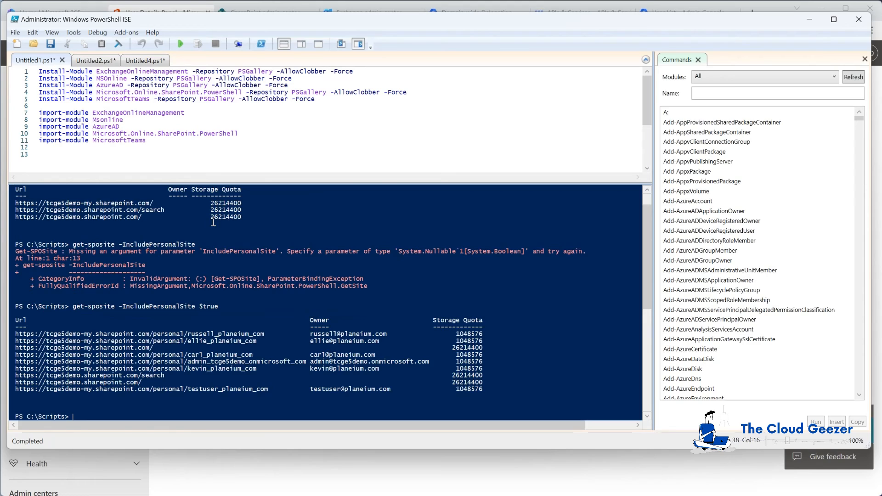
mouse_move(253, 346)
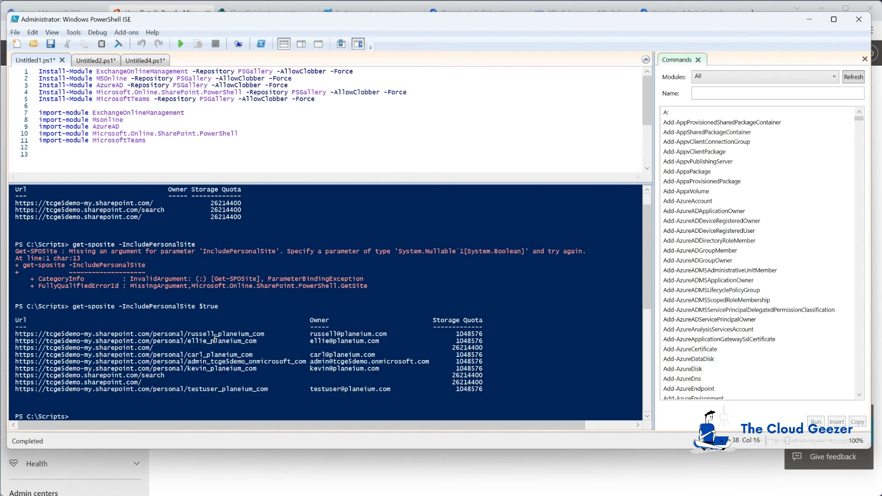
mouse_move(214, 328)
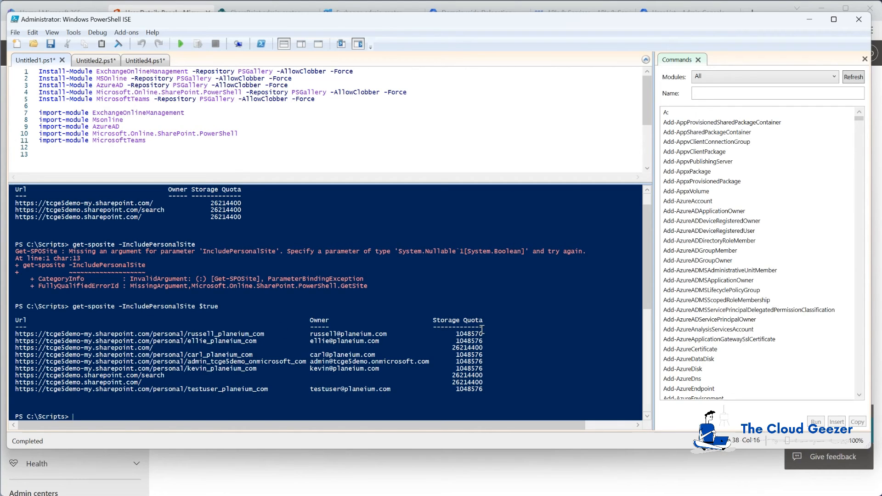
mouse_move(247, 349)
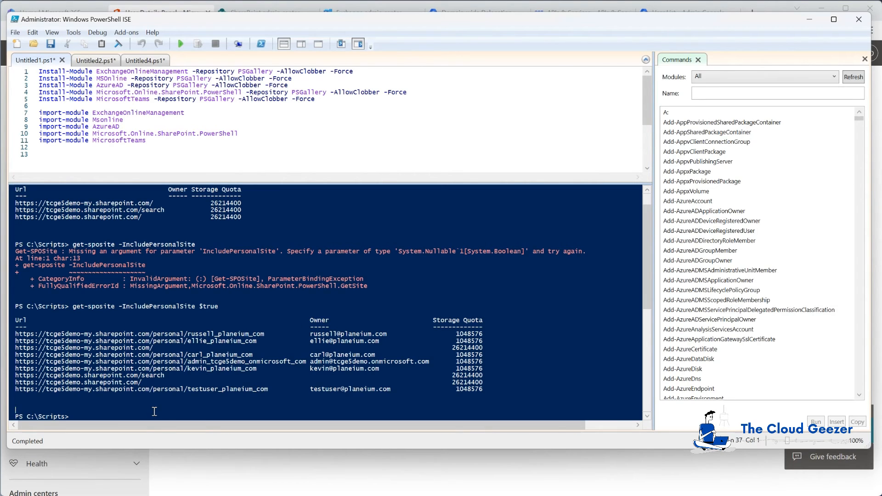
drag(15, 334, 248, 333)
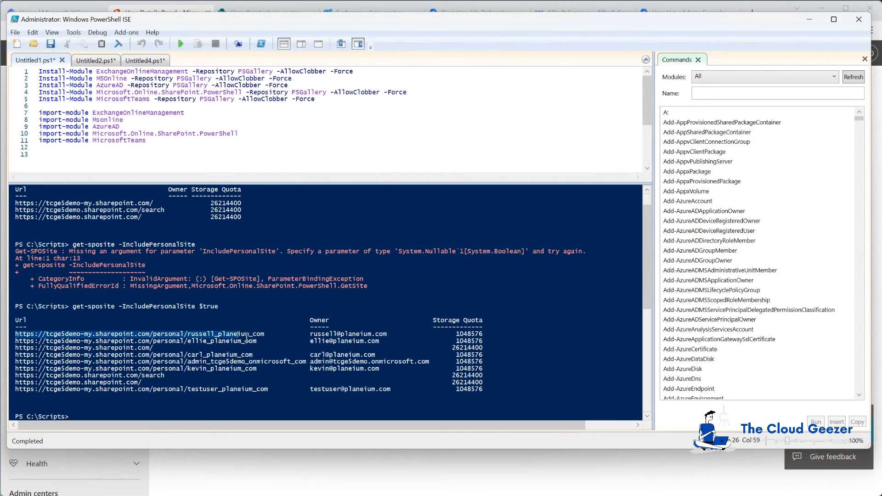
right_click(247, 333)
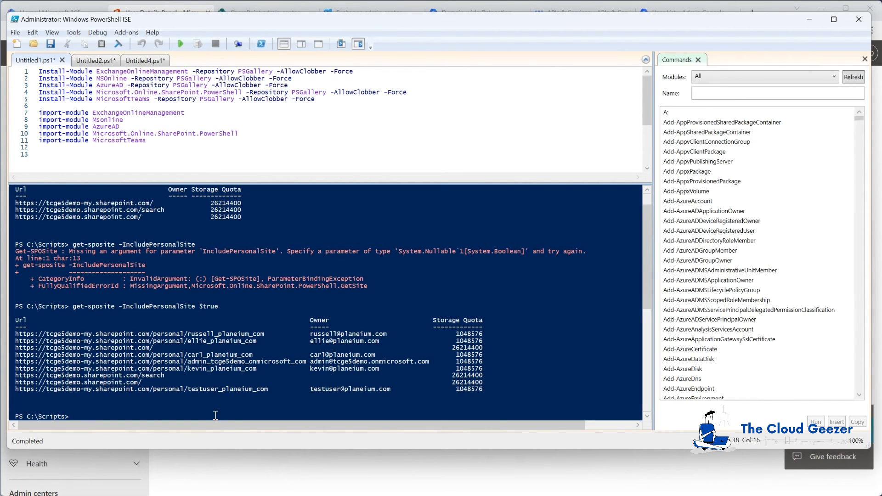
text(remove-spo)
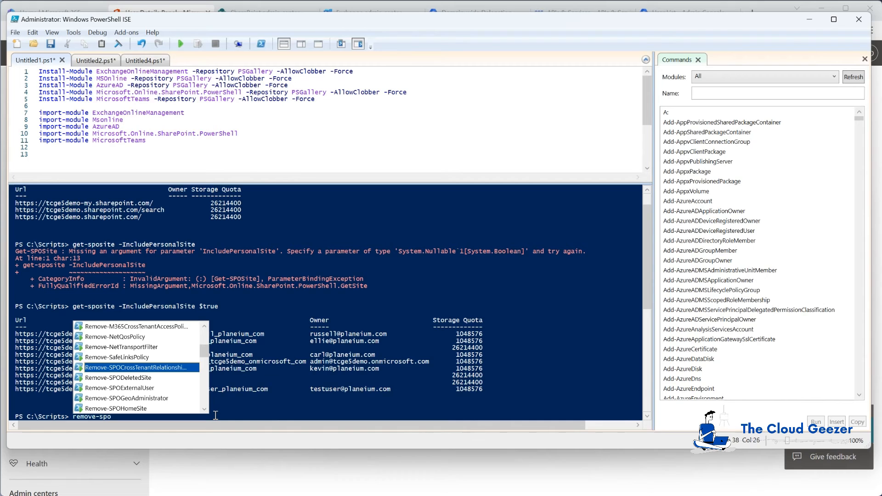
text(si)
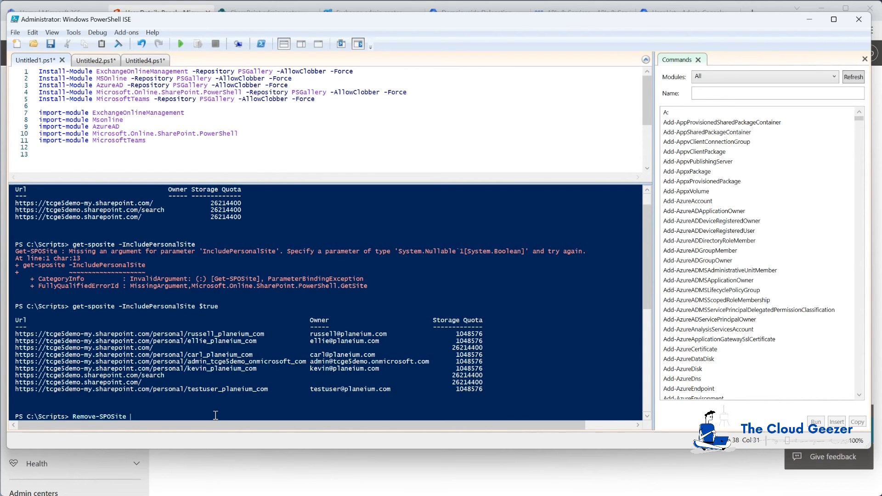
text(-Identity)
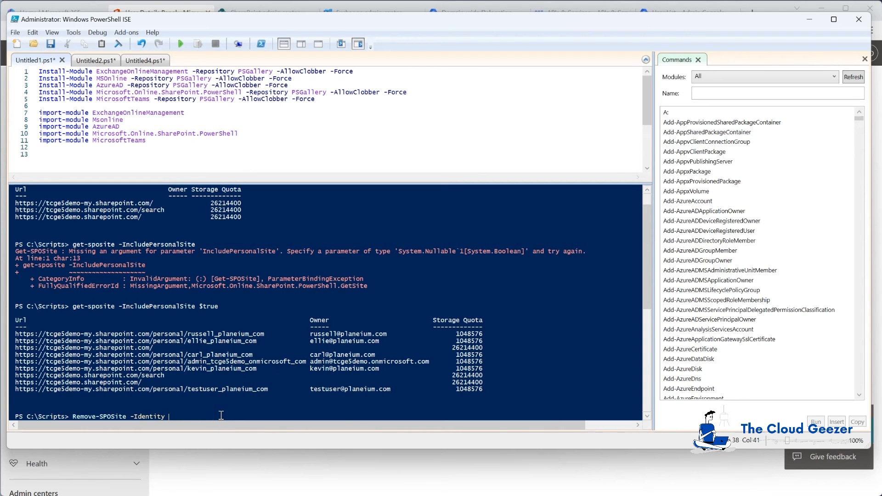
text(https://tcge5demo-my.sharepoint.com/personal/russell_planeium_com)
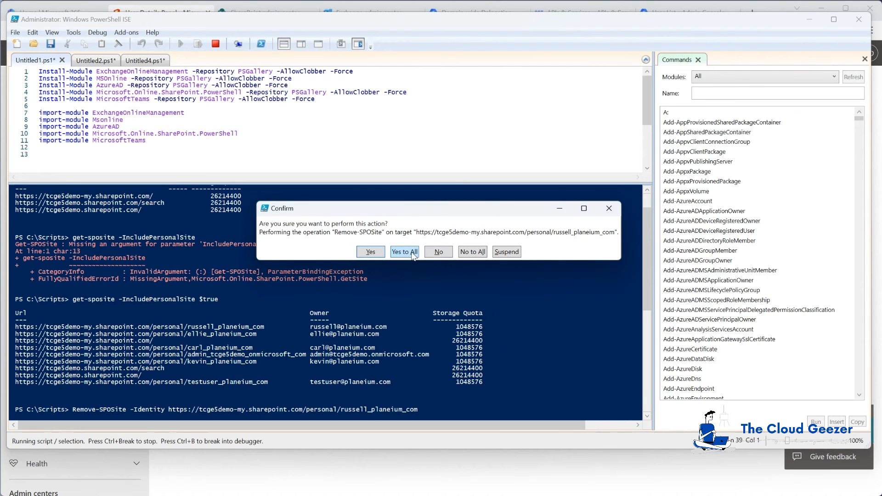
click(404, 251)
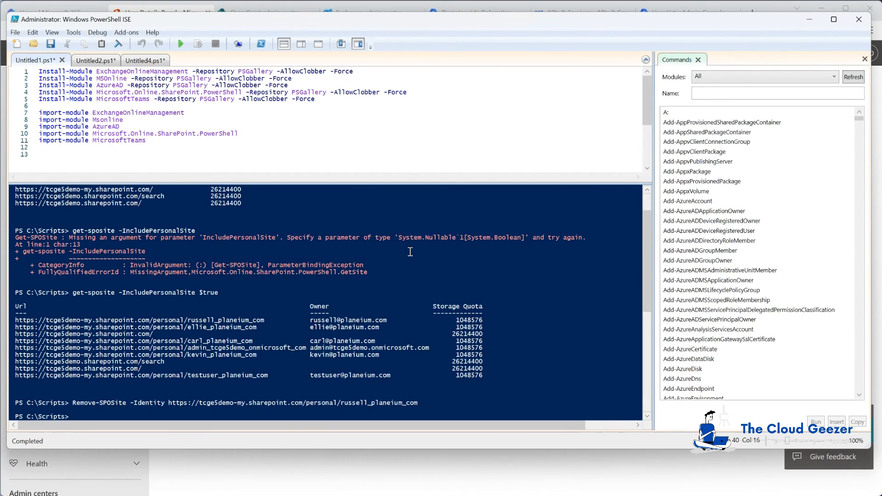
text(get-sposite -IncludePersonalSite $true)
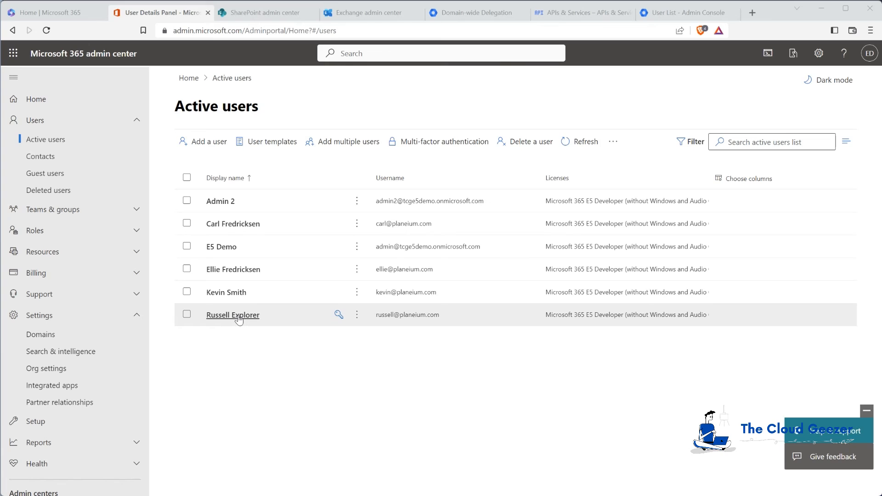
Step: Open Russell Explorer's OneDrive tab in Active users to confirm it's now not set up
click(233, 315)
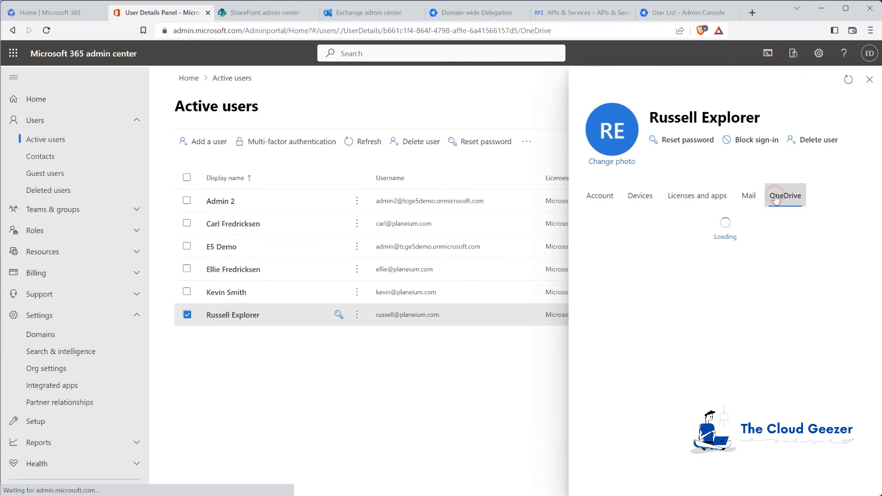
click(784, 195)
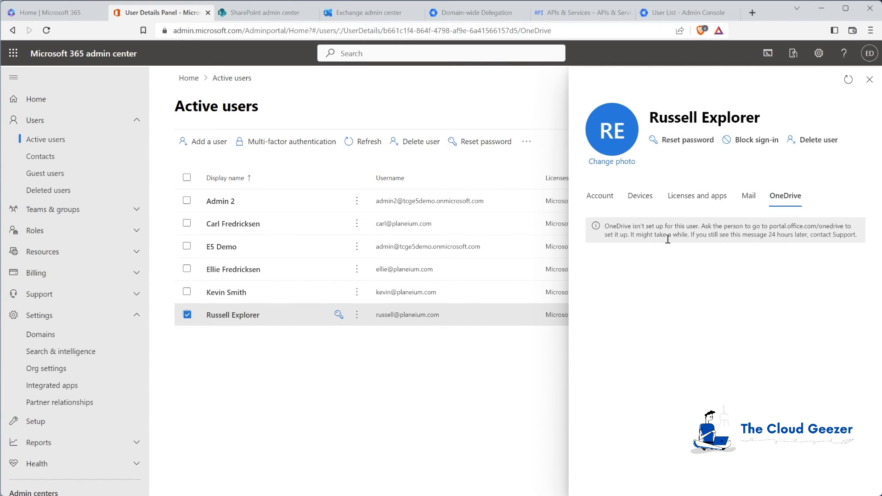
mouse_move(661, 272)
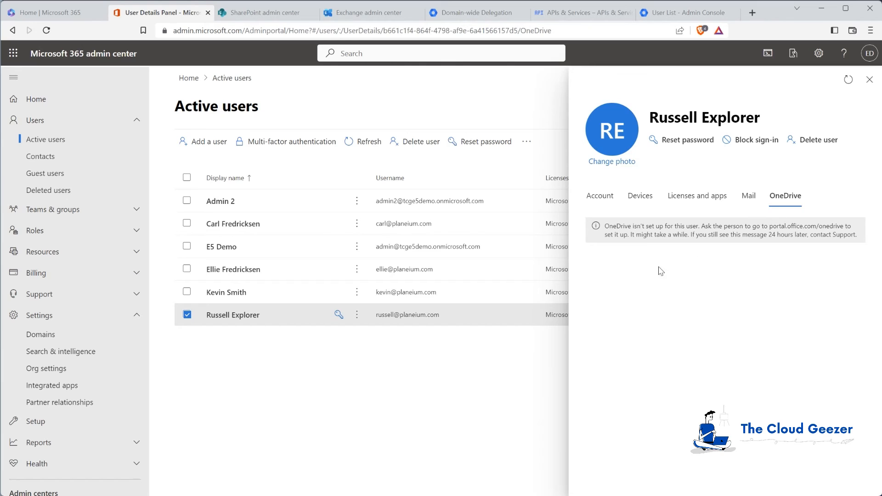
mouse_move(428, 309)
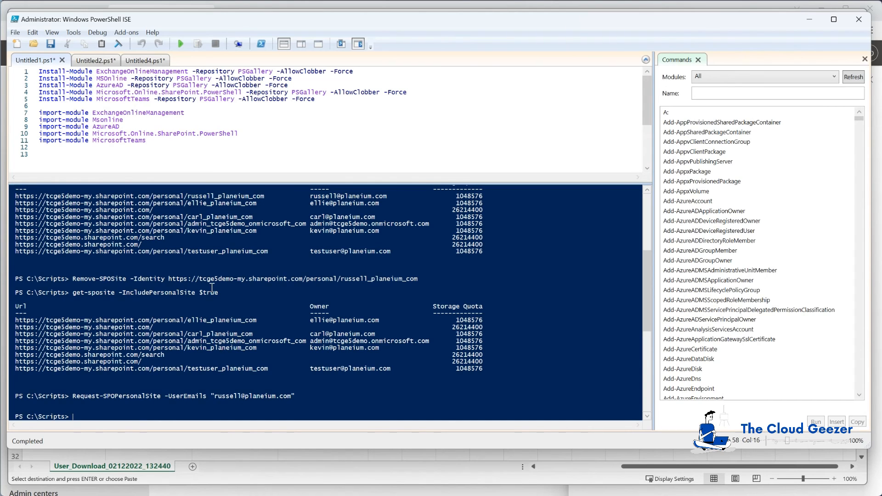
mouse_move(212, 287)
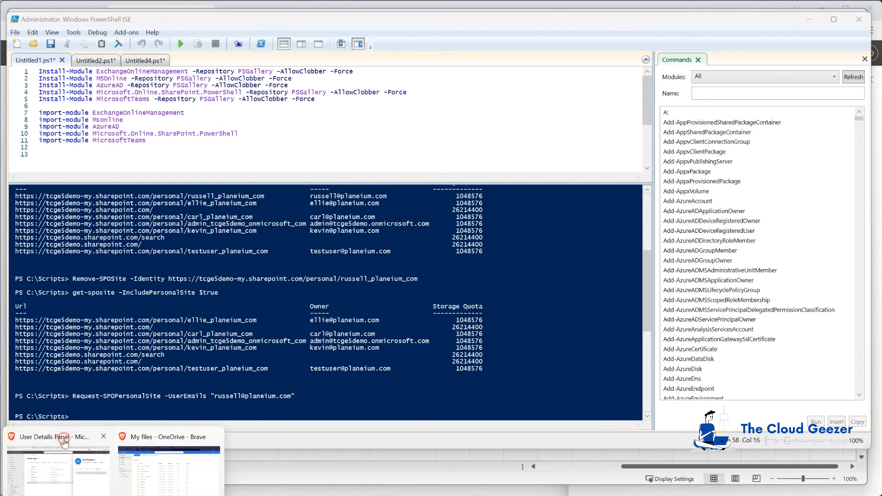
Step: Refresh Russell Explorer's user details, which still show OneDrive isn't set up
click(56, 437)
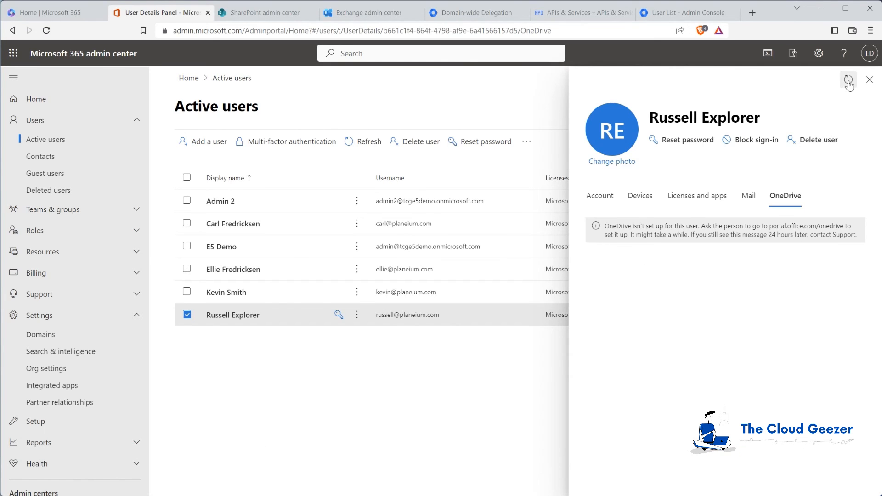
click(849, 78)
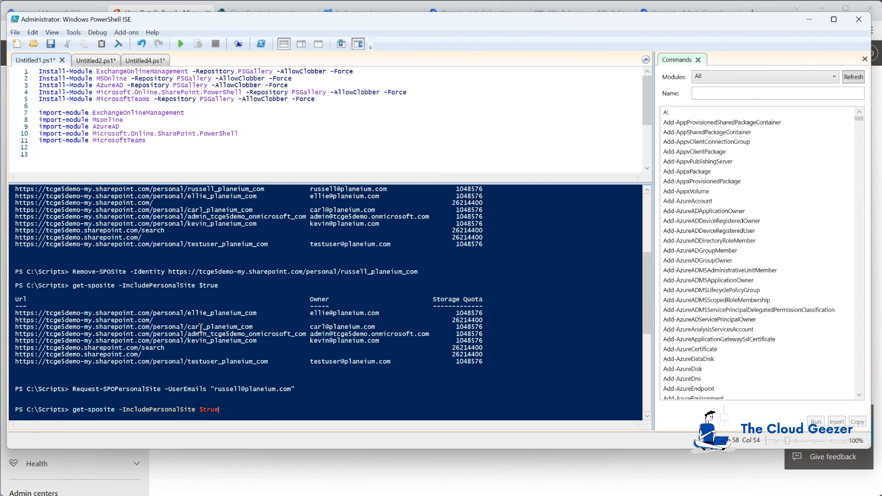
Step: Run get-sposite -IncludePersonalSite $true to list sites including Russell's recreated personal site
click(180, 44)
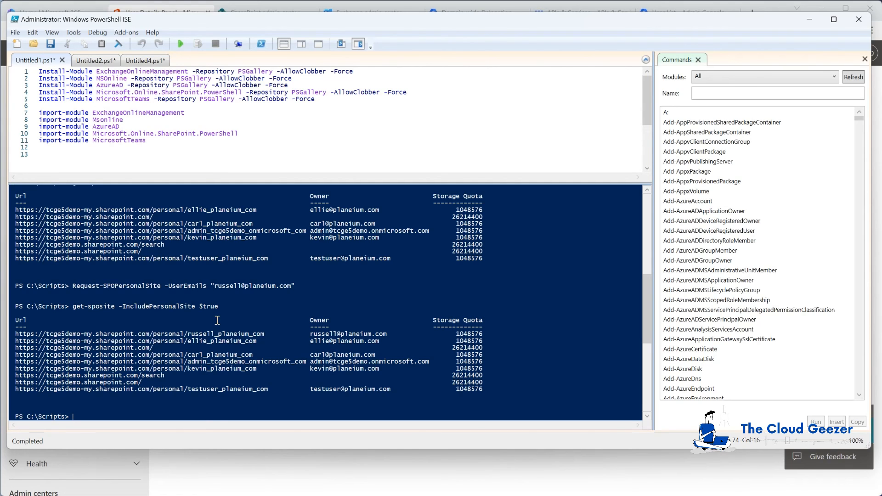
mouse_move(372, 334)
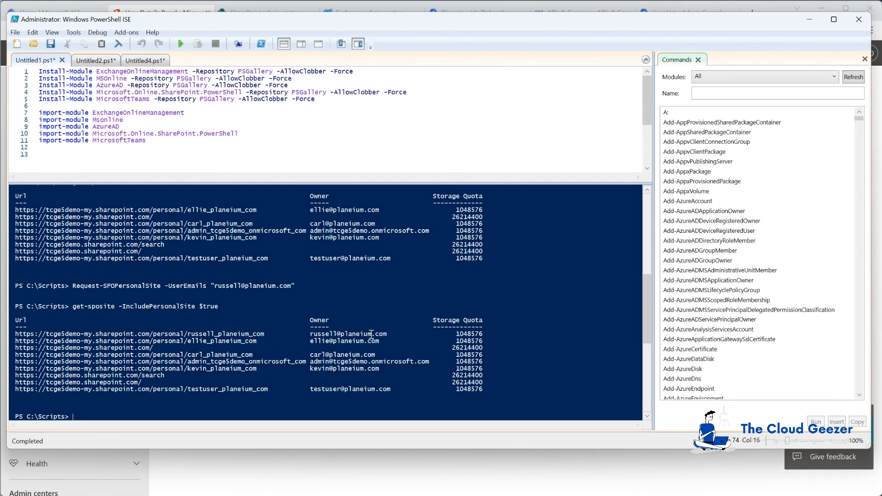
mouse_move(366, 335)
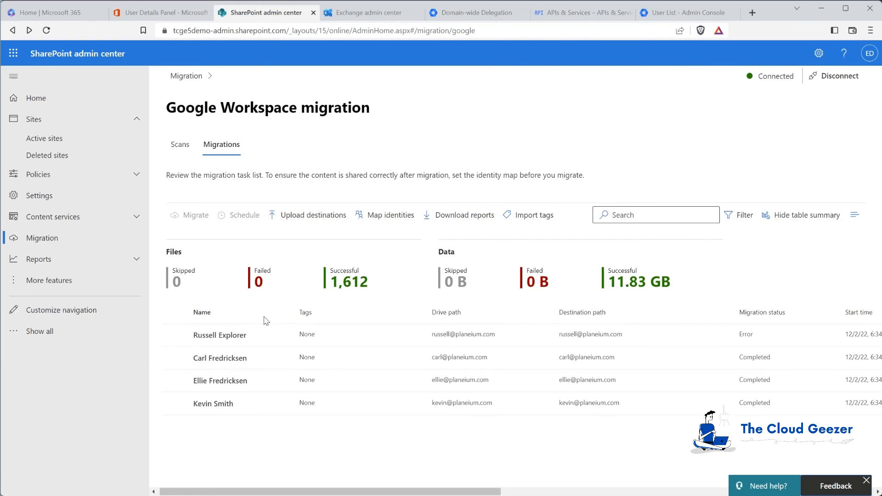
Step: Select Russell Explorer's failed migration and run Migrate again from the side panel
click(175, 335)
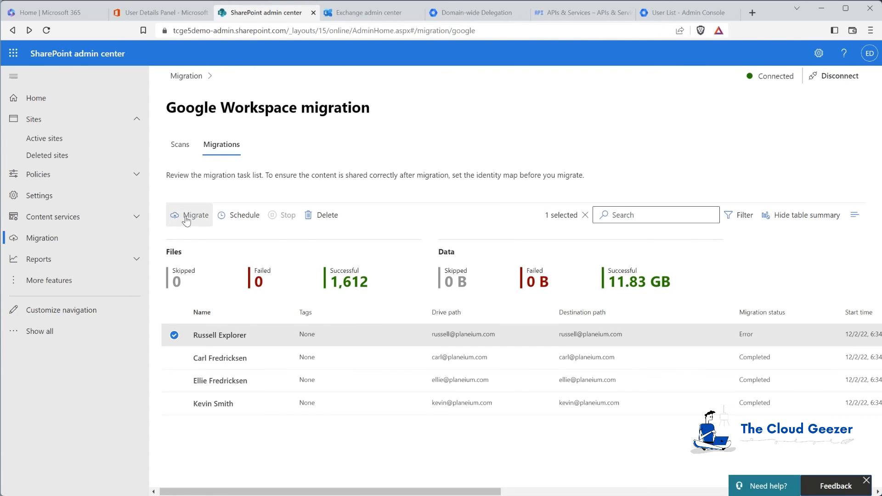
click(196, 215)
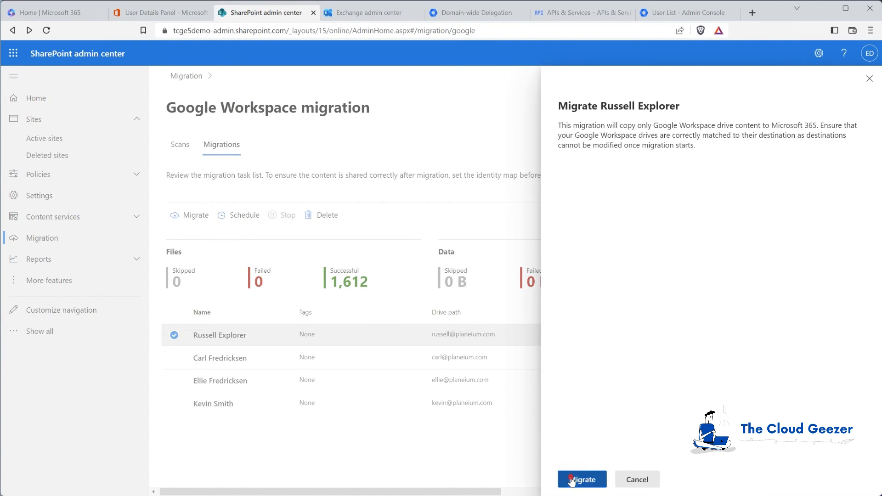
click(581, 480)
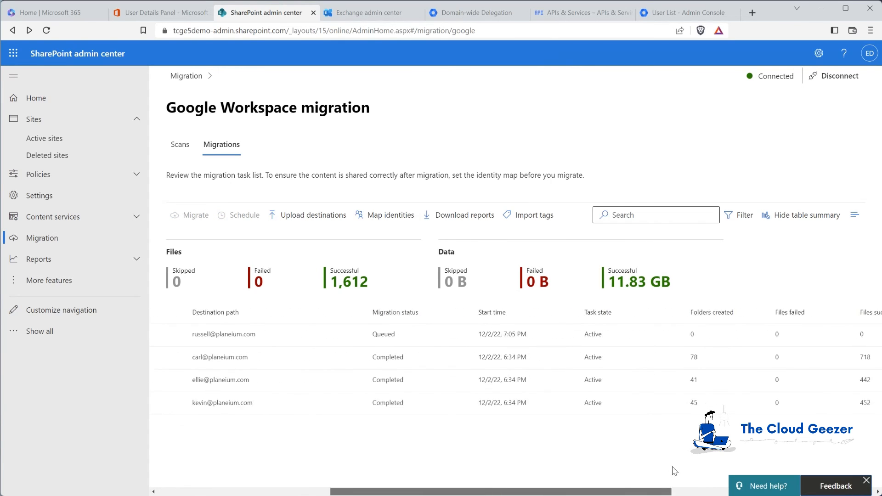
scroll(right, 3)
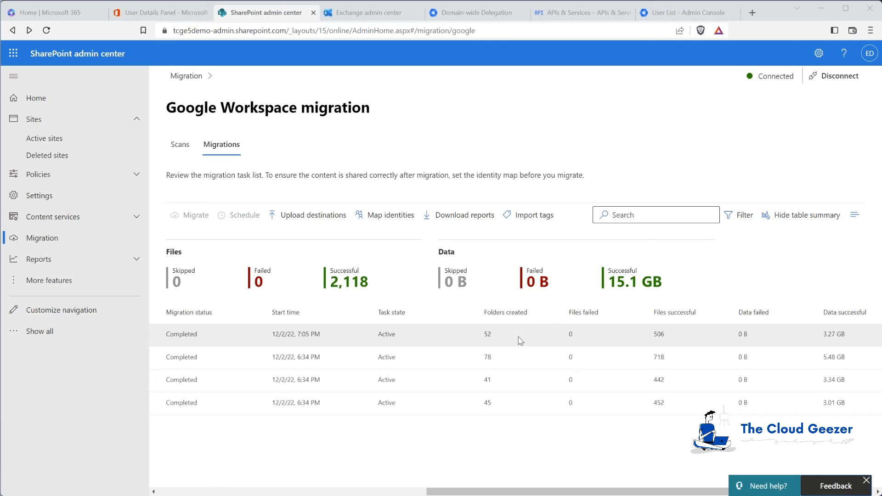
mouse_move(817, 332)
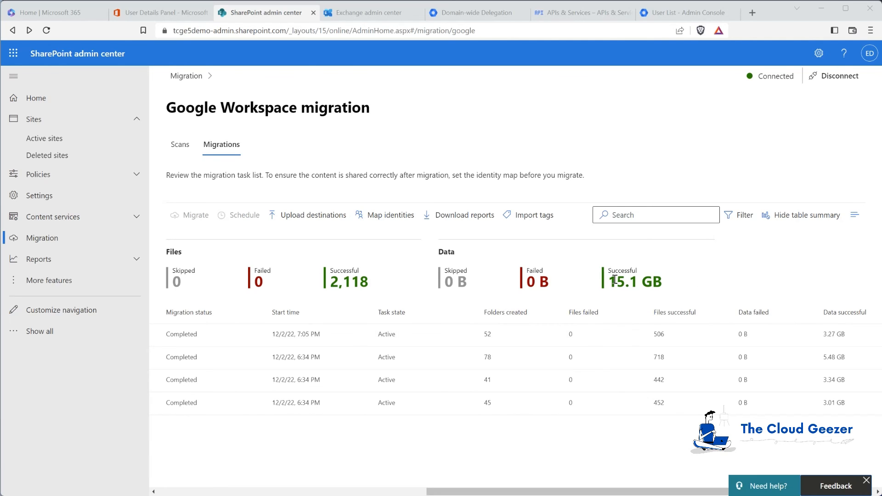
mouse_move(174, 282)
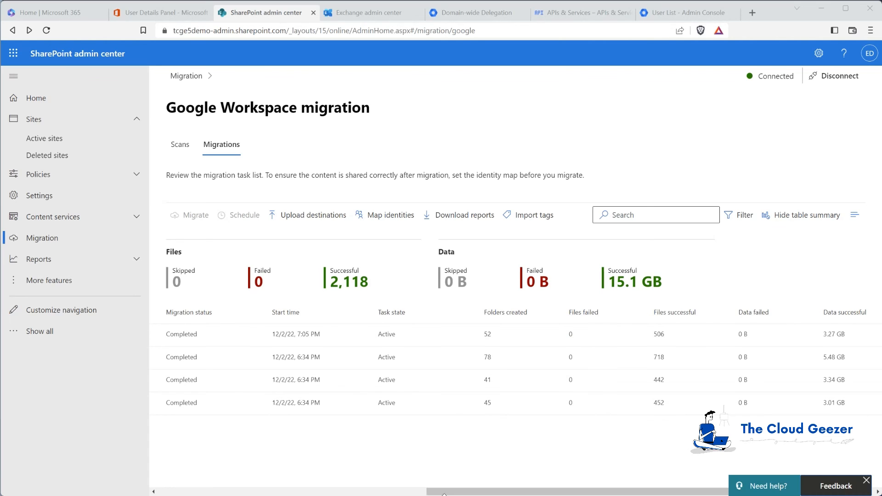
Step: Scroll the migrations table to check status, files failed and data failed columns
scroll(right, 3)
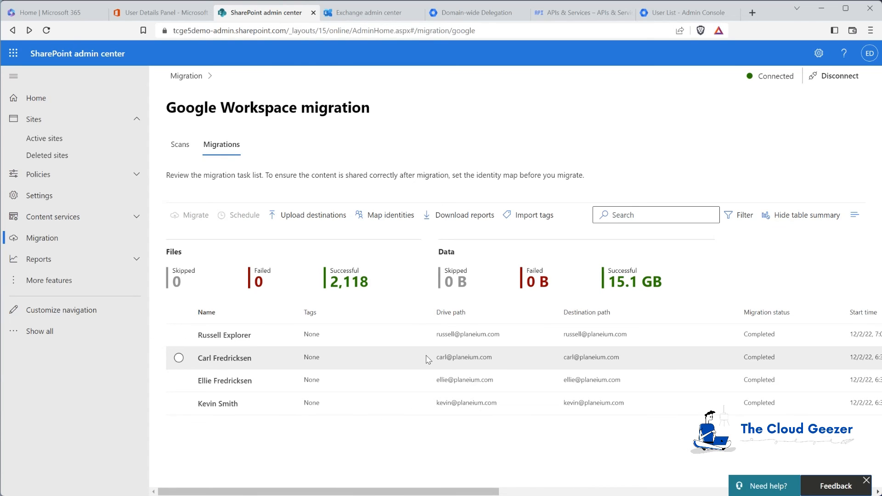
mouse_move(419, 251)
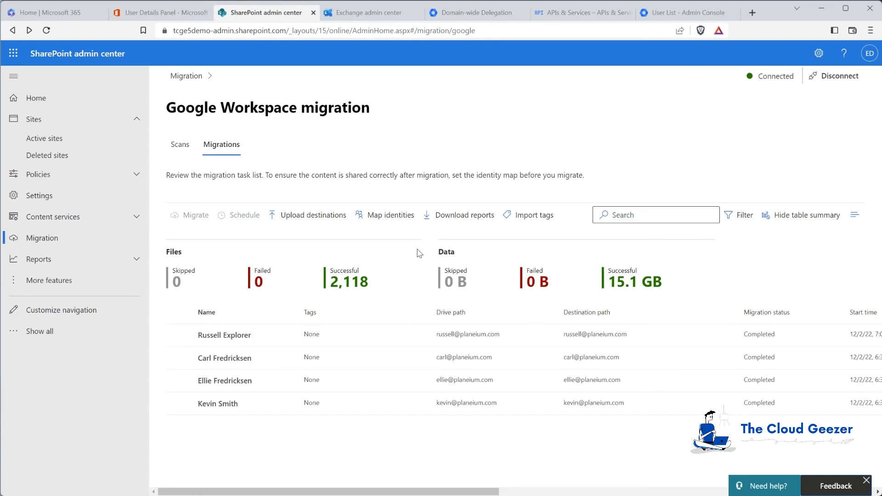
mouse_move(318, 123)
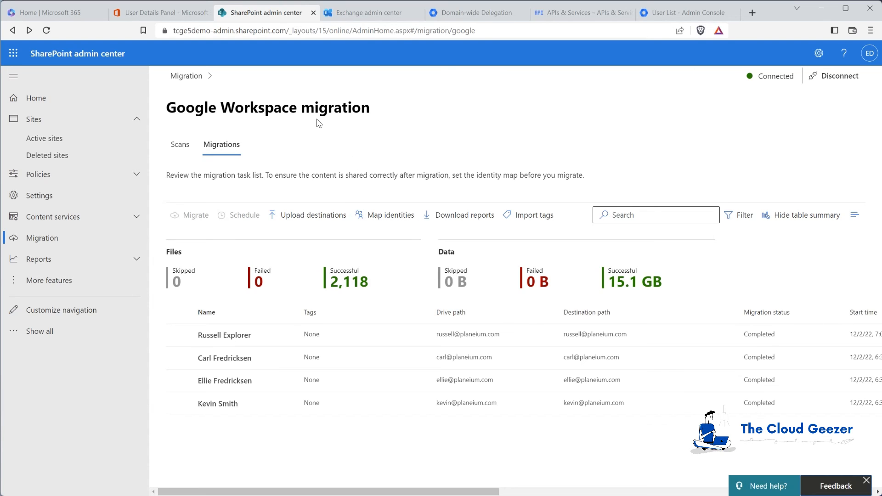
mouse_move(313, 130)
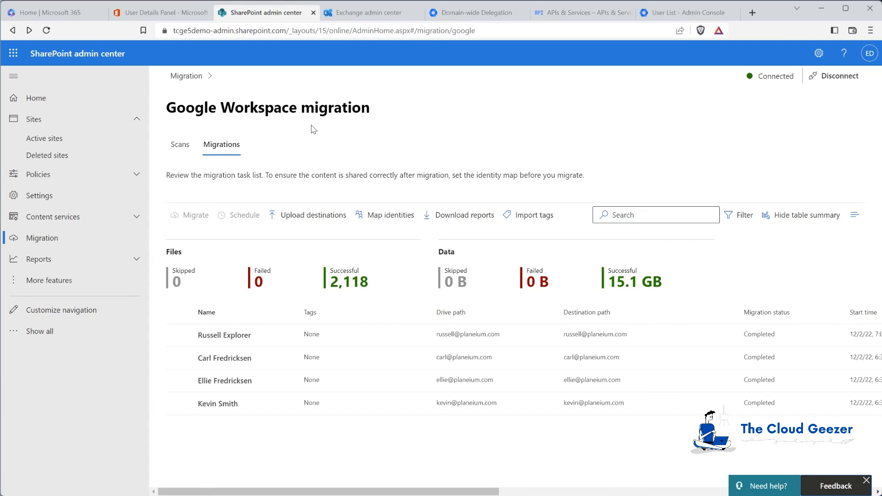
mouse_move(304, 147)
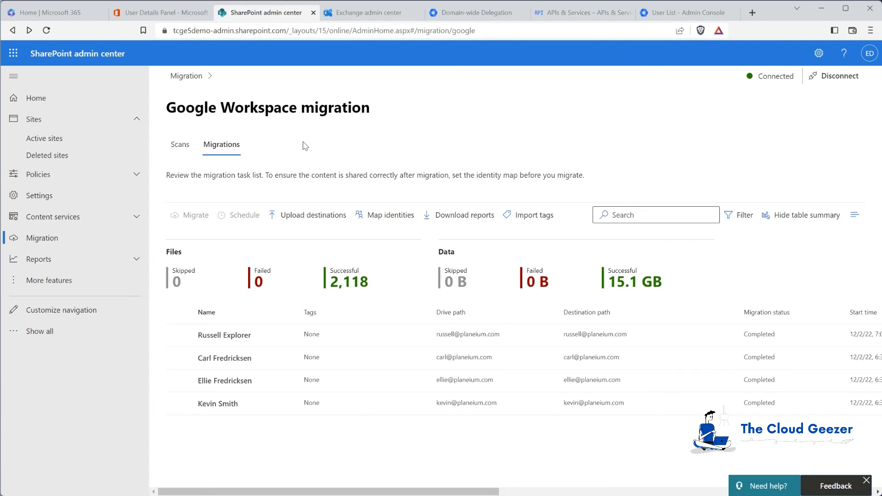